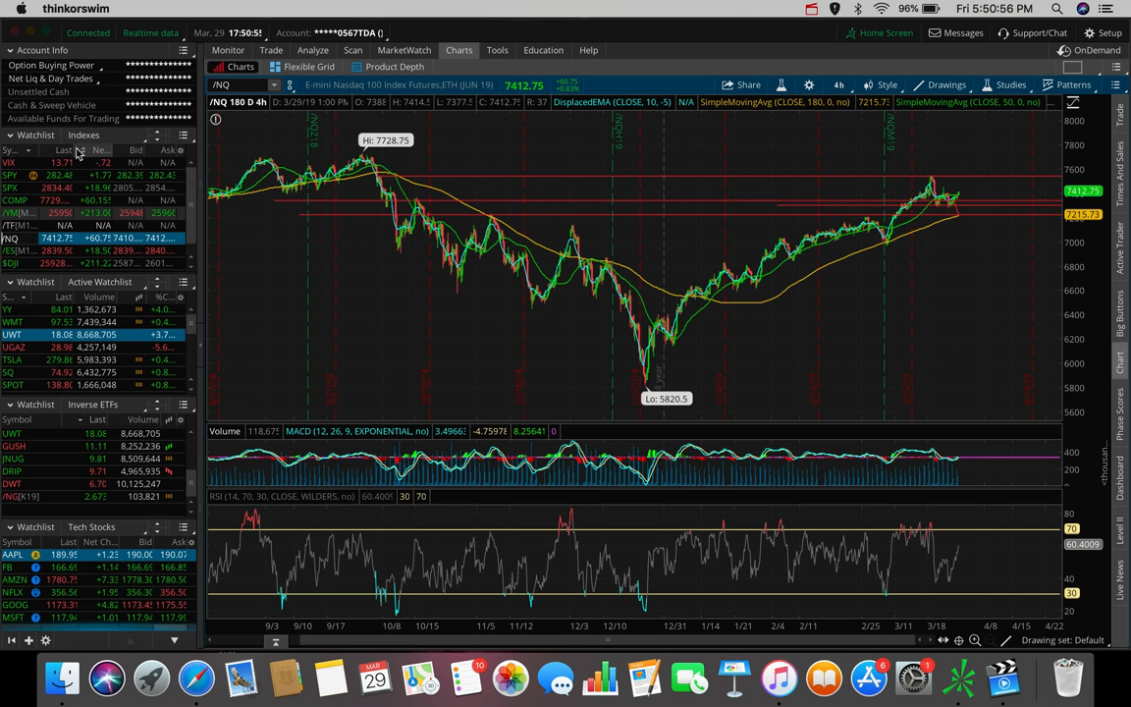
mouse_move(99, 149)
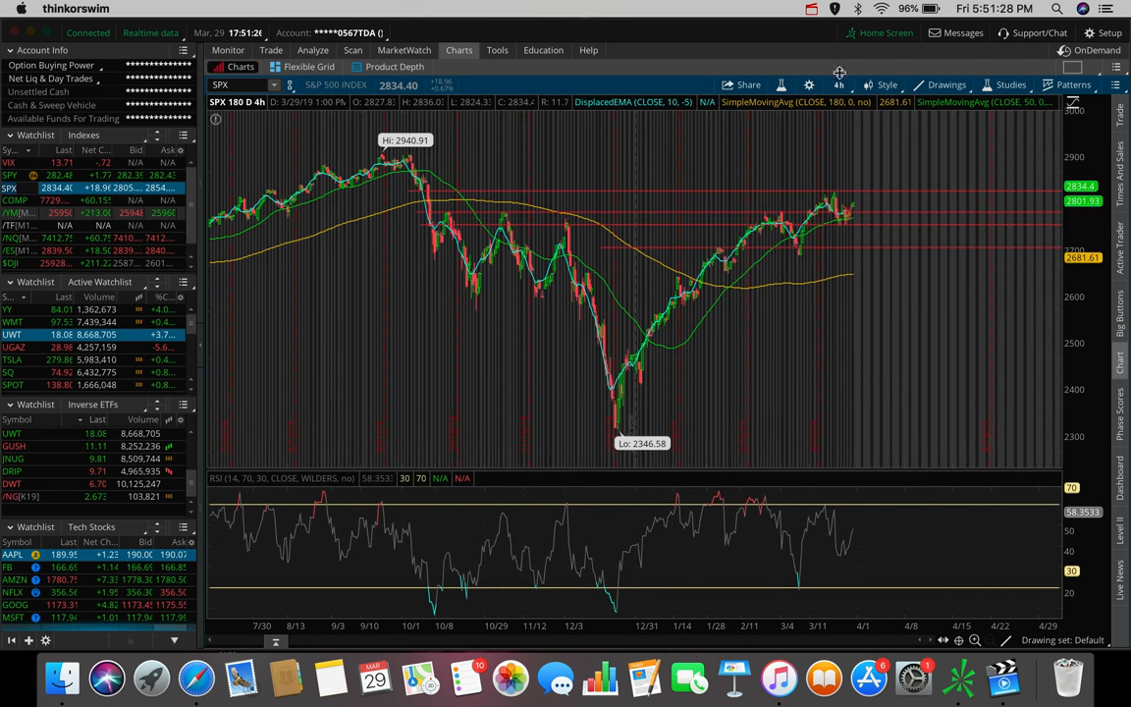
Step: Review the S&P 500 at 5 D 5m, then switch it to 10 days of 30-minute bars
left_click(841, 85)
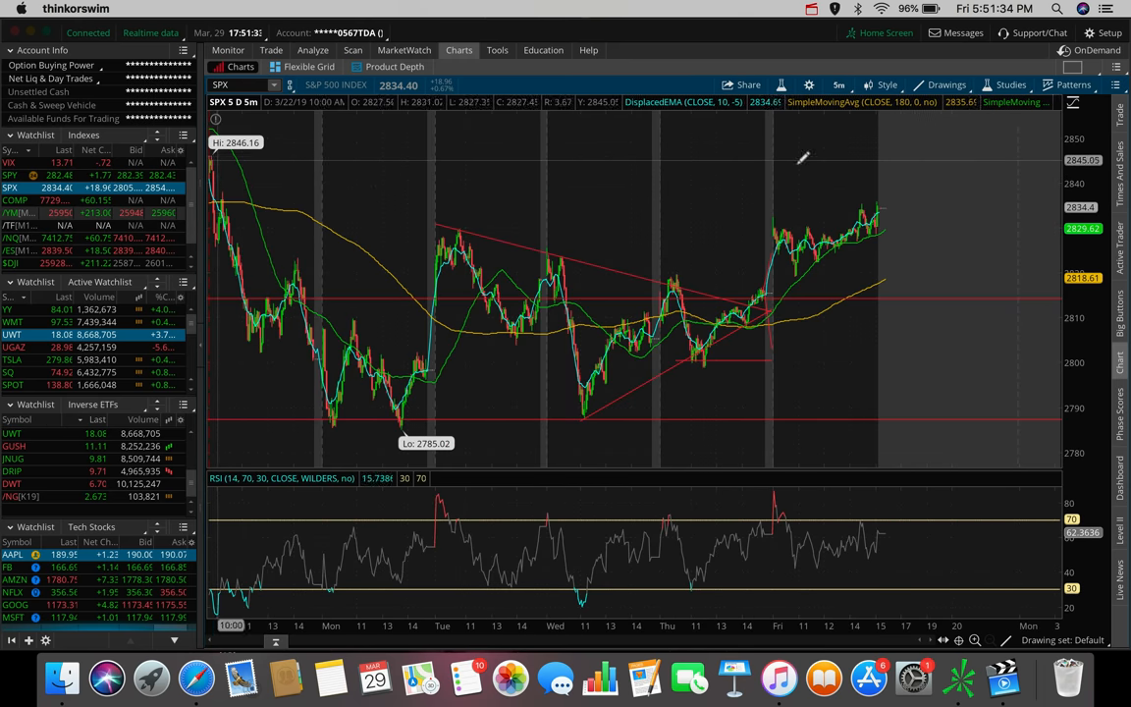
left_click(839, 85)
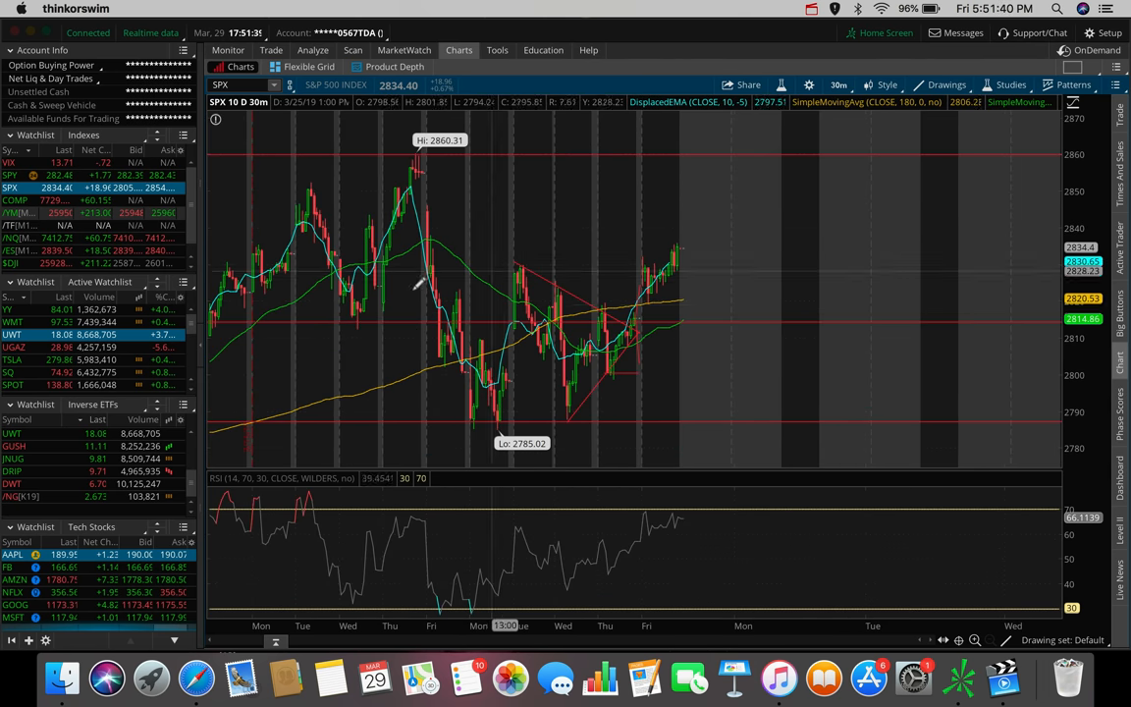
mouse_move(428, 316)
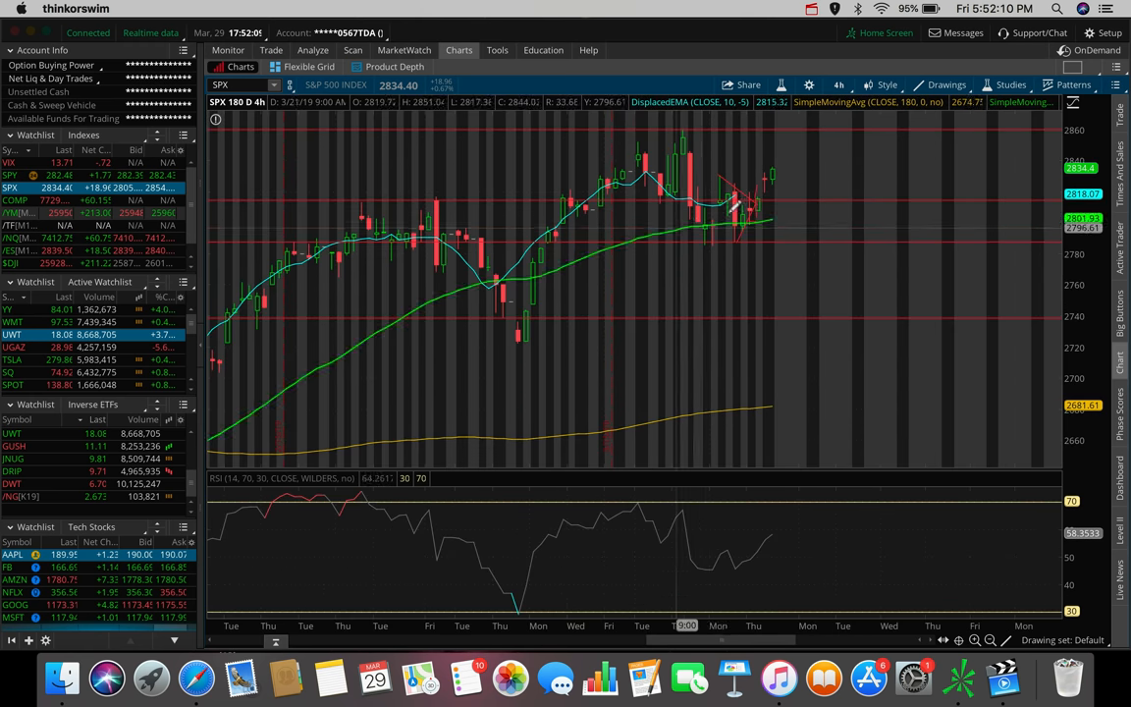
mouse_move(731, 187)
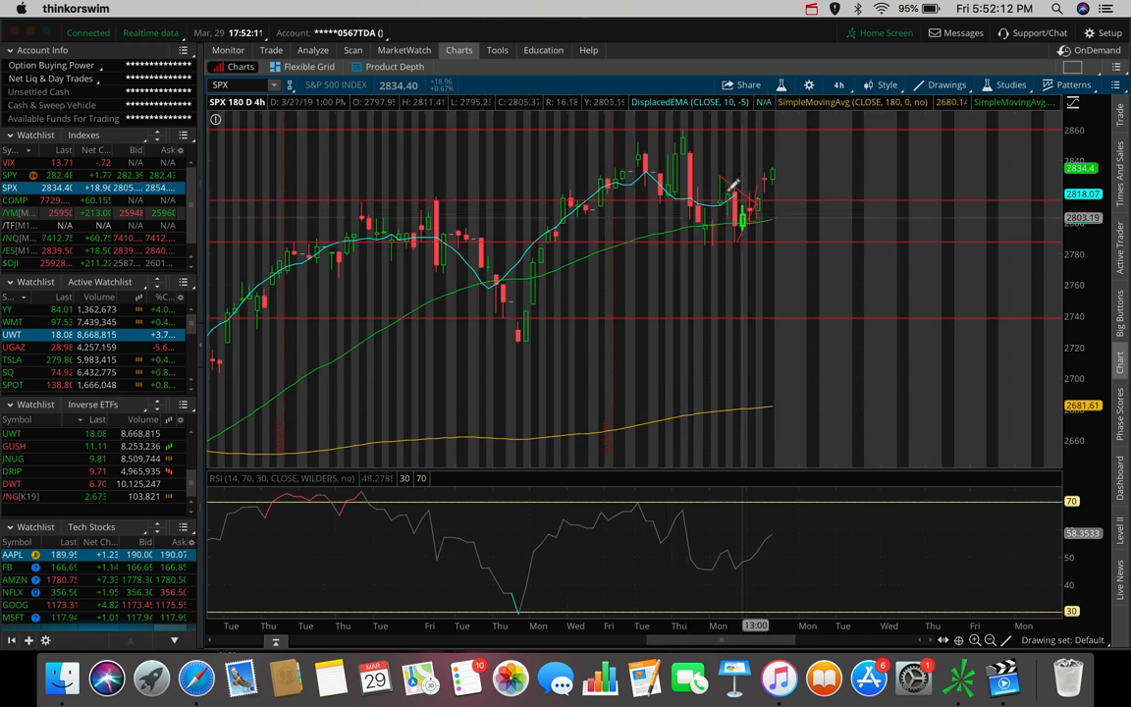
mouse_move(743, 212)
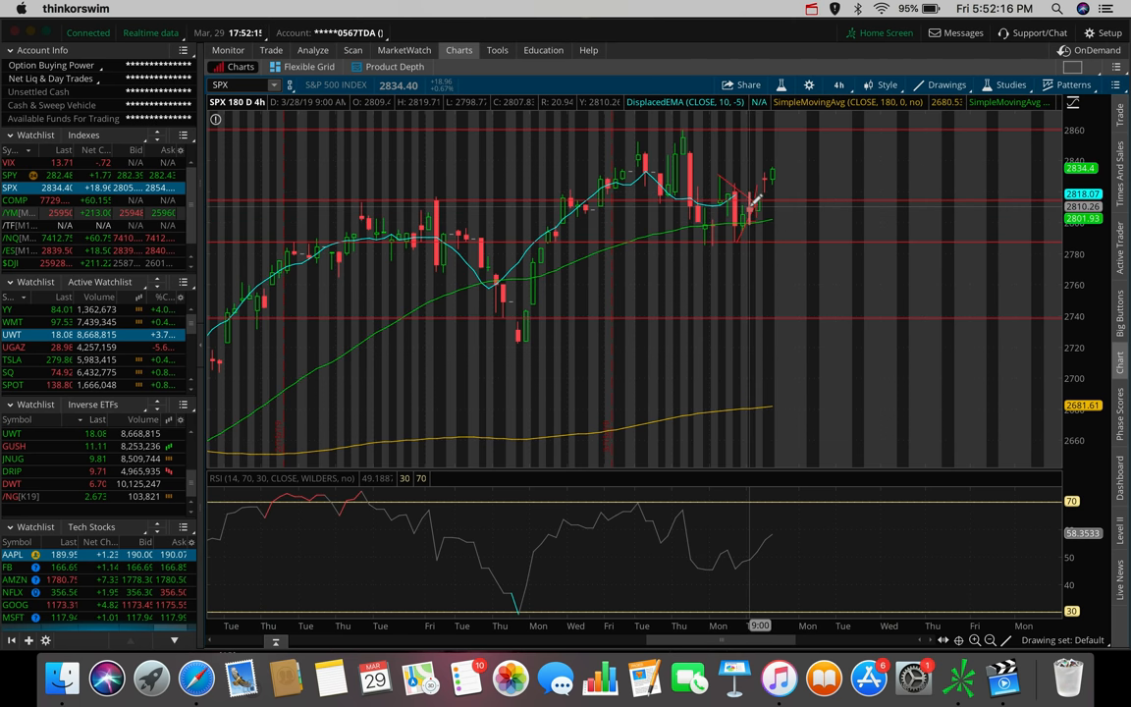
mouse_move(795, 271)
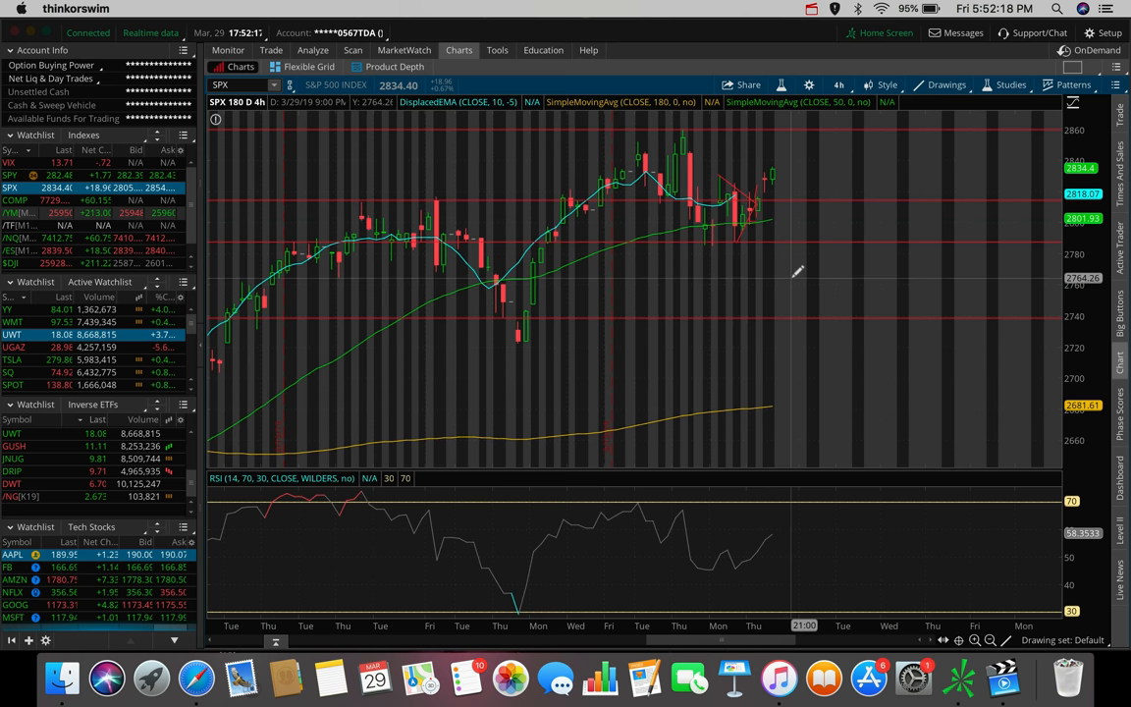
mouse_move(756, 213)
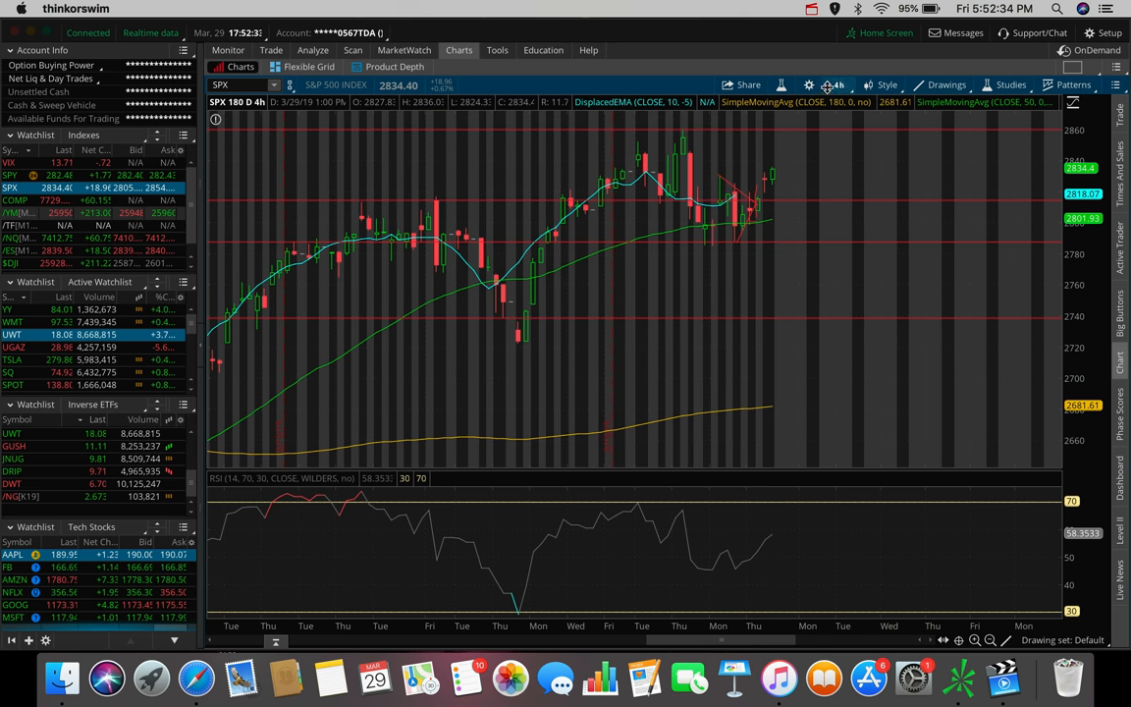
Step: Set the S&P 500 chart to 5 days of 5-minute bars from the timeframe menu
left_click(829, 84)
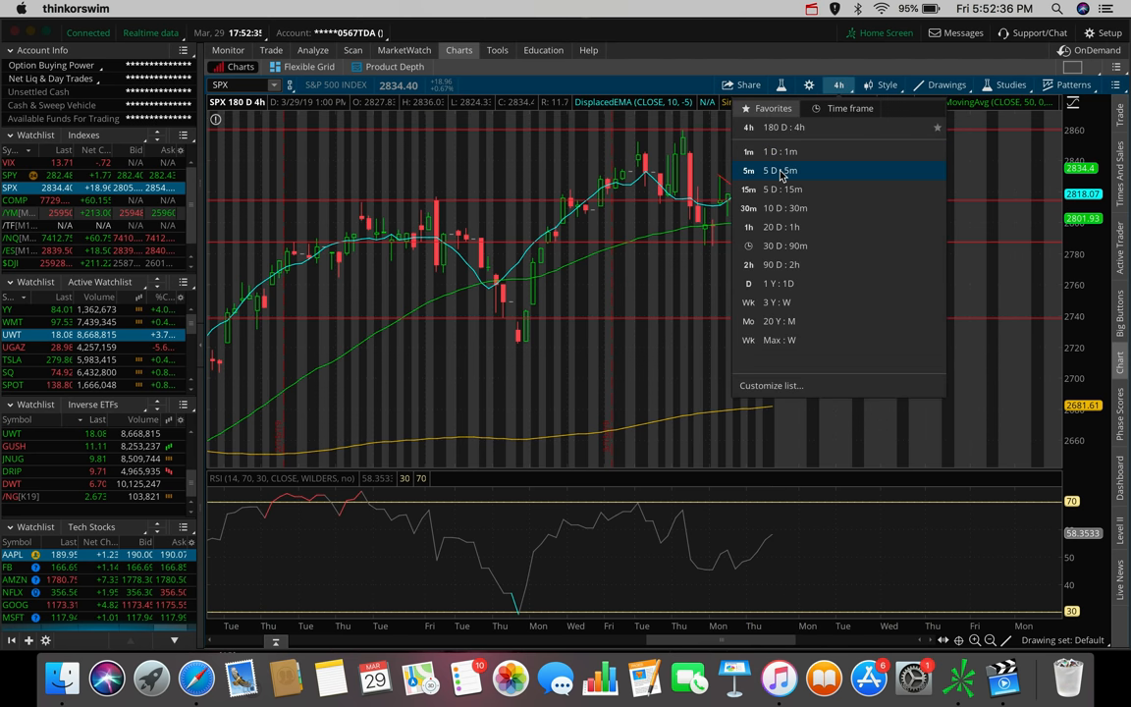
left_click(782, 169)
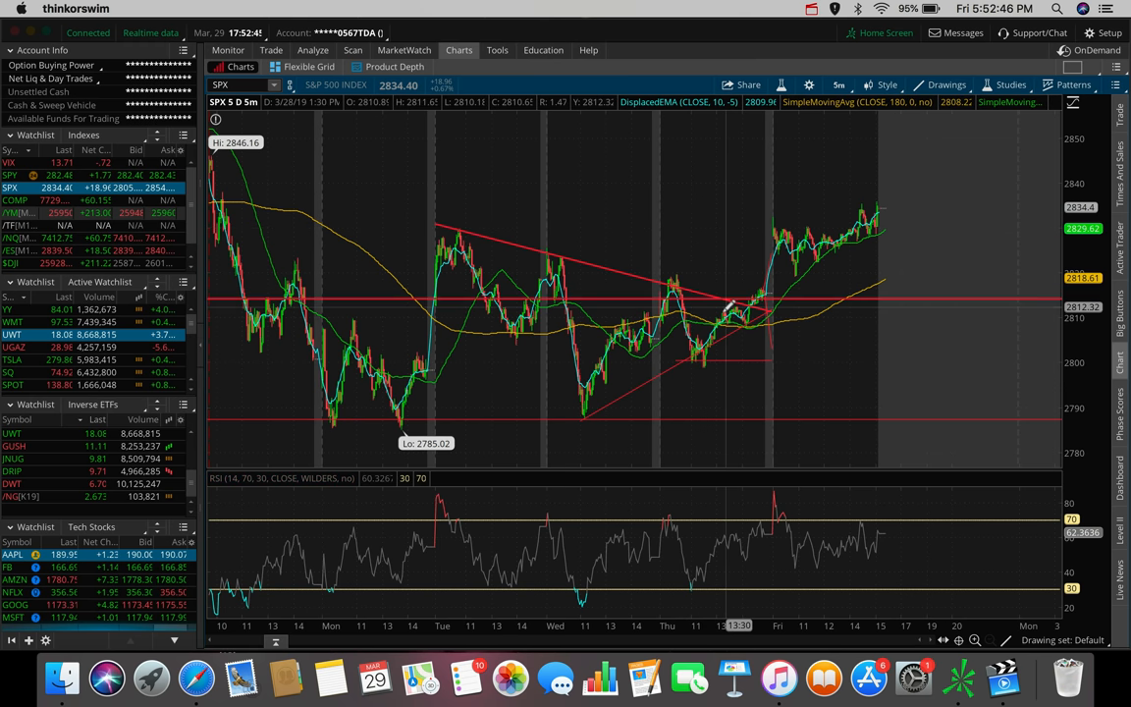
mouse_move(506, 232)
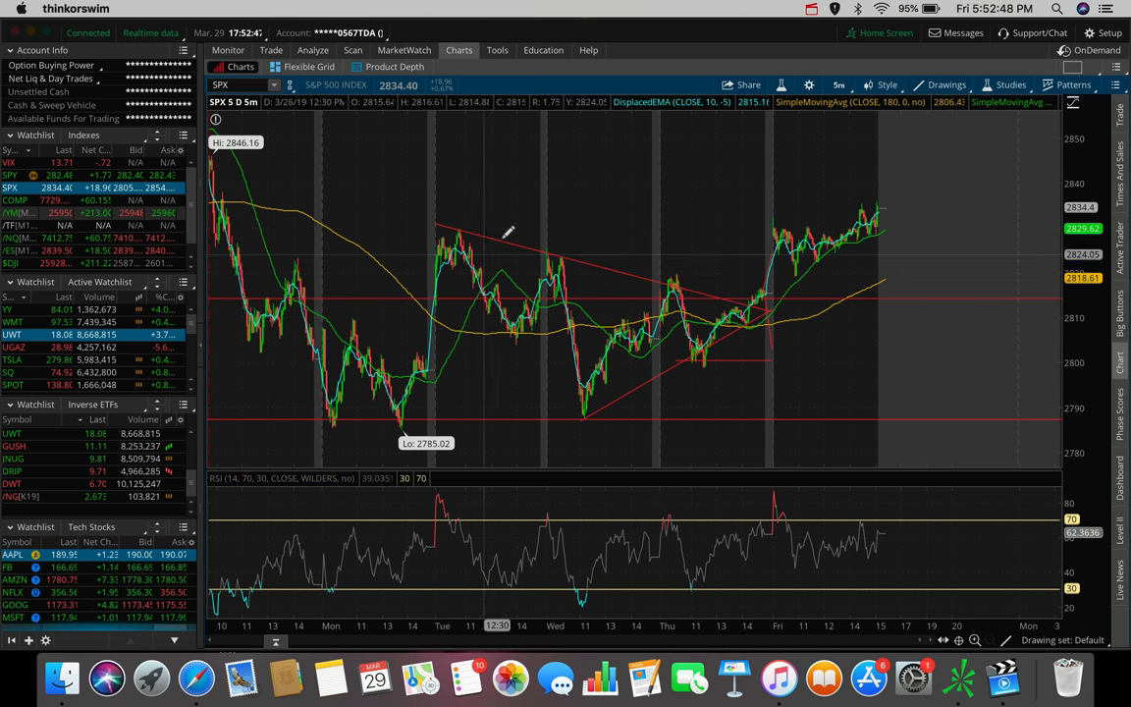
mouse_move(766, 291)
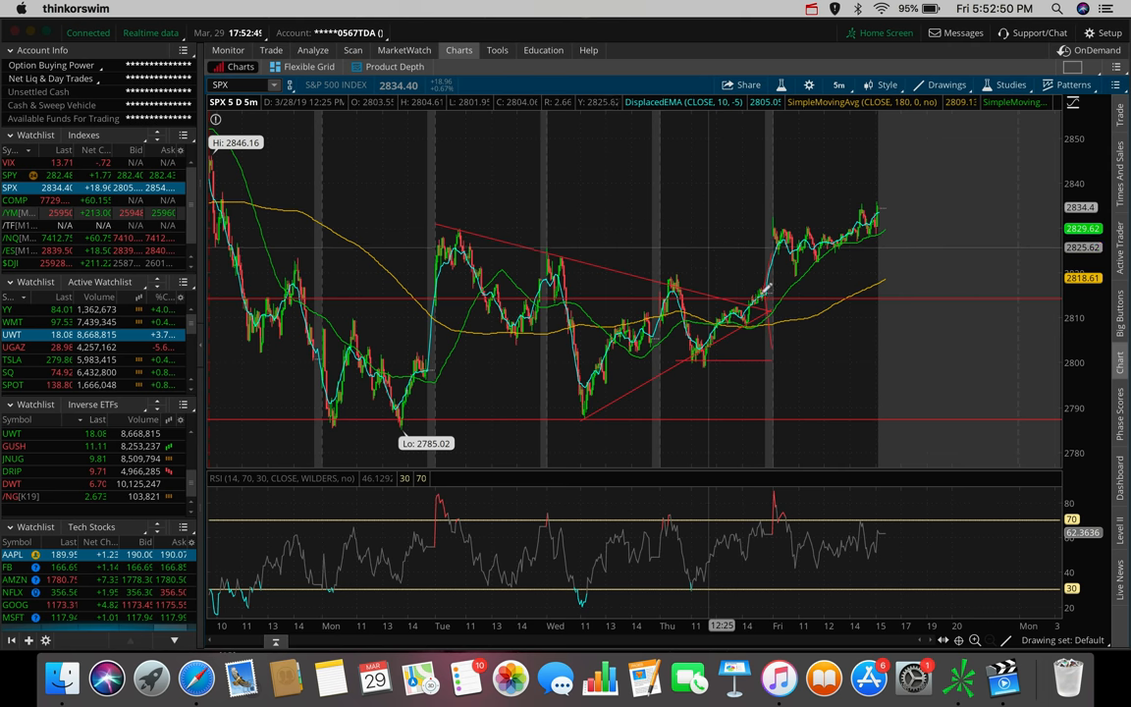
mouse_move(764, 407)
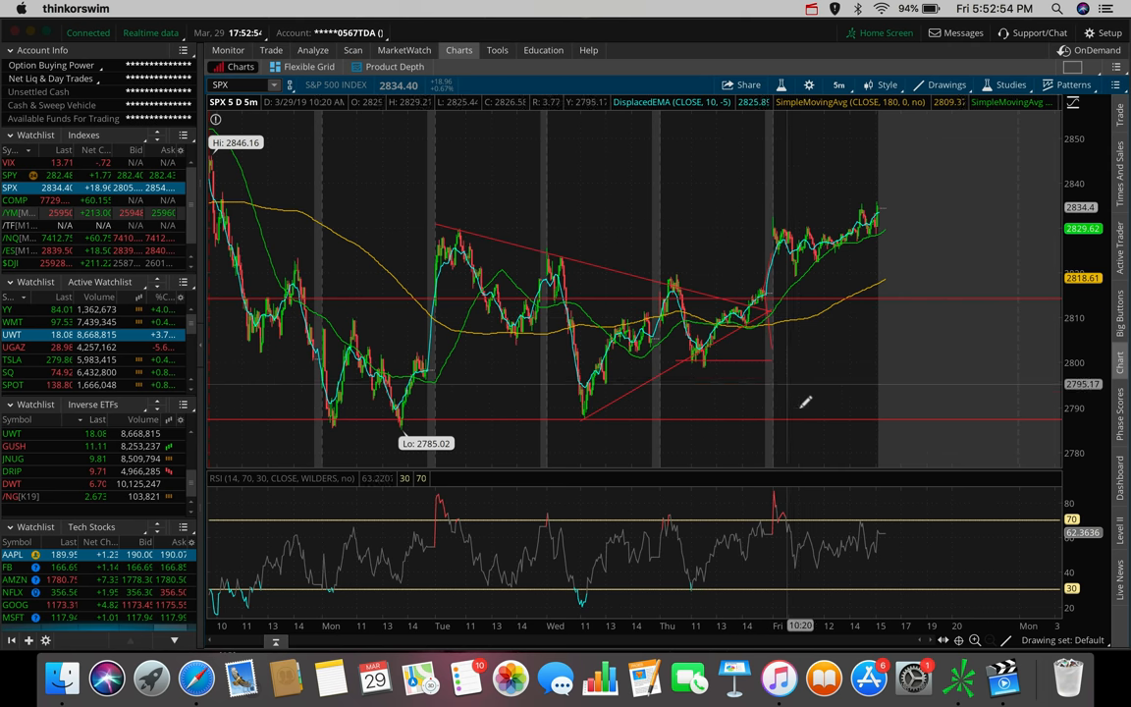
mouse_move(770, 397)
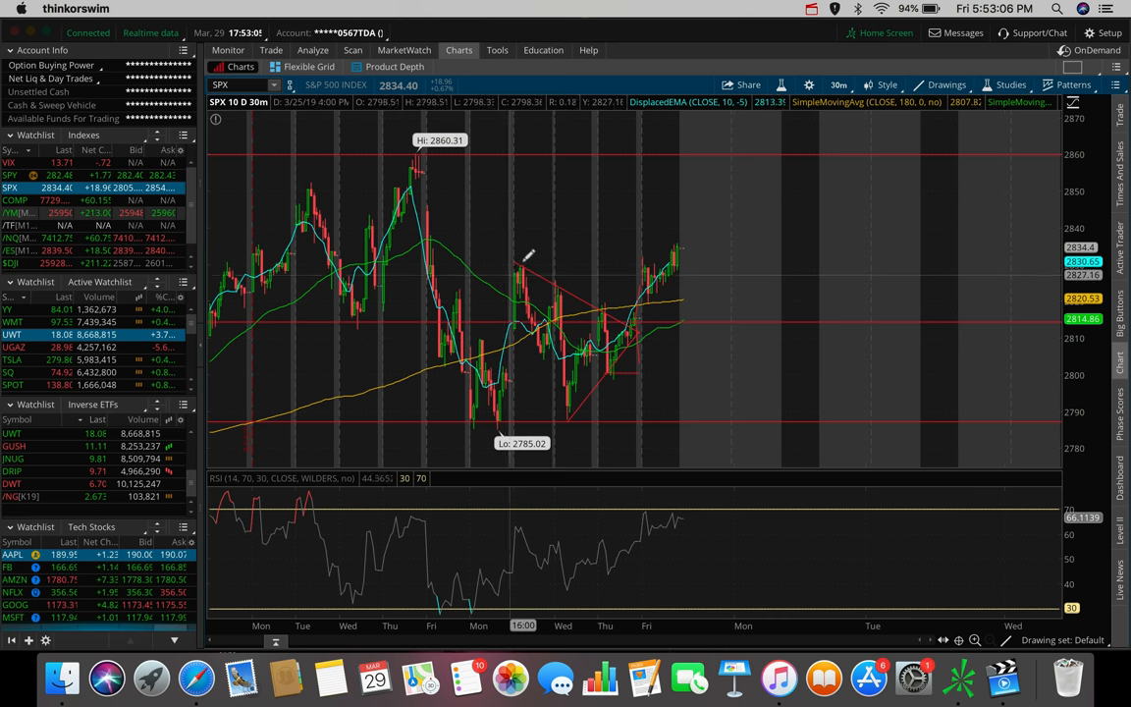
mouse_move(548, 359)
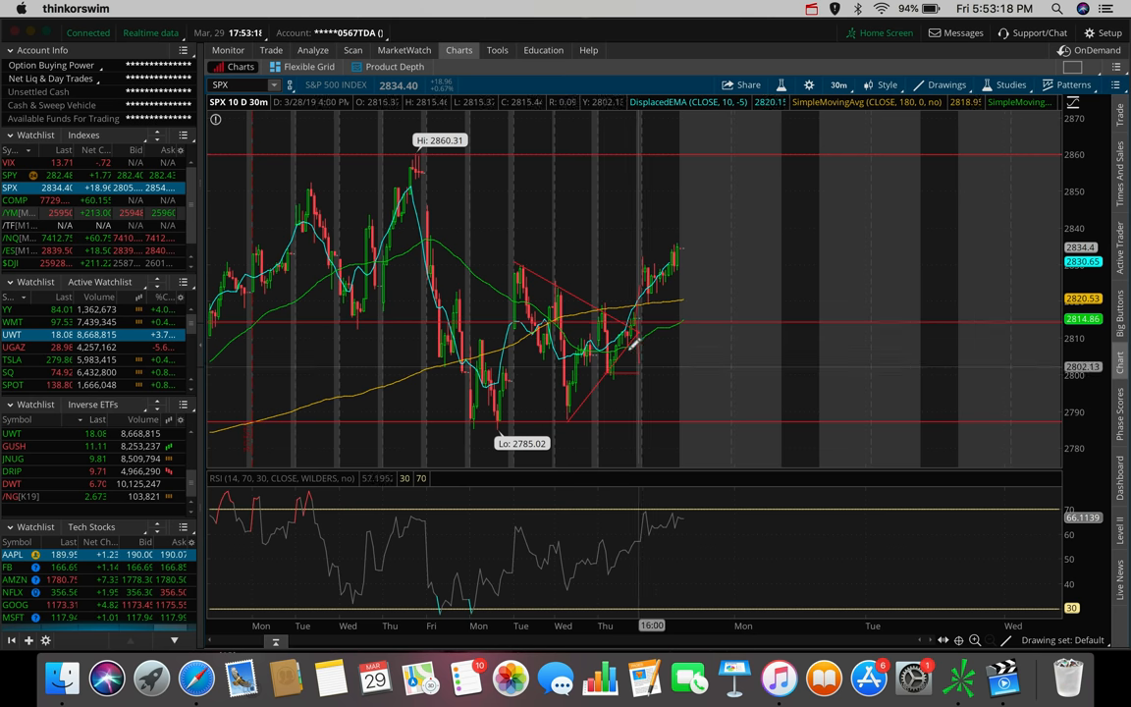
mouse_move(554, 429)
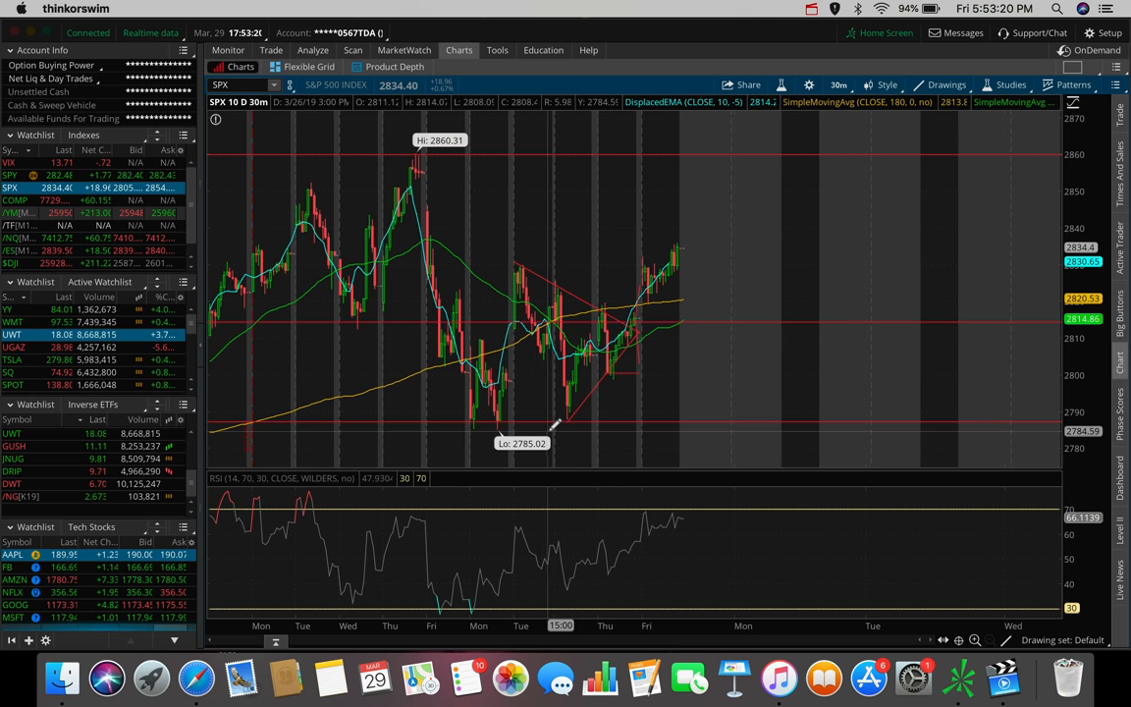
mouse_move(607, 313)
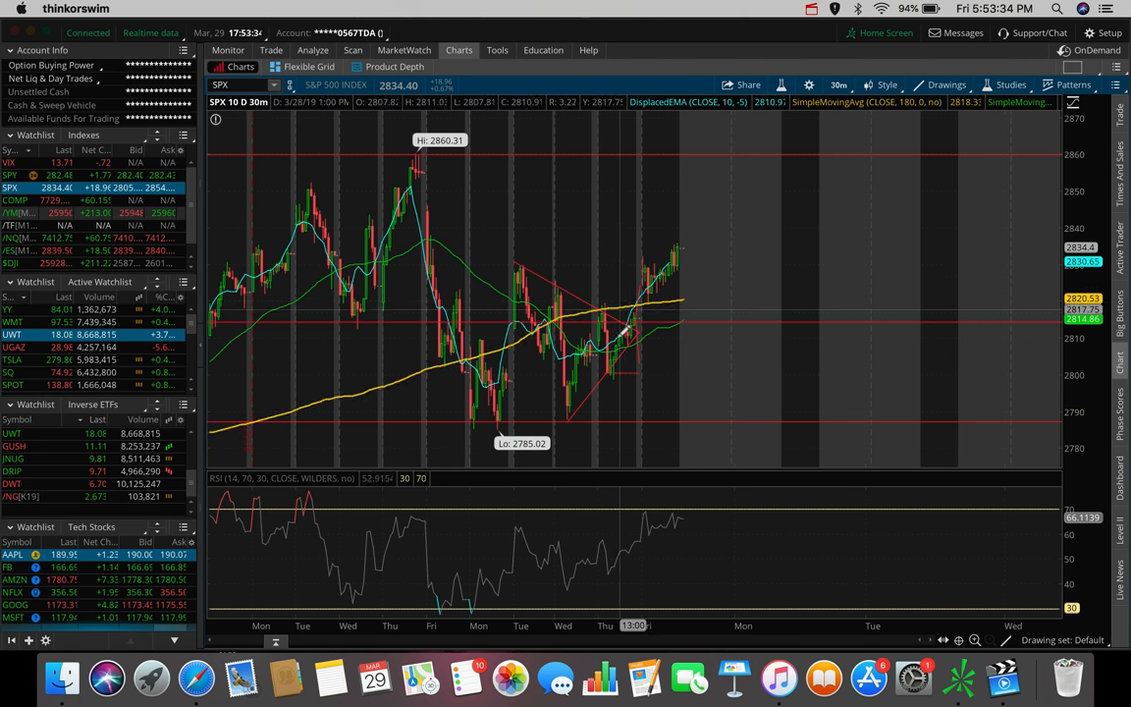
mouse_move(743, 177)
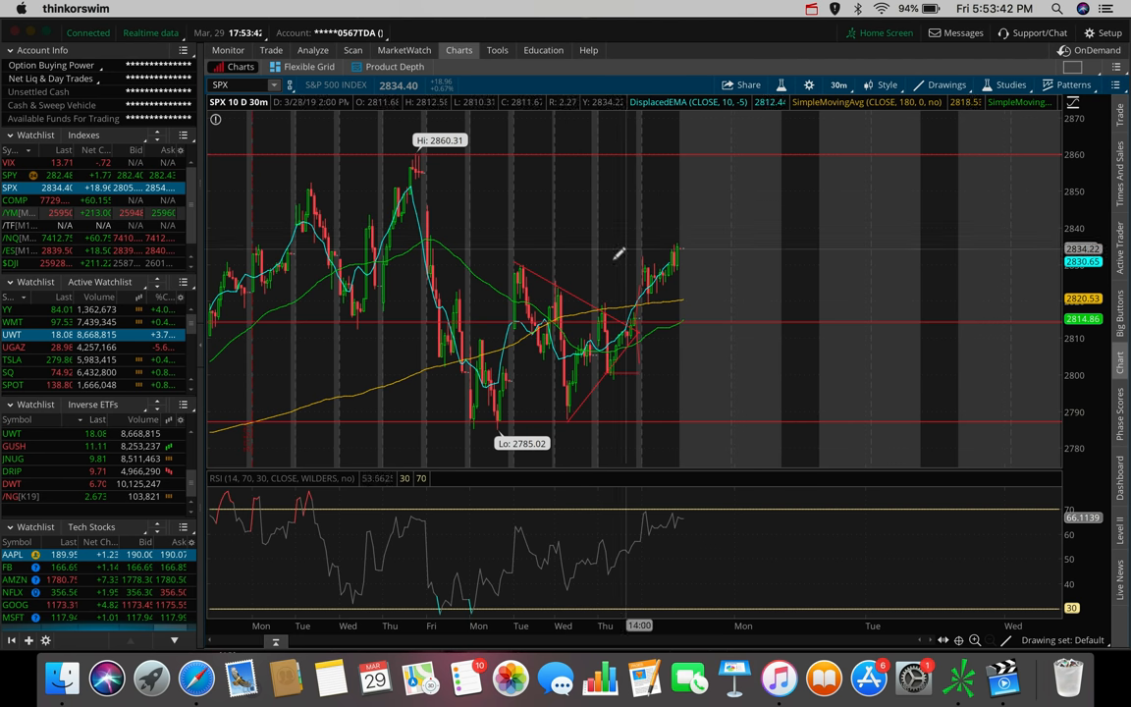
mouse_move(837, 84)
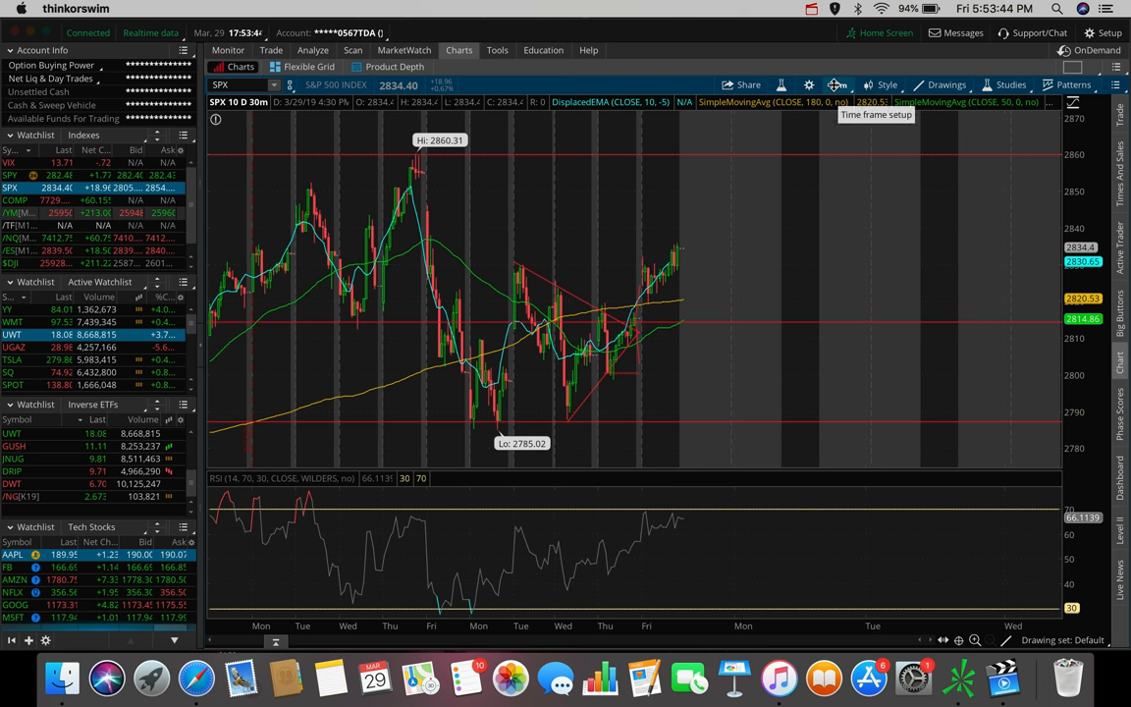
Step: Return the S&P 500 chart to 180 days of 4-hour bars with its horizontal levels
left_click(837, 85)
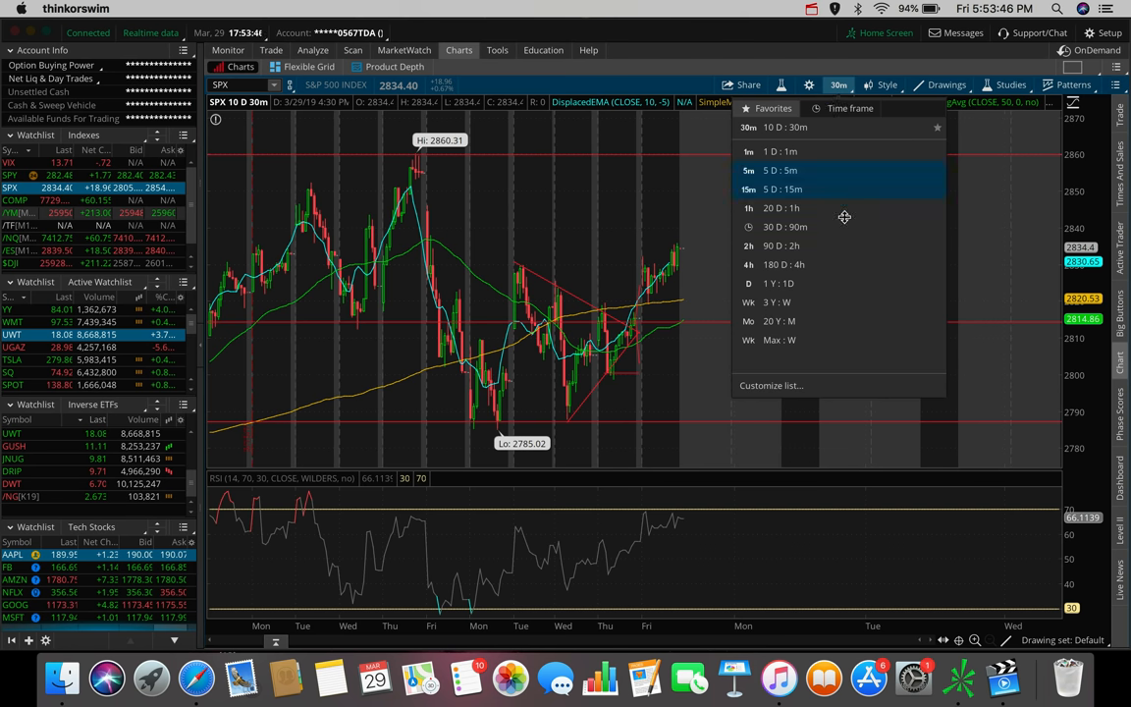
left_click(782, 263)
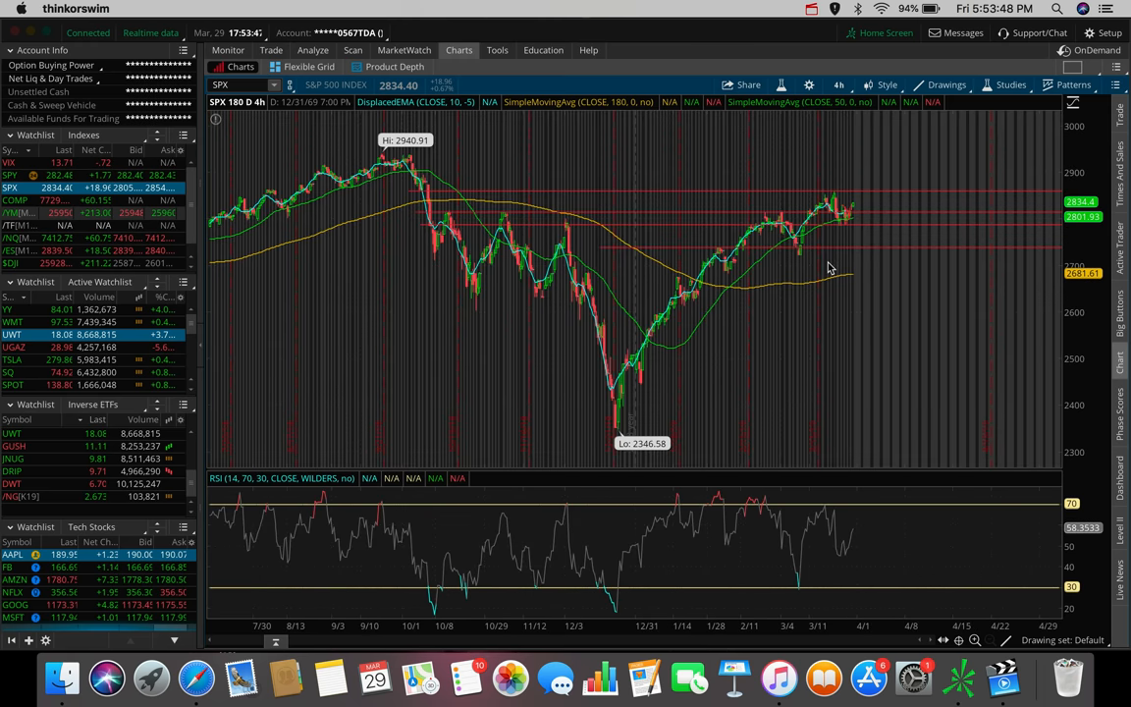
mouse_move(833, 197)
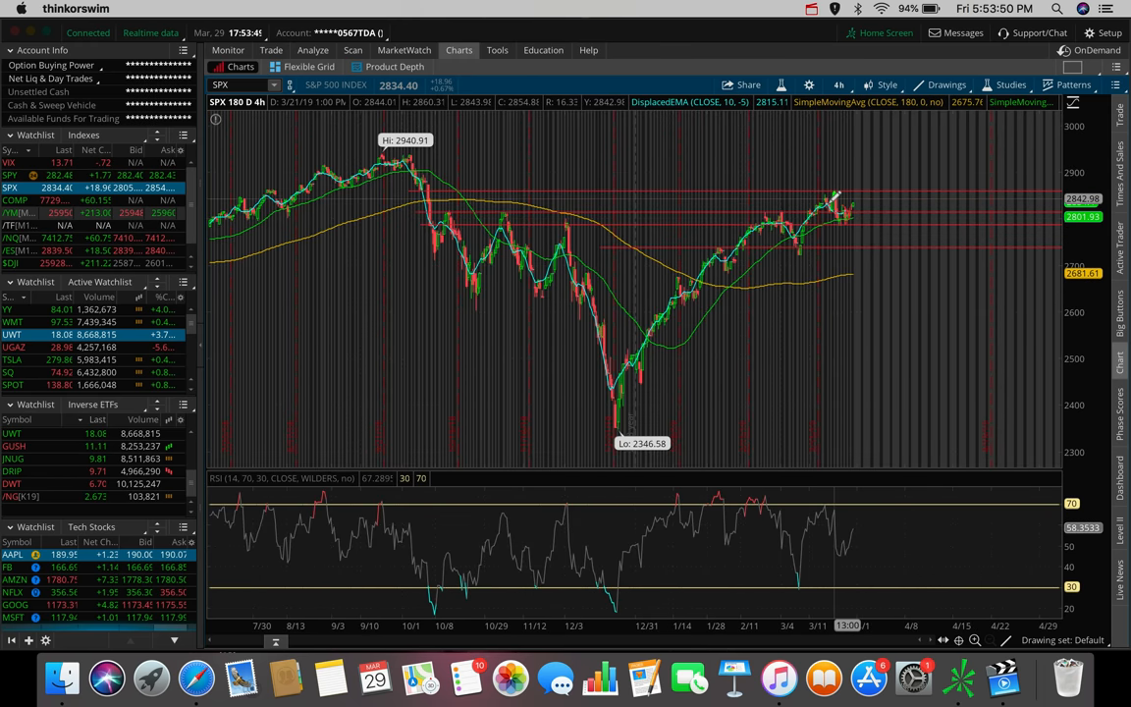
mouse_move(849, 207)
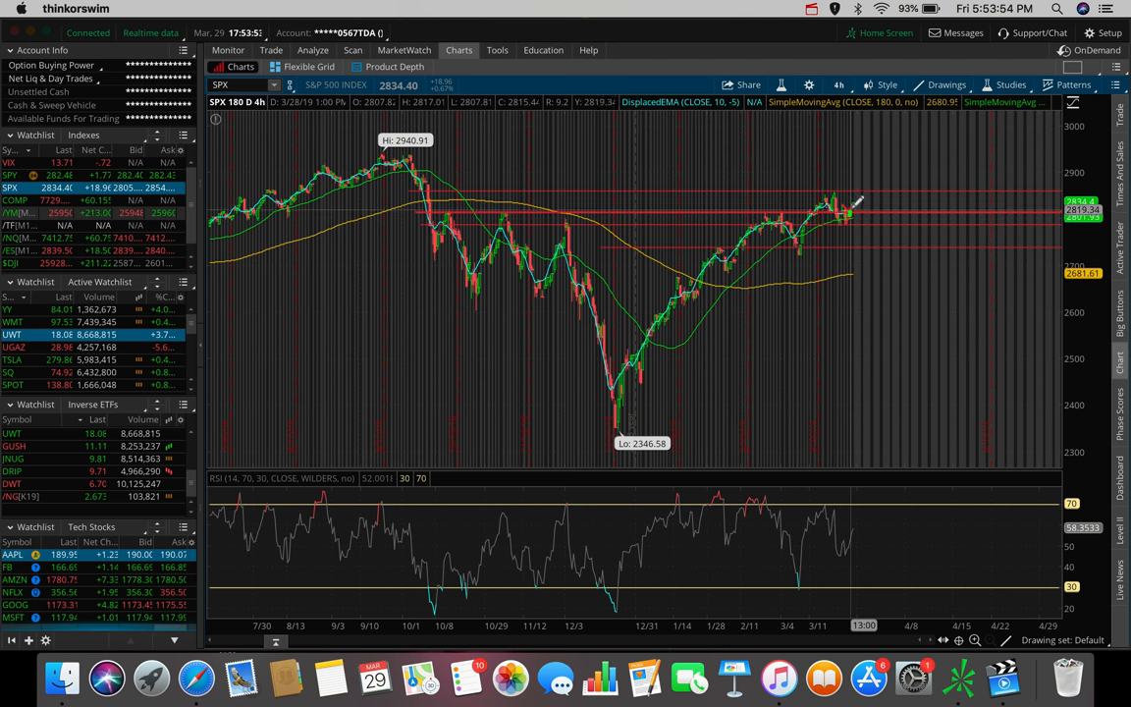
mouse_move(852, 207)
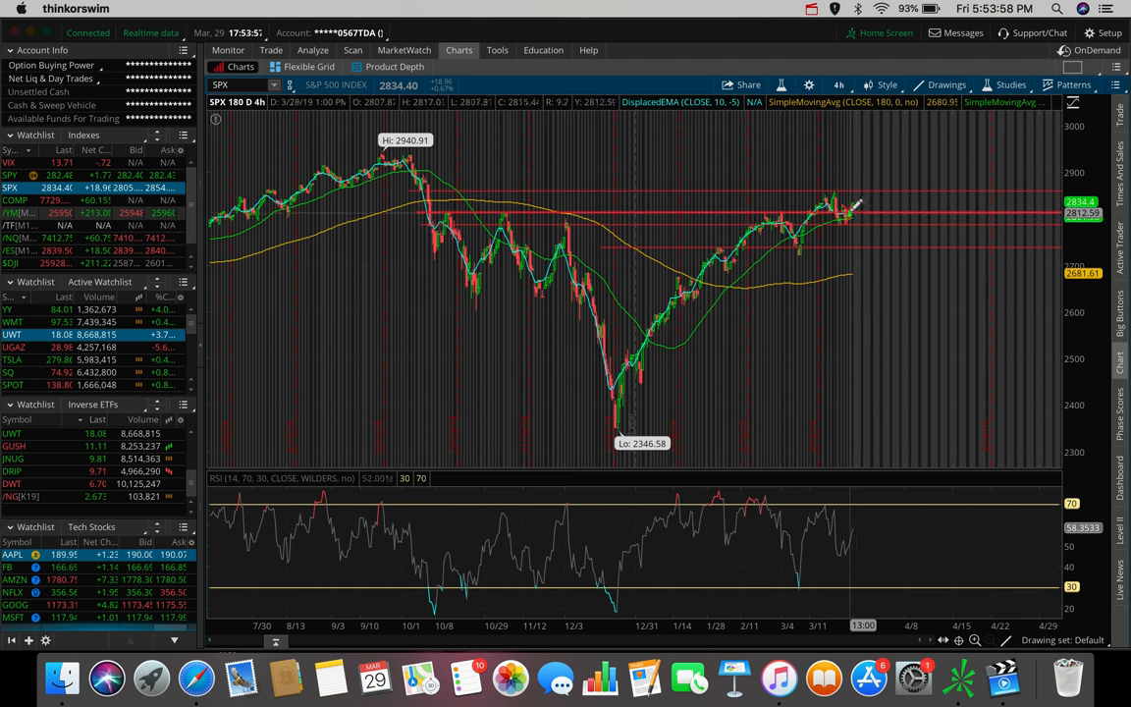
mouse_move(782, 208)
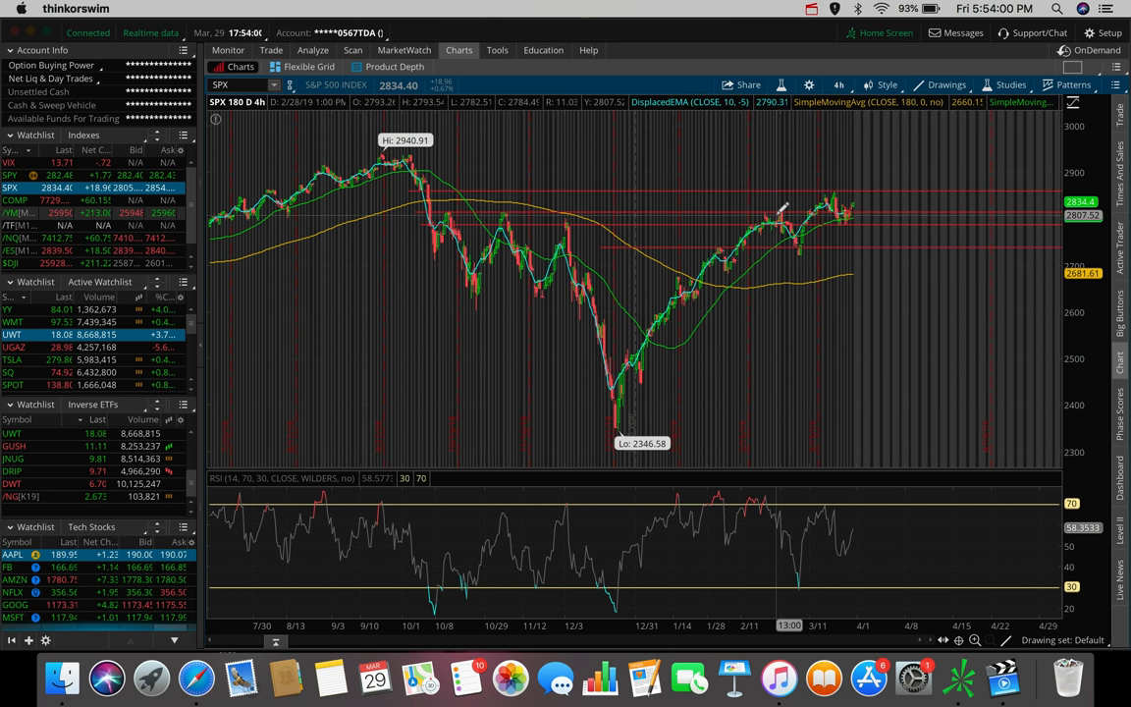
mouse_move(865, 202)
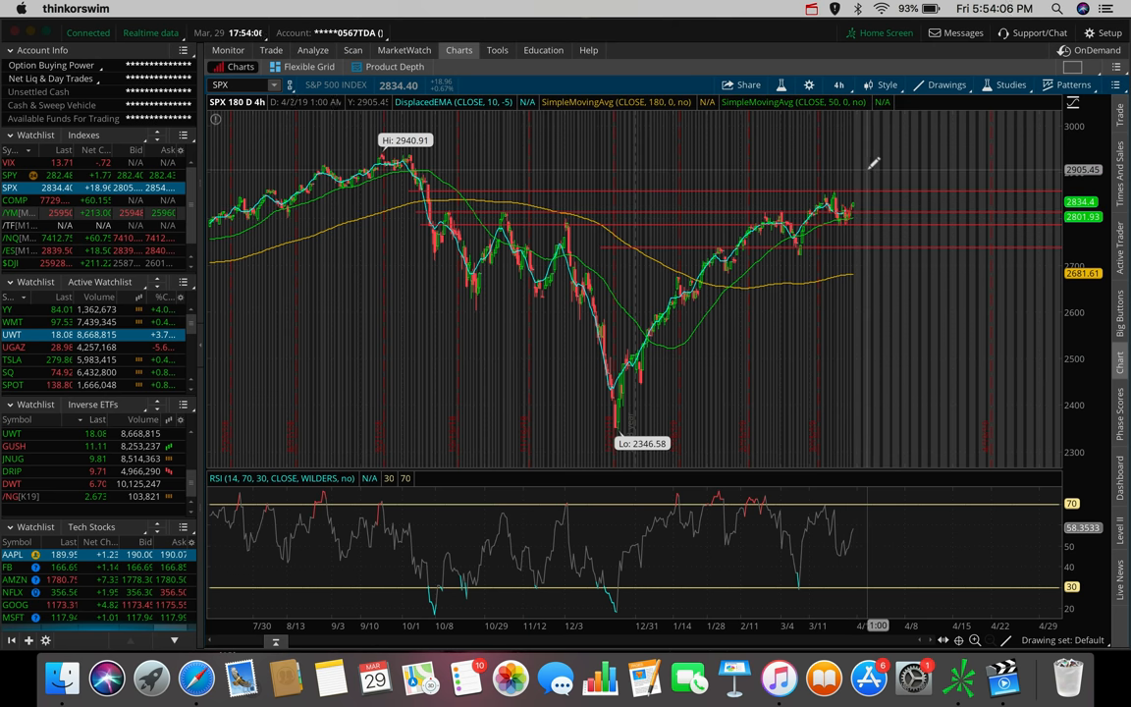
mouse_move(860, 181)
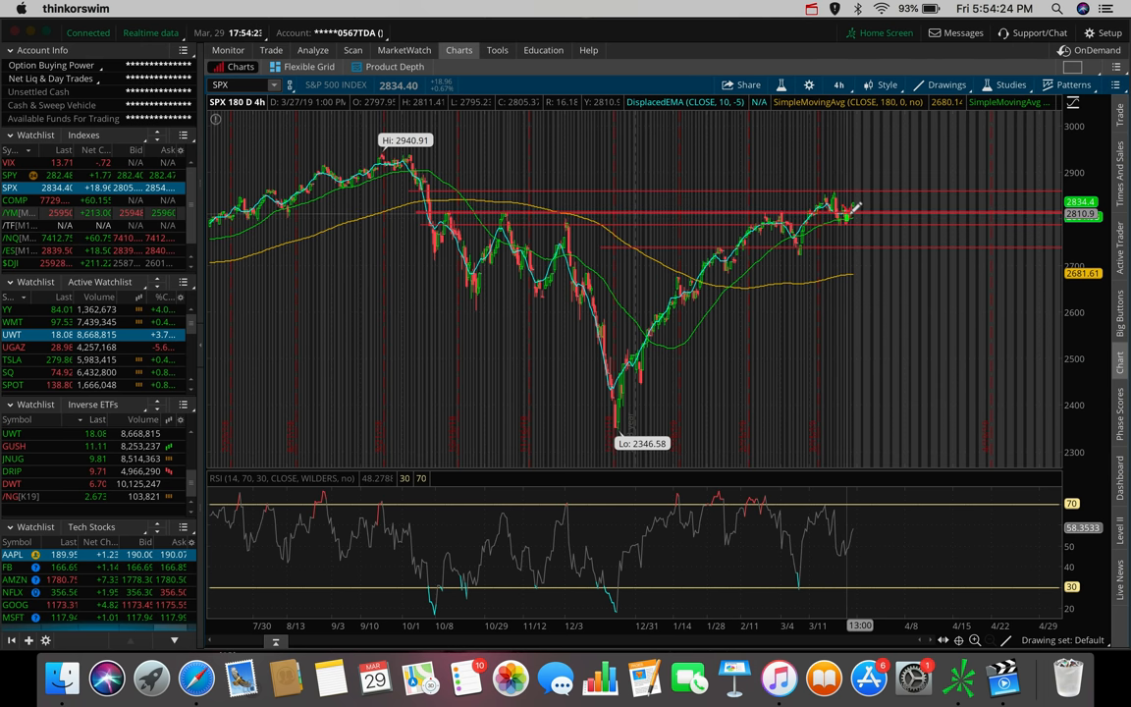
mouse_move(848, 212)
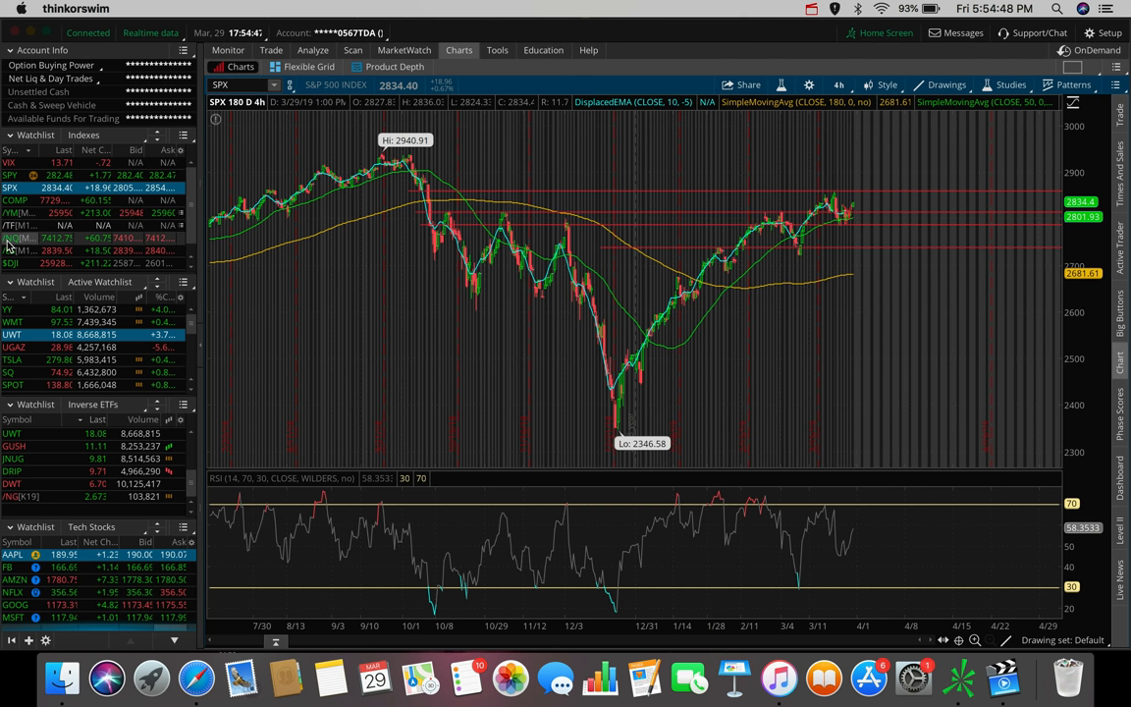
Step: Load $DJI from the Indexes watchlist onto the 180-day, 4-hour chart
left_click(12, 251)
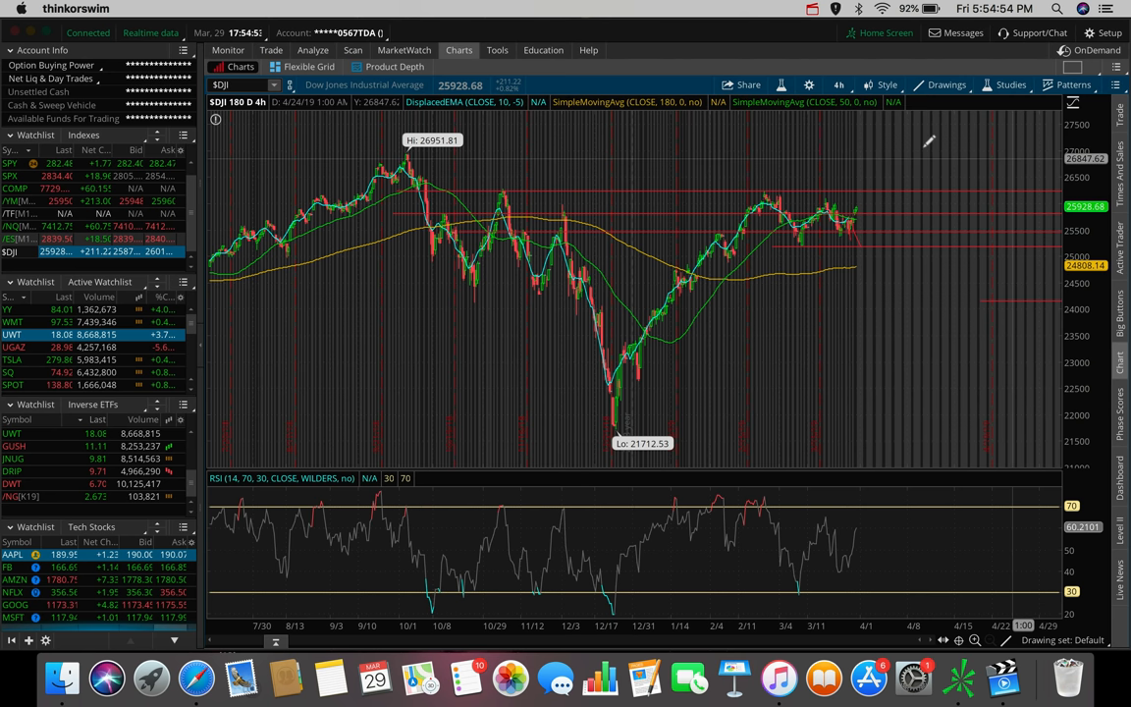
mouse_move(764, 194)
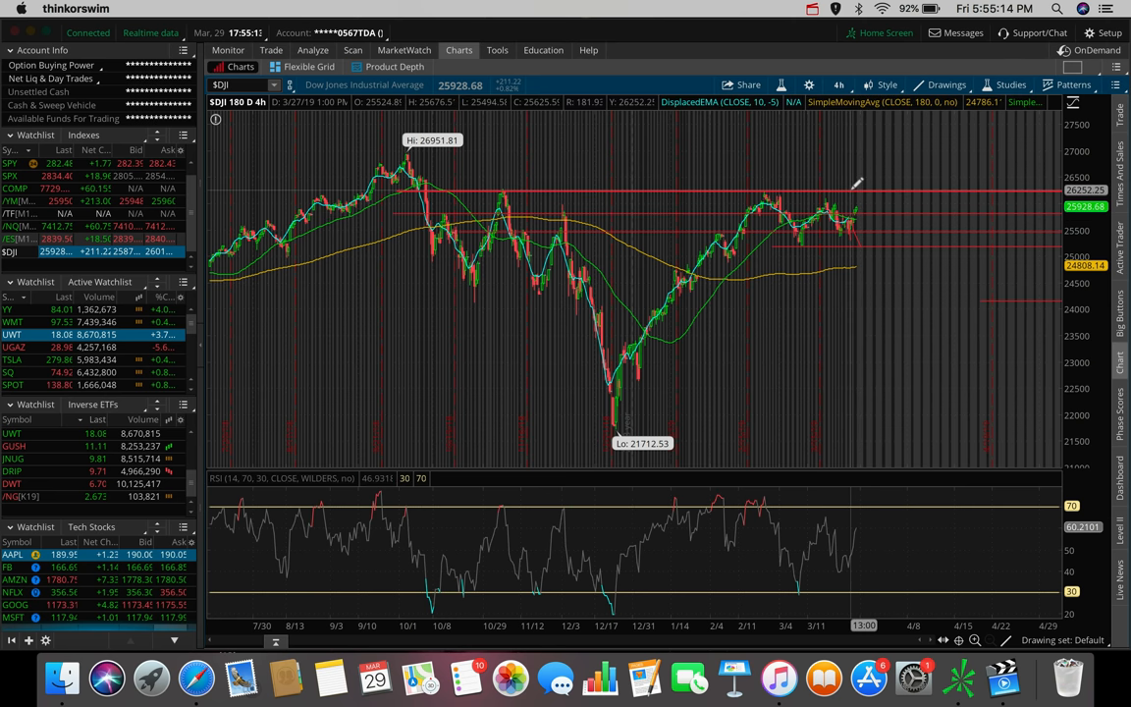
mouse_move(848, 187)
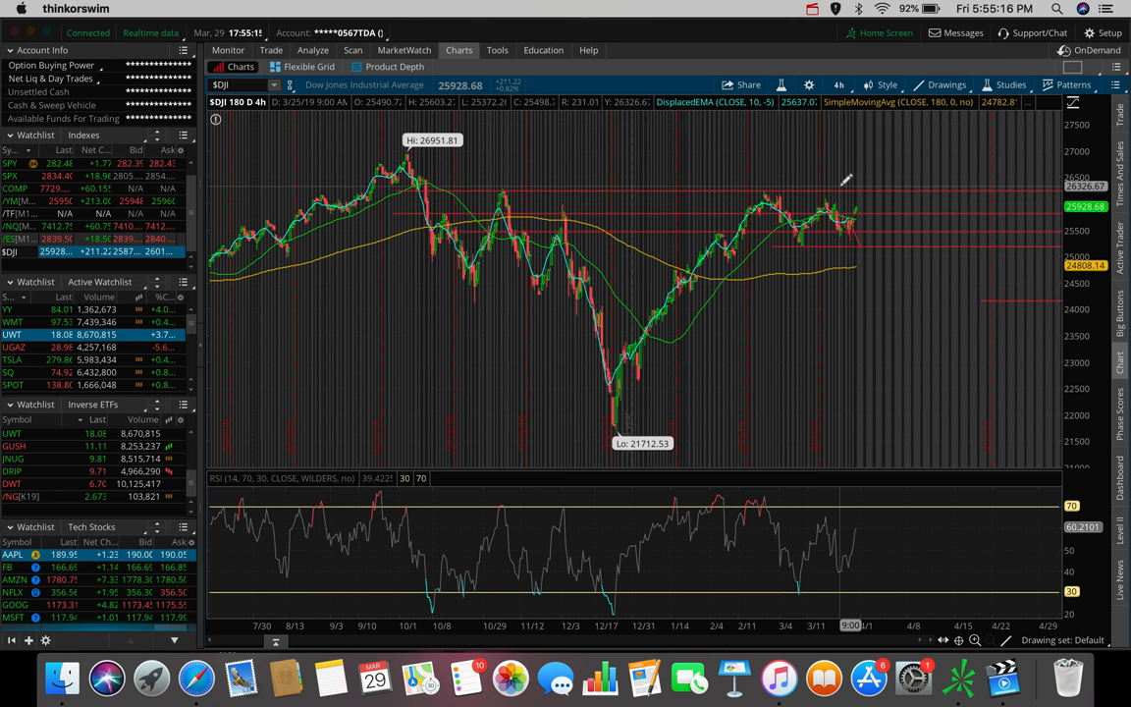
mouse_move(841, 185)
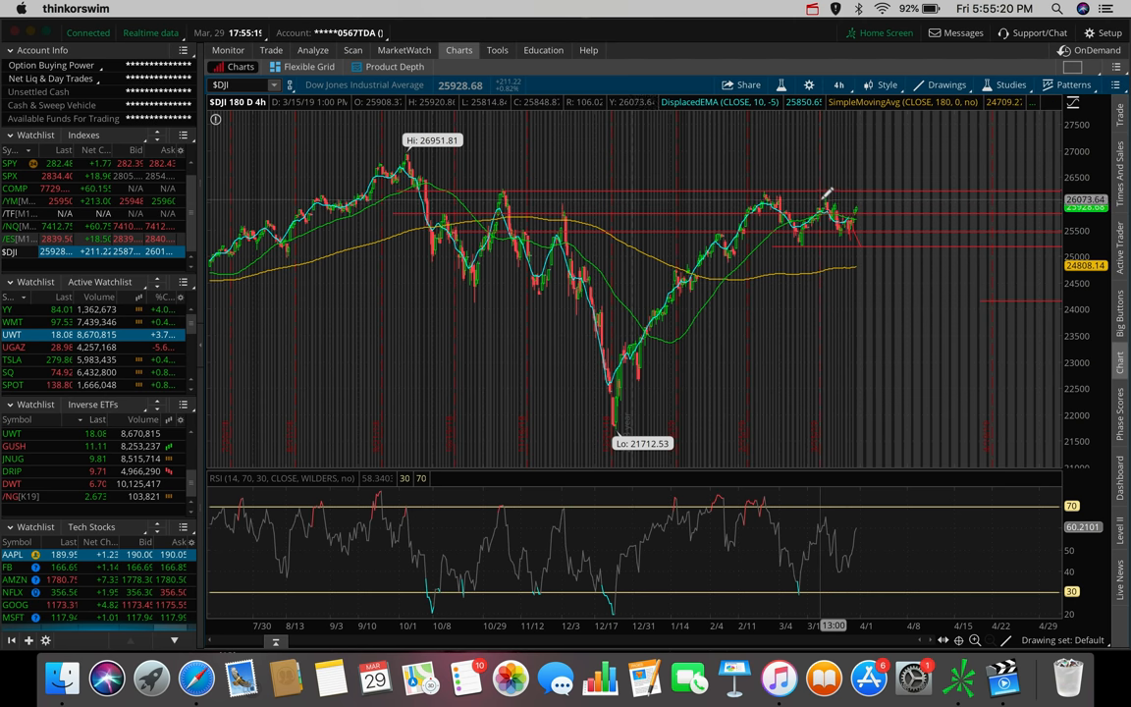
mouse_move(825, 194)
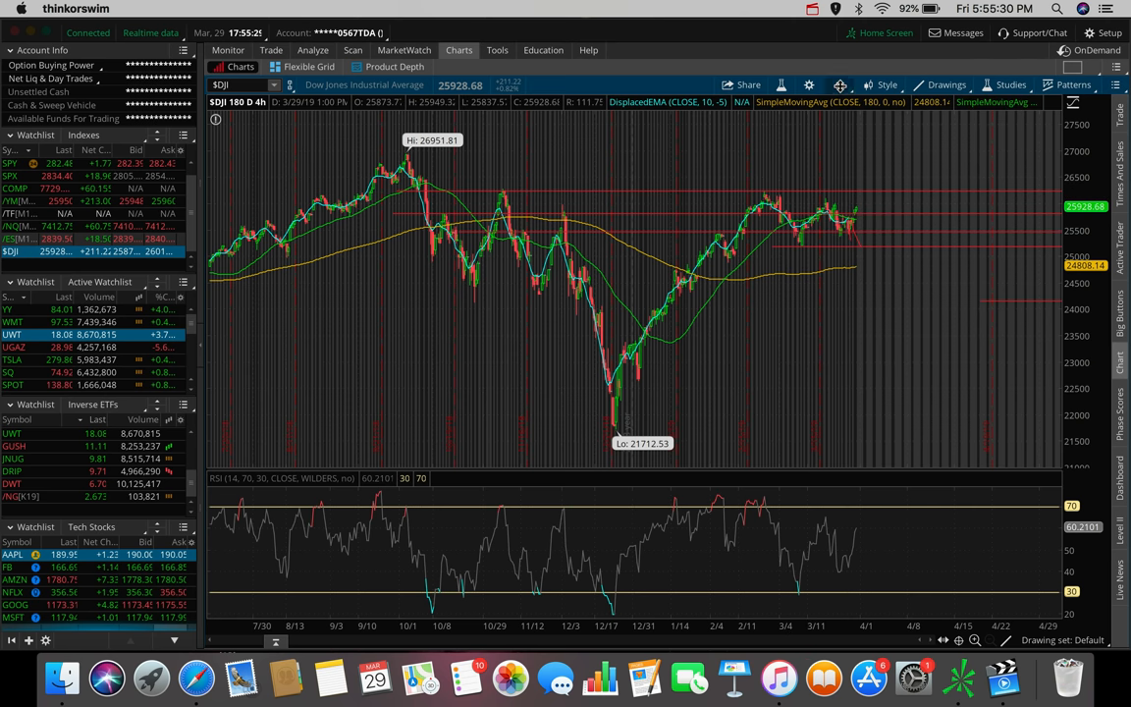
Step: Step the Dow chart through 10 D 30m and 20 D 1h, settling on 30 days of 90-minute bars
left_click(837, 84)
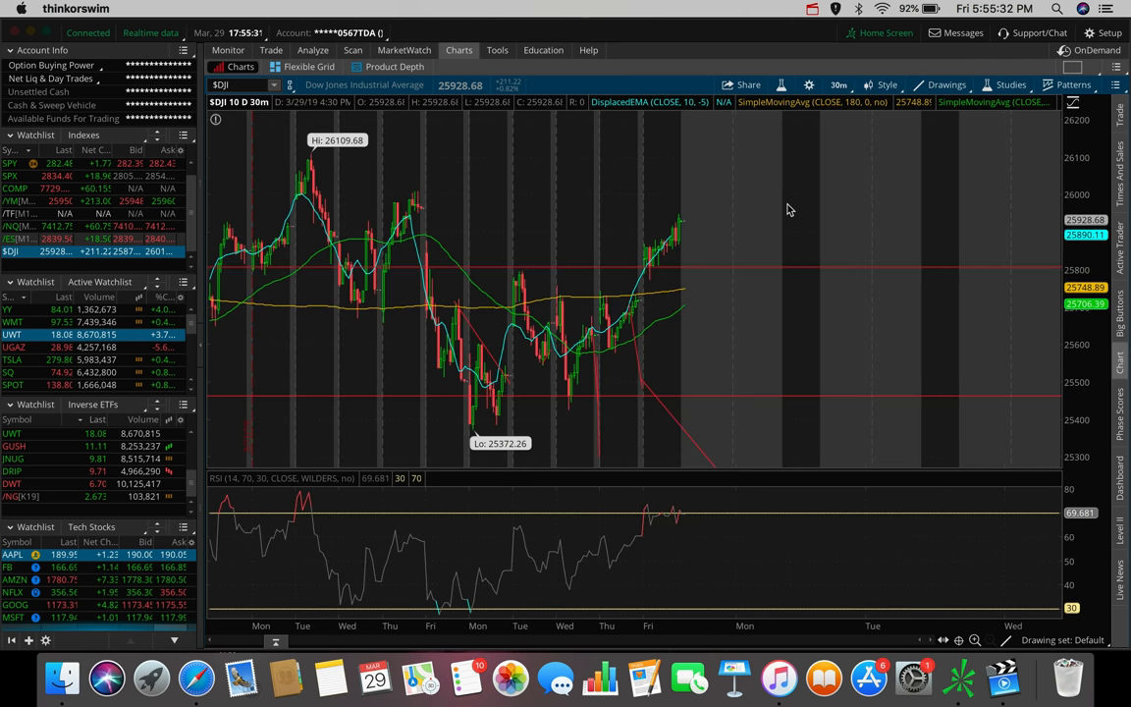
left_click(841, 84)
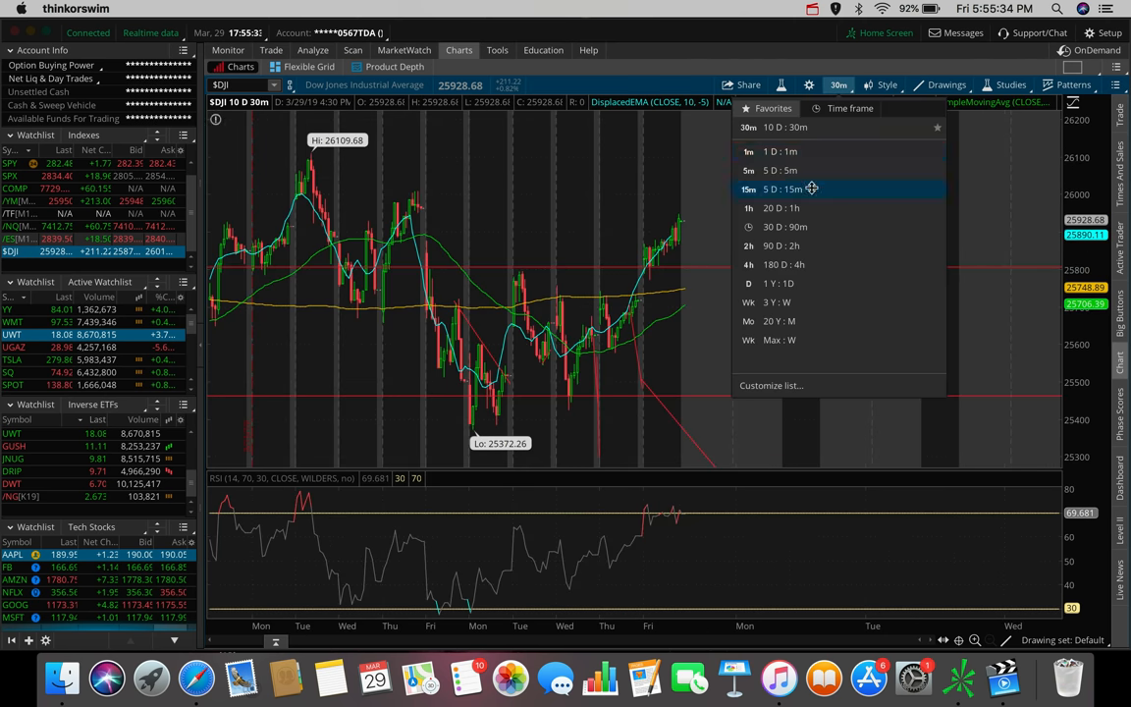
left_click(776, 208)
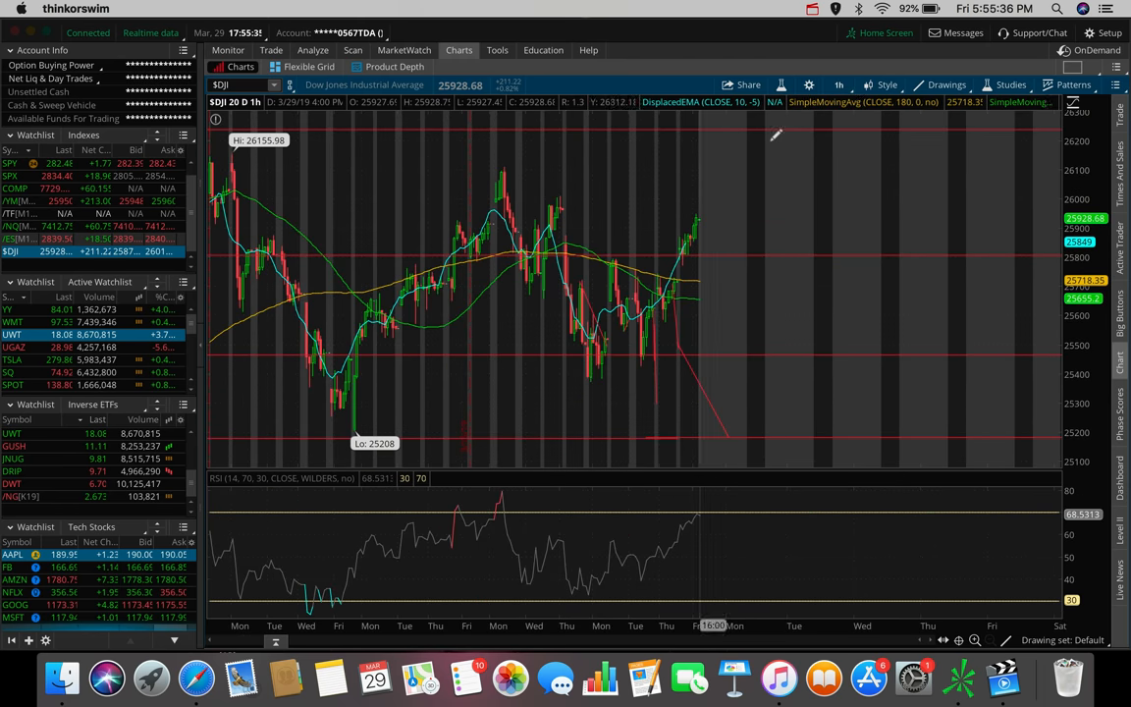
left_click(839, 85)
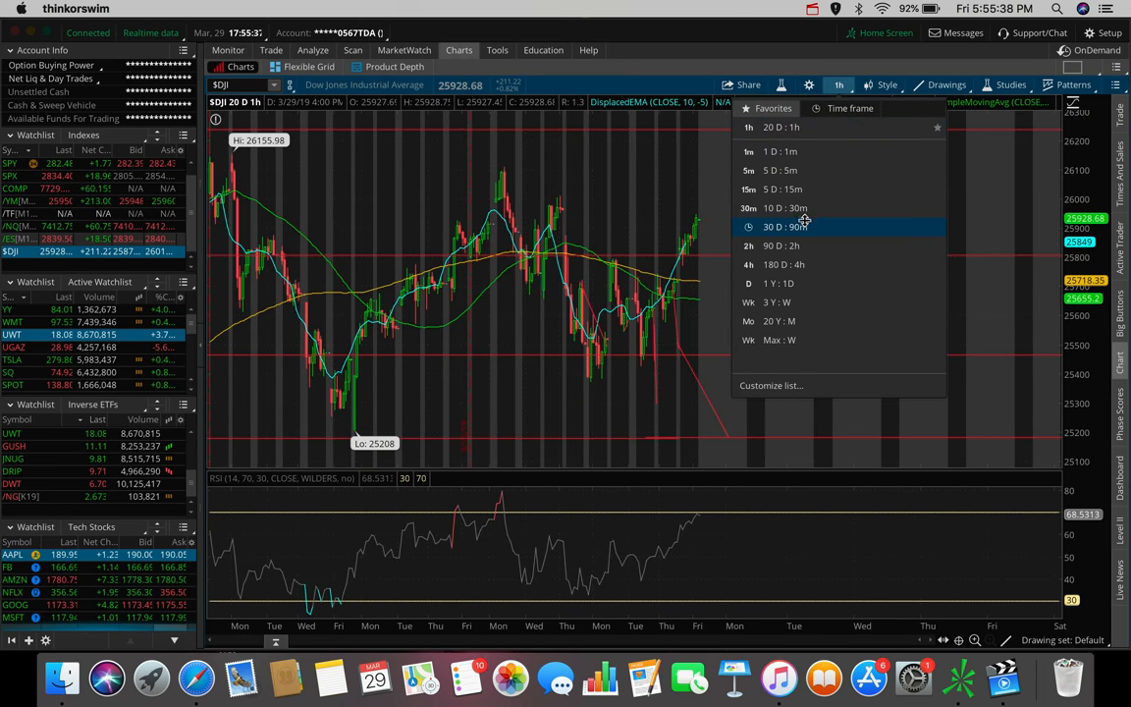
left_click(781, 228)
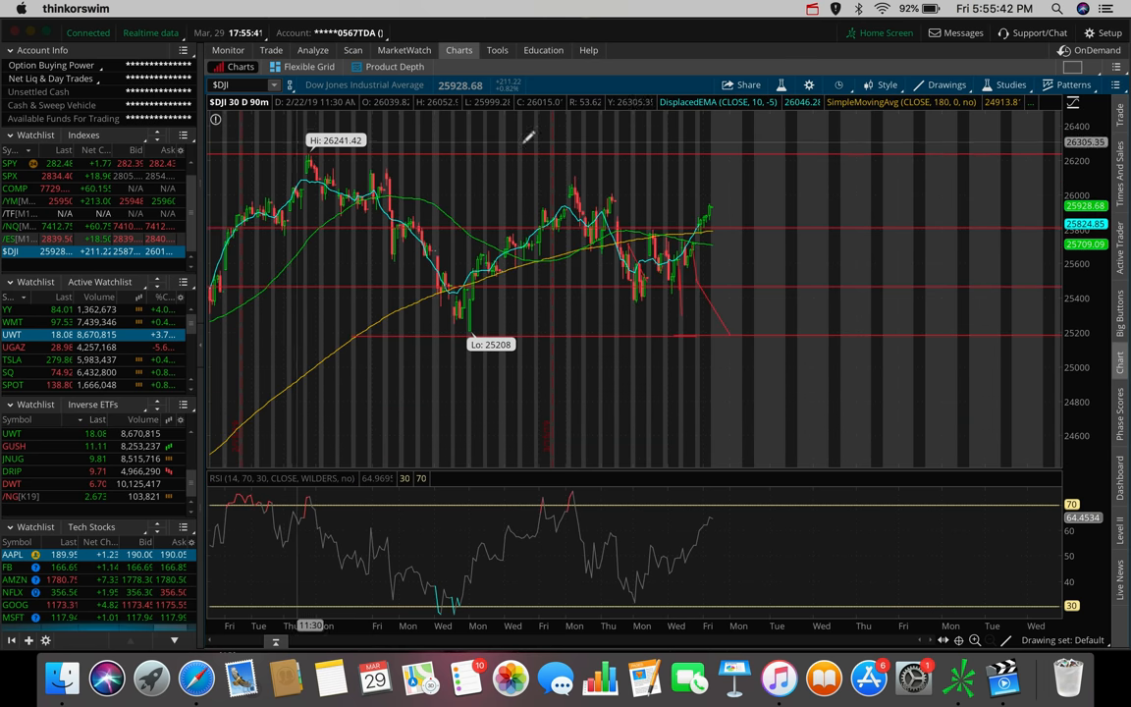
mouse_move(644, 187)
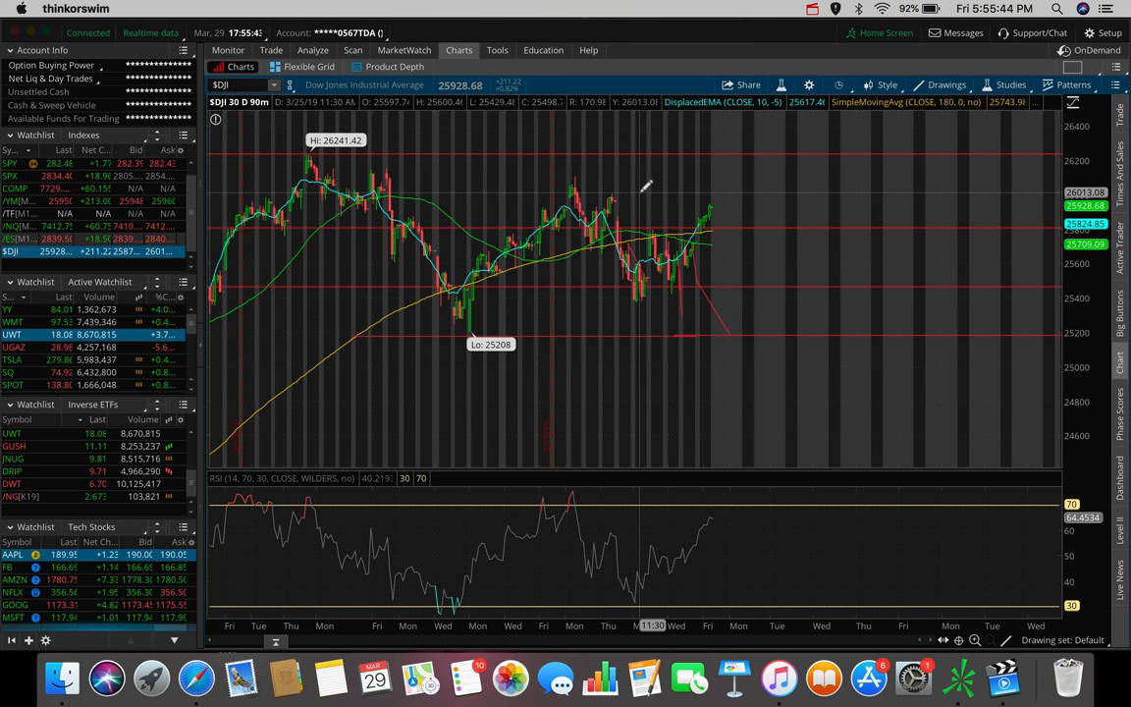
mouse_move(636, 184)
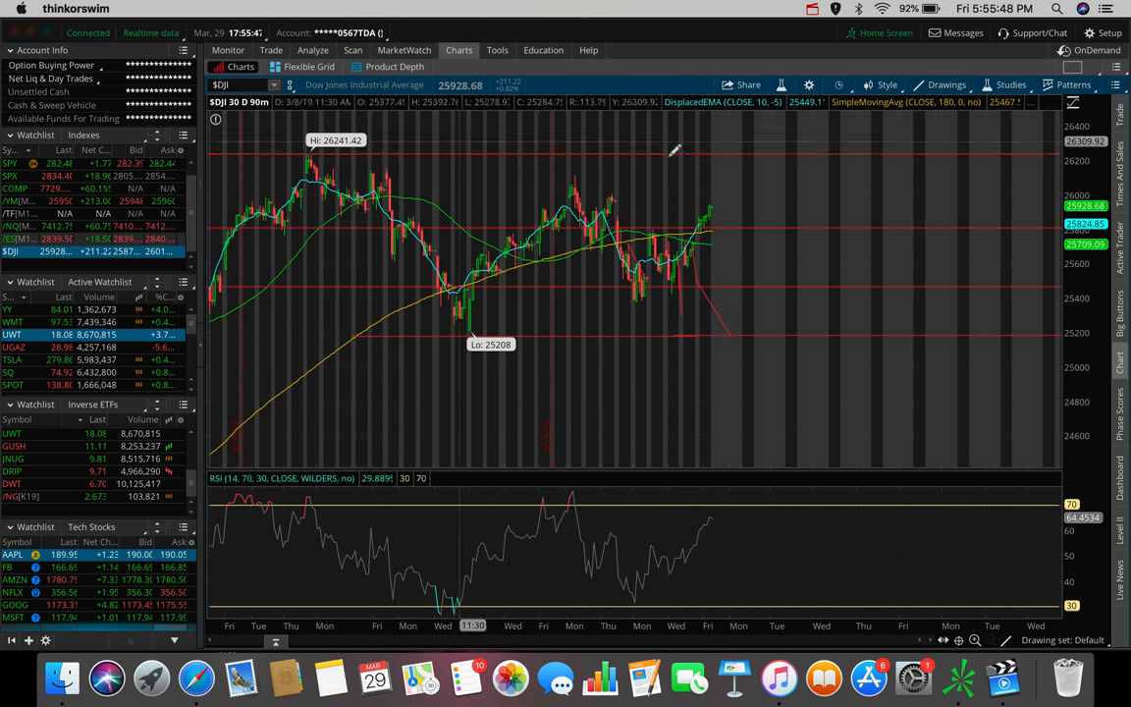
mouse_move(503, 176)
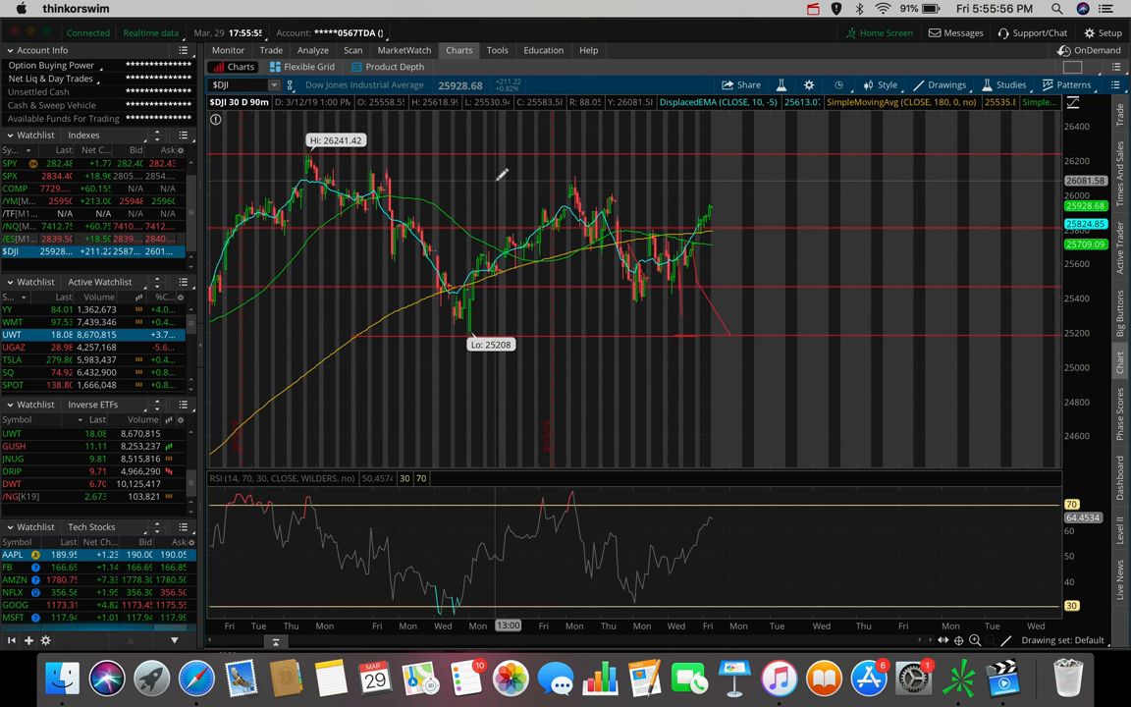
mouse_move(265, 186)
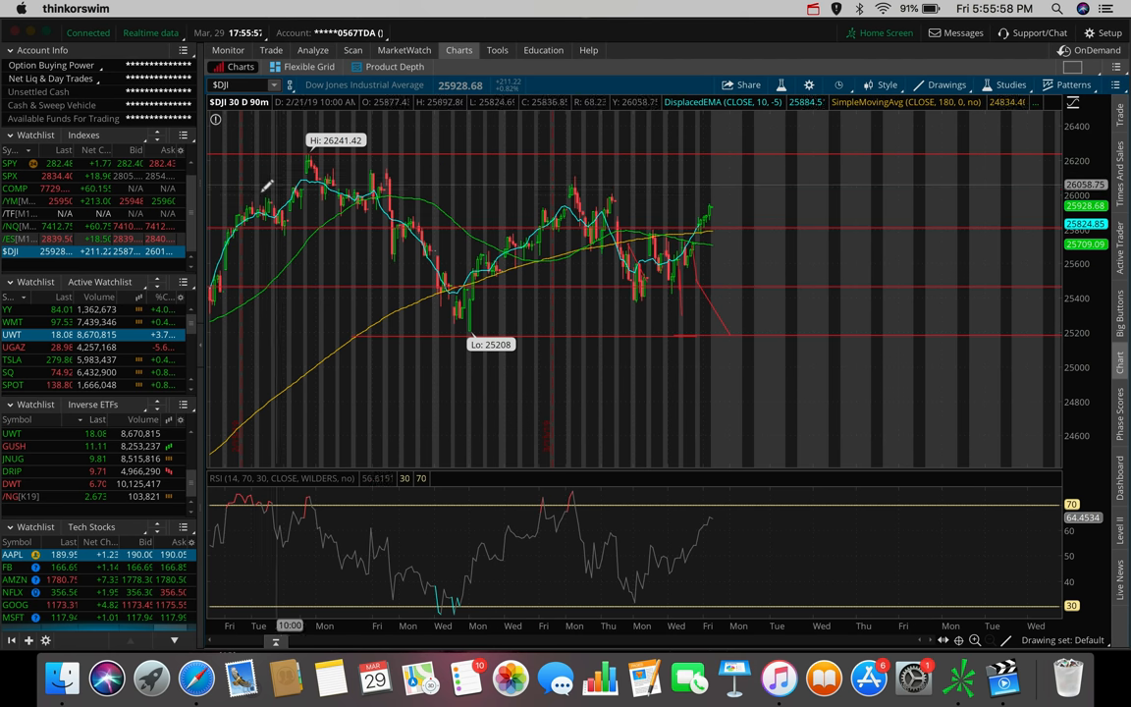
Step: Load SPX from the watchlist and show it as 5 days of 5-minute bars
left_click(10, 177)
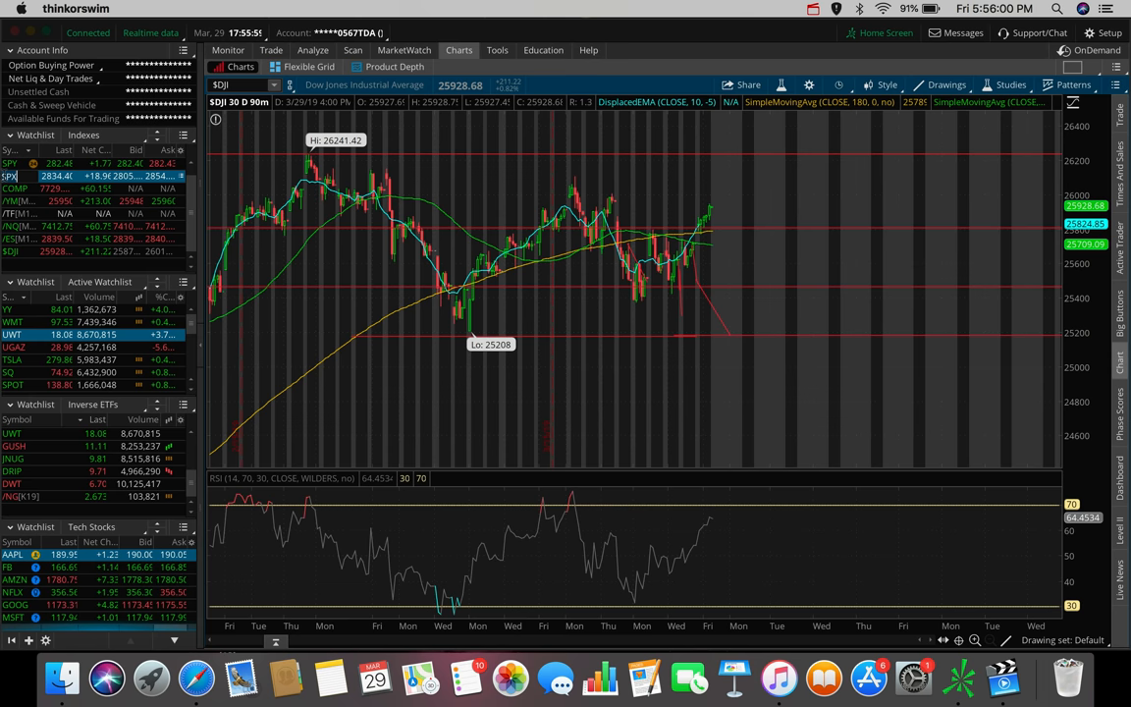
left_click(10, 176)
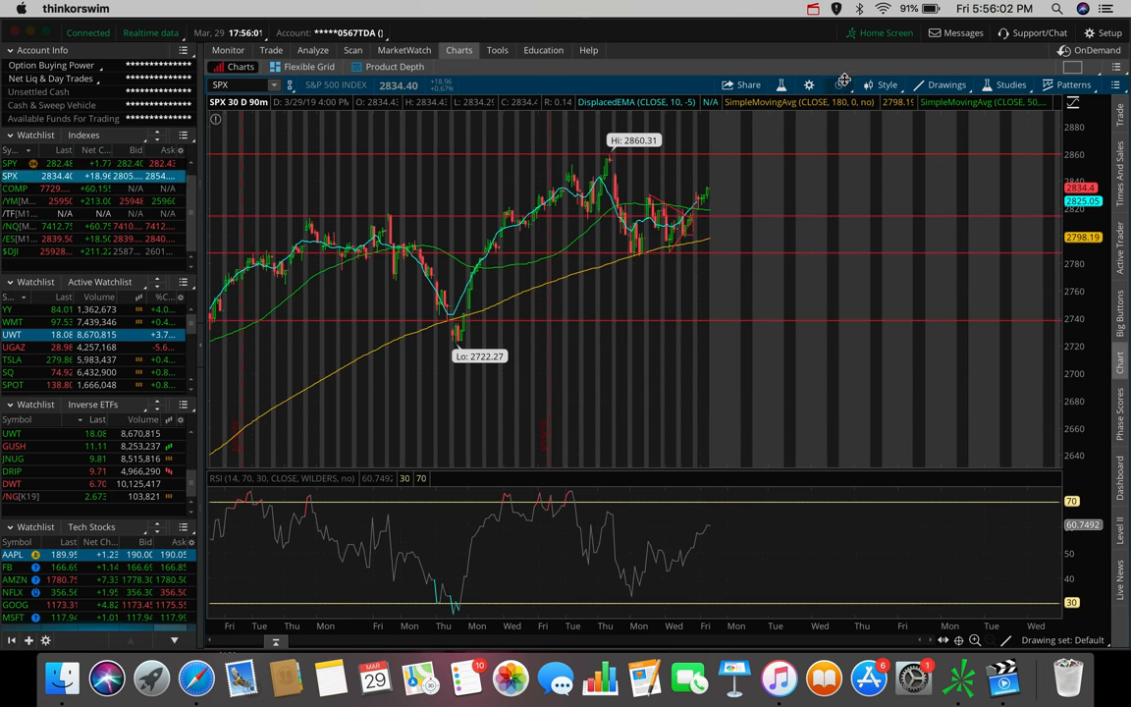
left_click(839, 85)
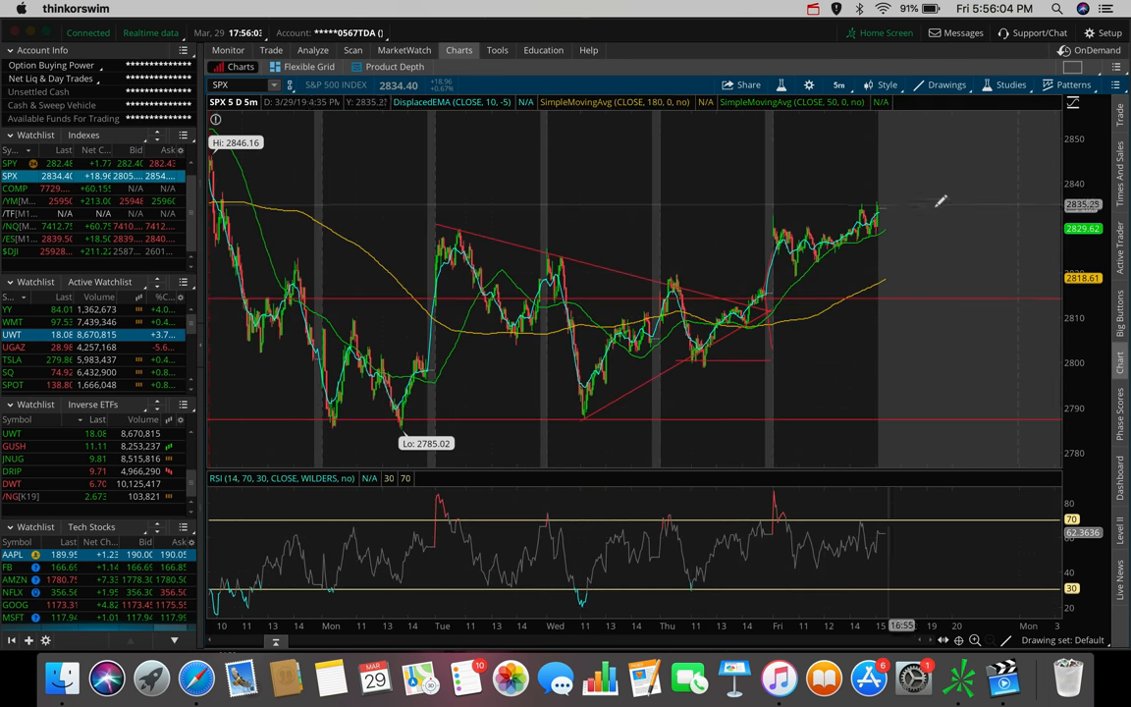
mouse_move(585, 411)
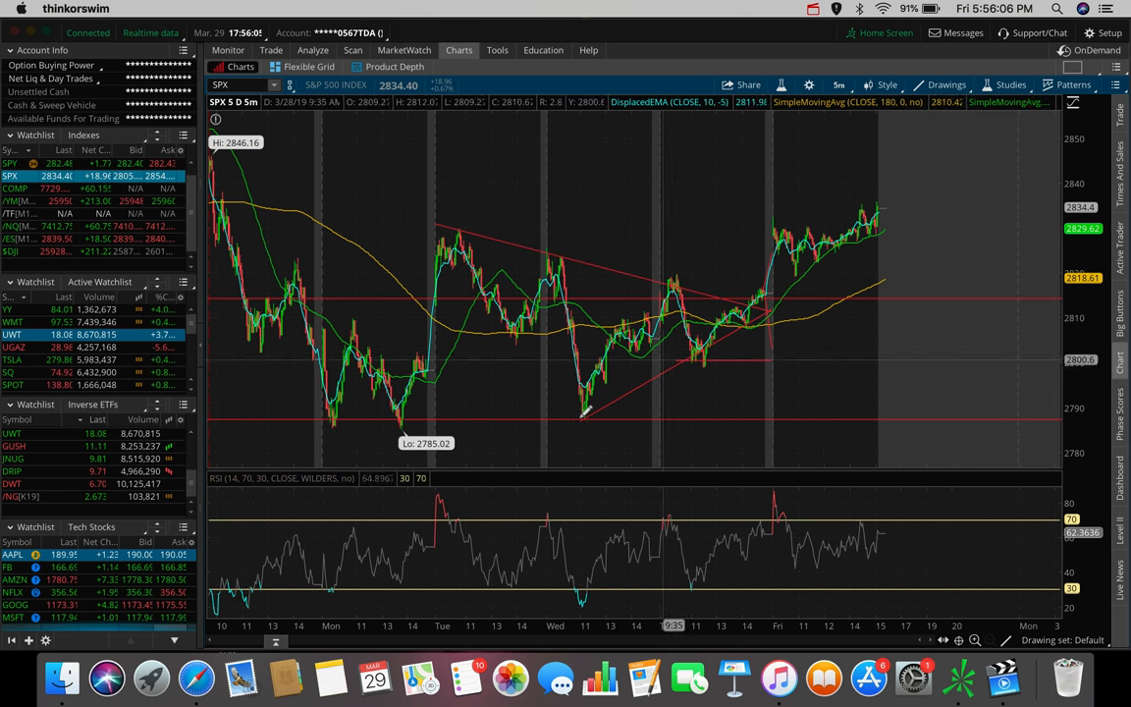
mouse_move(798, 266)
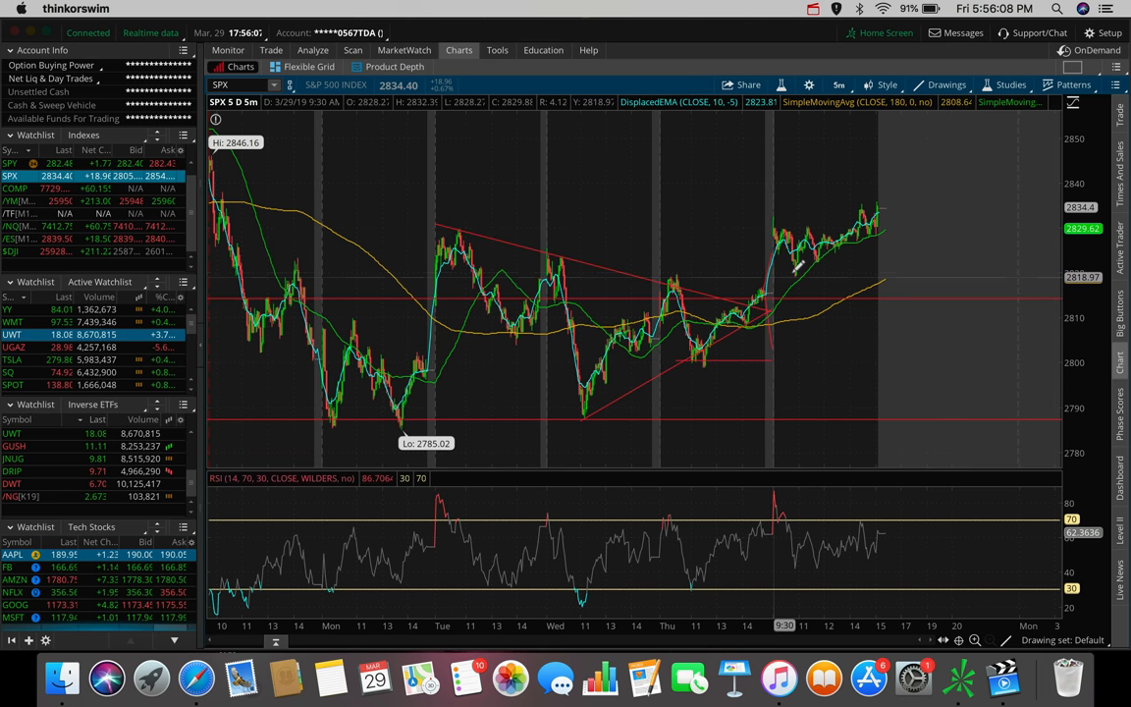
Step: Switch back to $DJI and set it to 30 days of 90-minute bars
left_click(10, 252)
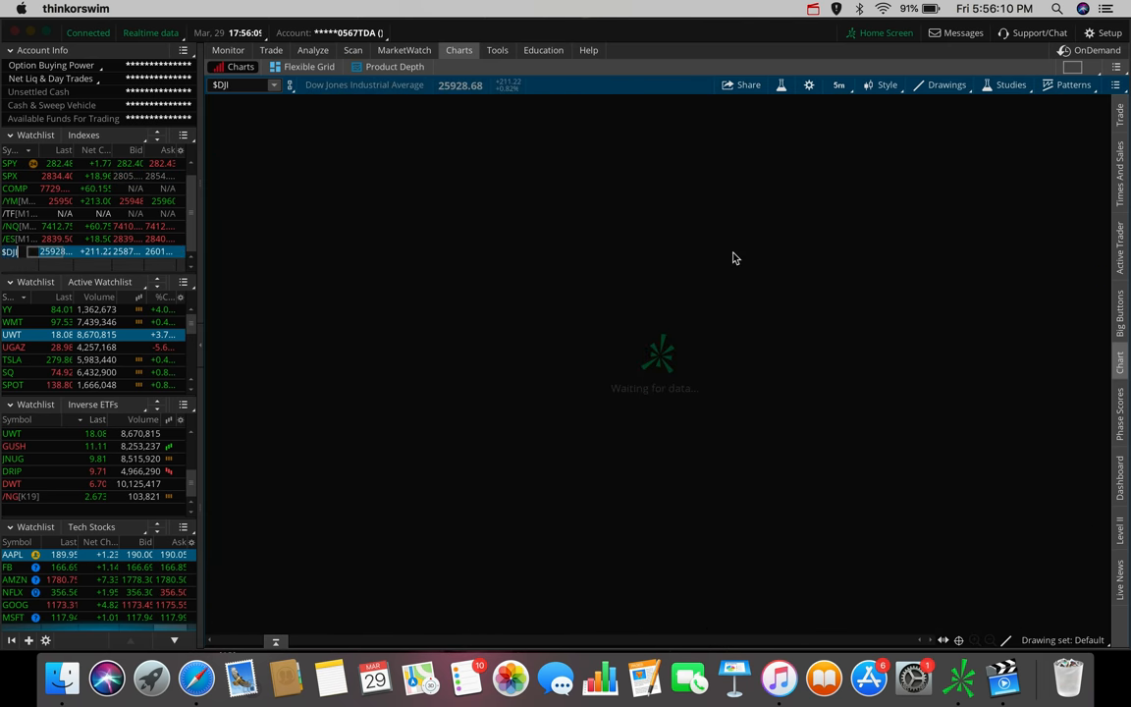
left_click(839, 84)
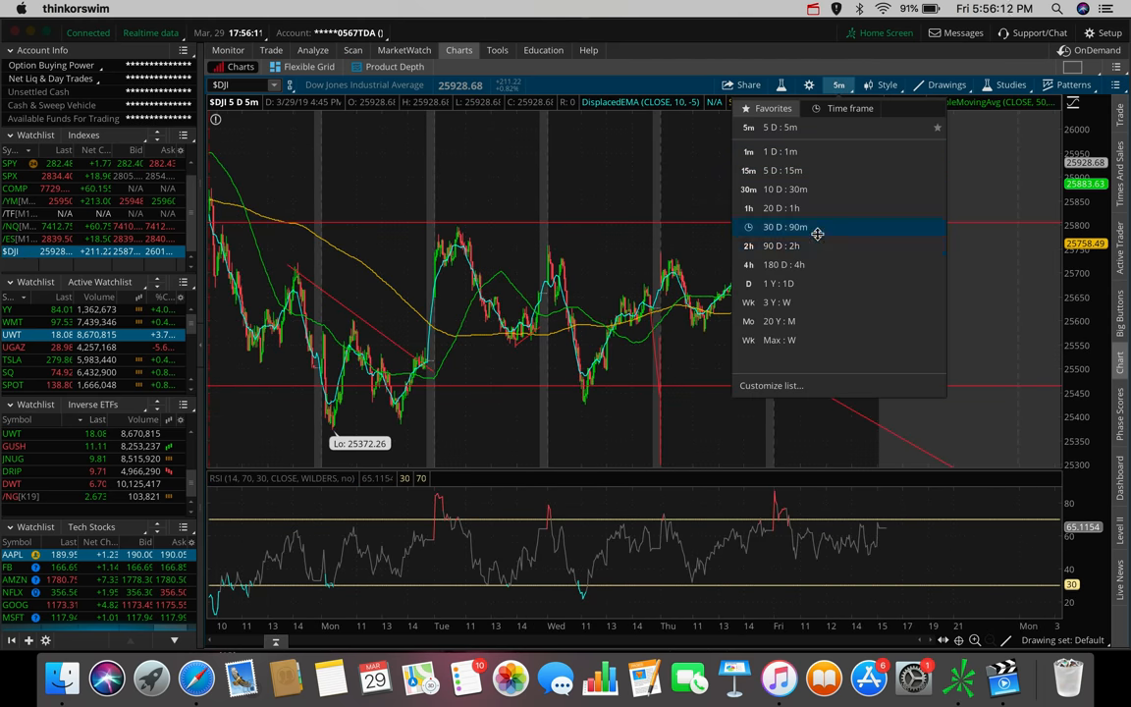
left_click(784, 228)
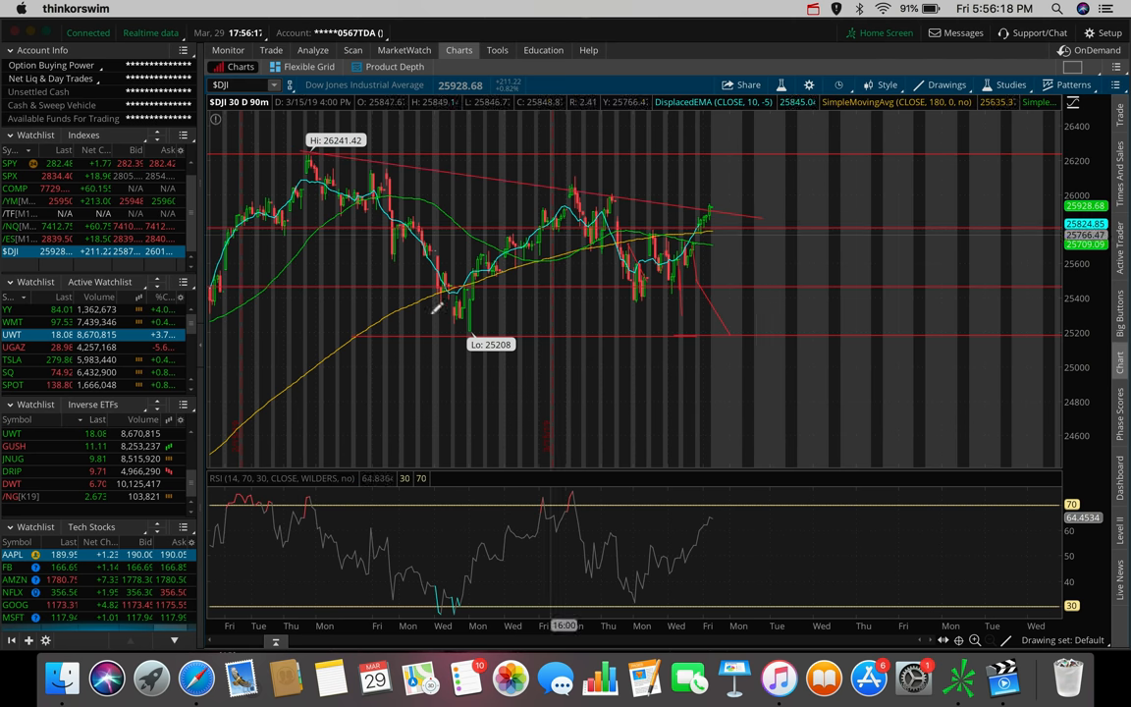
Step: Draw two trend lines across the Dow chart's highs and lows
left_click_drag(452, 332, 766, 245)
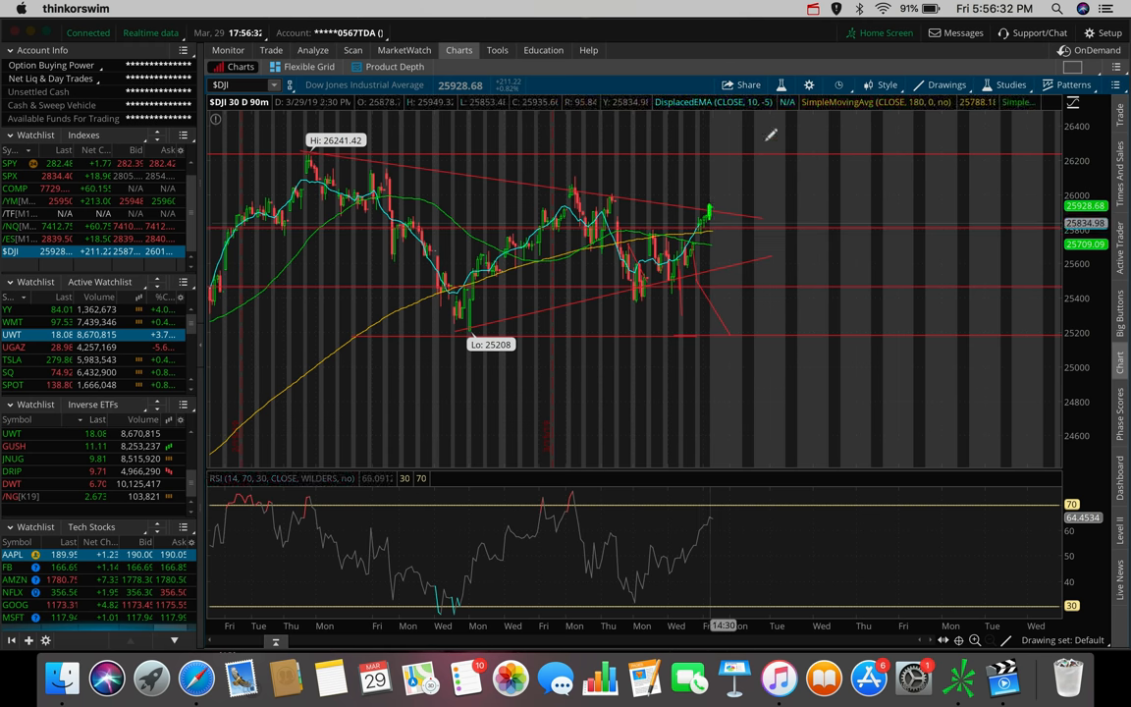
mouse_move(573, 187)
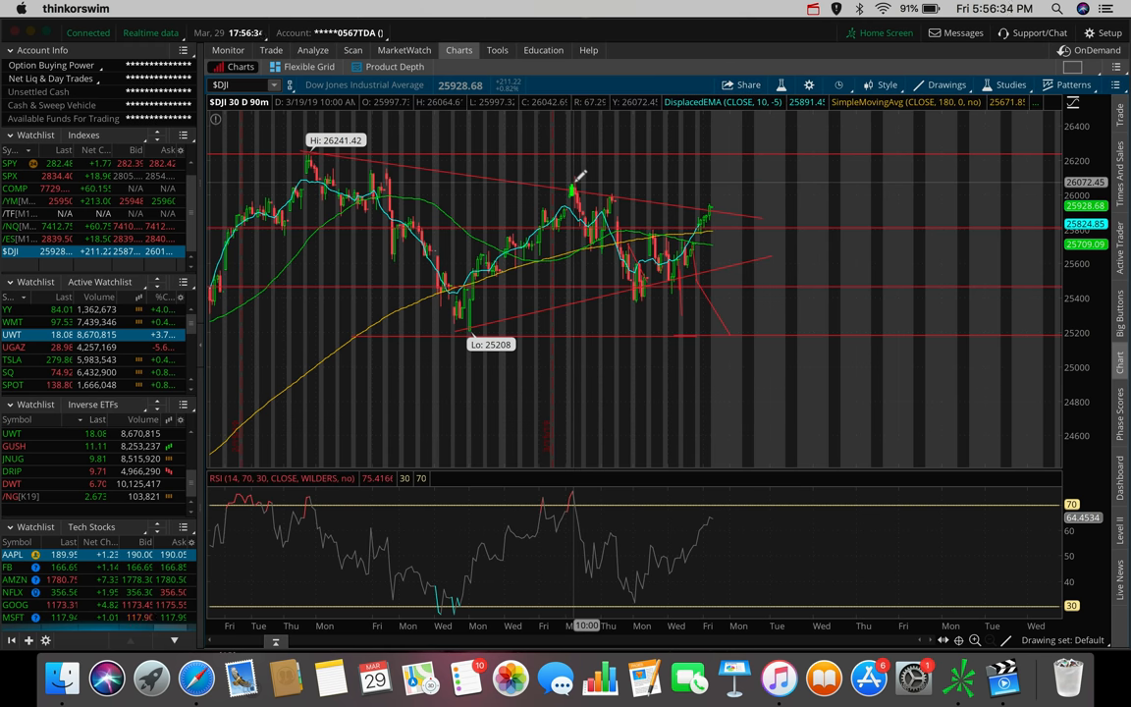
left_click_drag(574, 187, 766, 179)
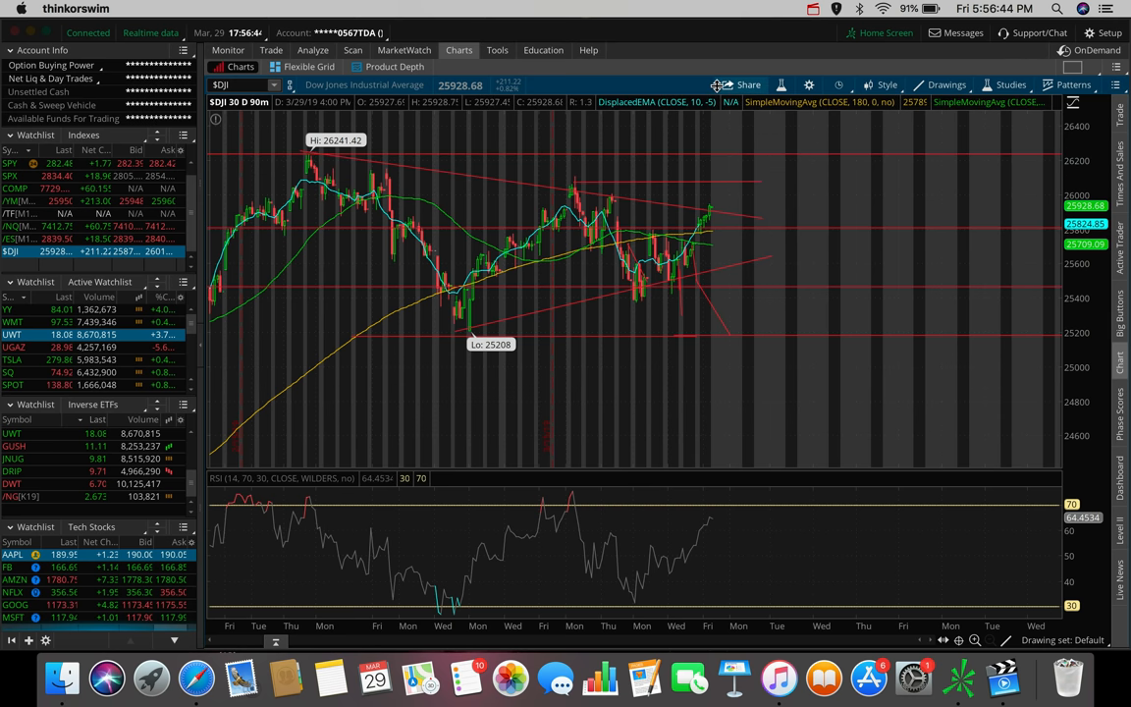
left_click(836, 85)
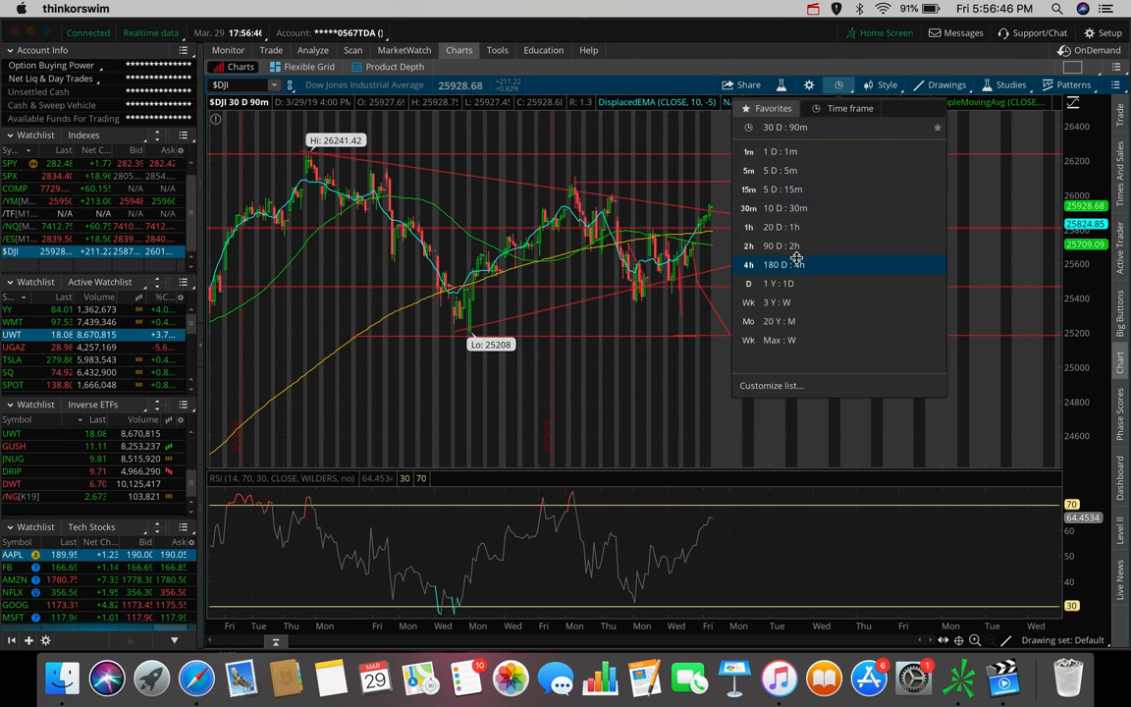
left_click(776, 263)
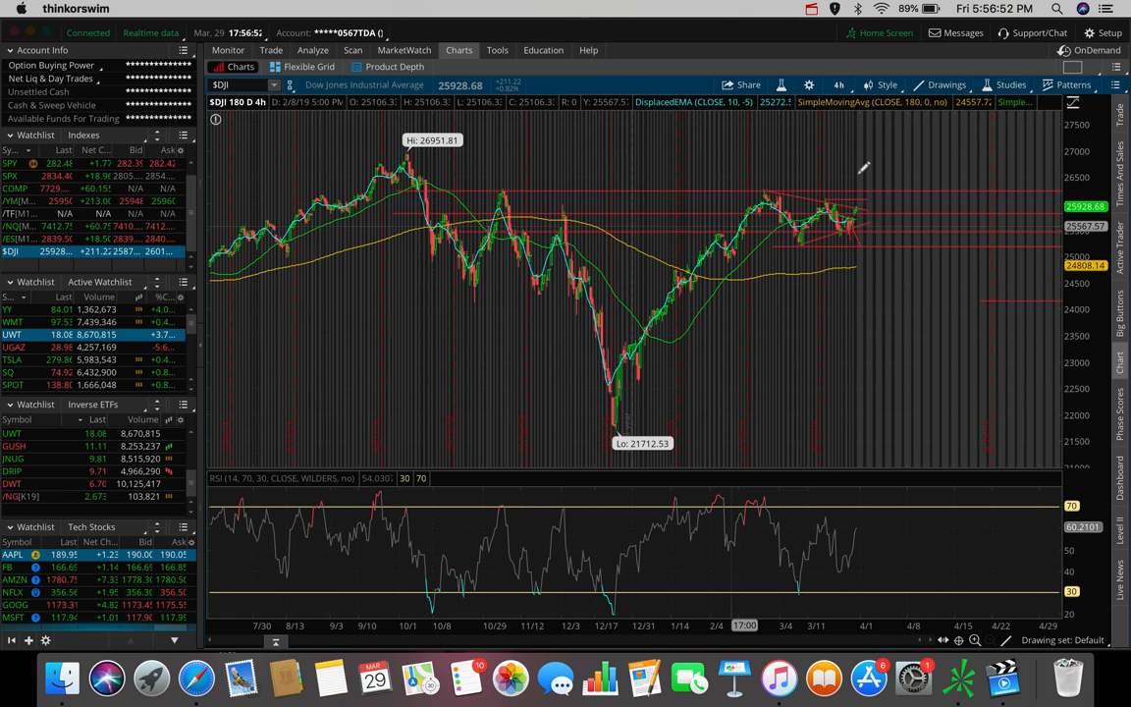
mouse_move(880, 184)
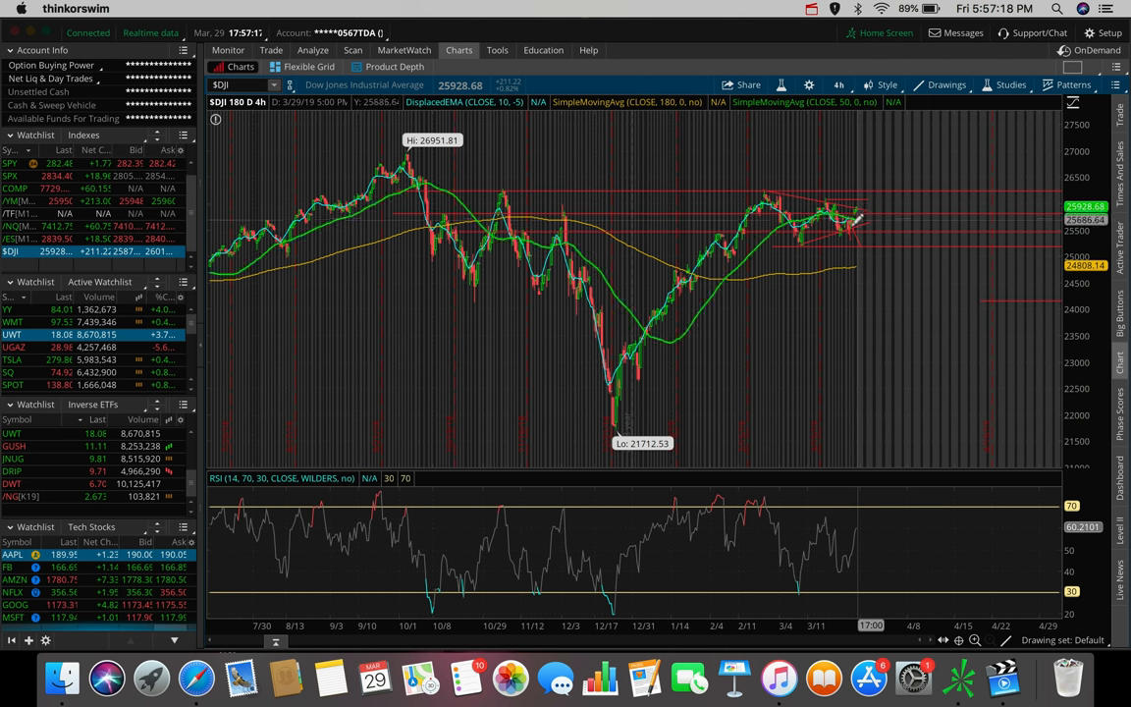
mouse_move(860, 218)
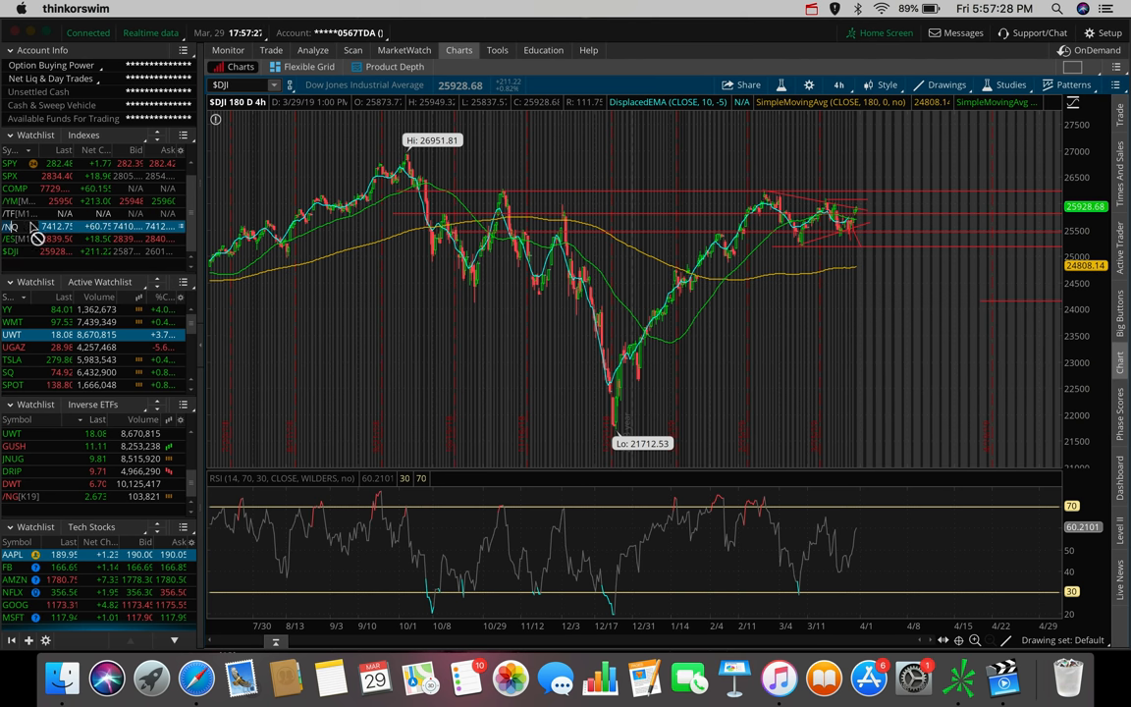
Step: Load /NQ E-mini Nasdaq 100 futures onto the 180-day, 4-hour chart with its red levels
left_click(12, 228)
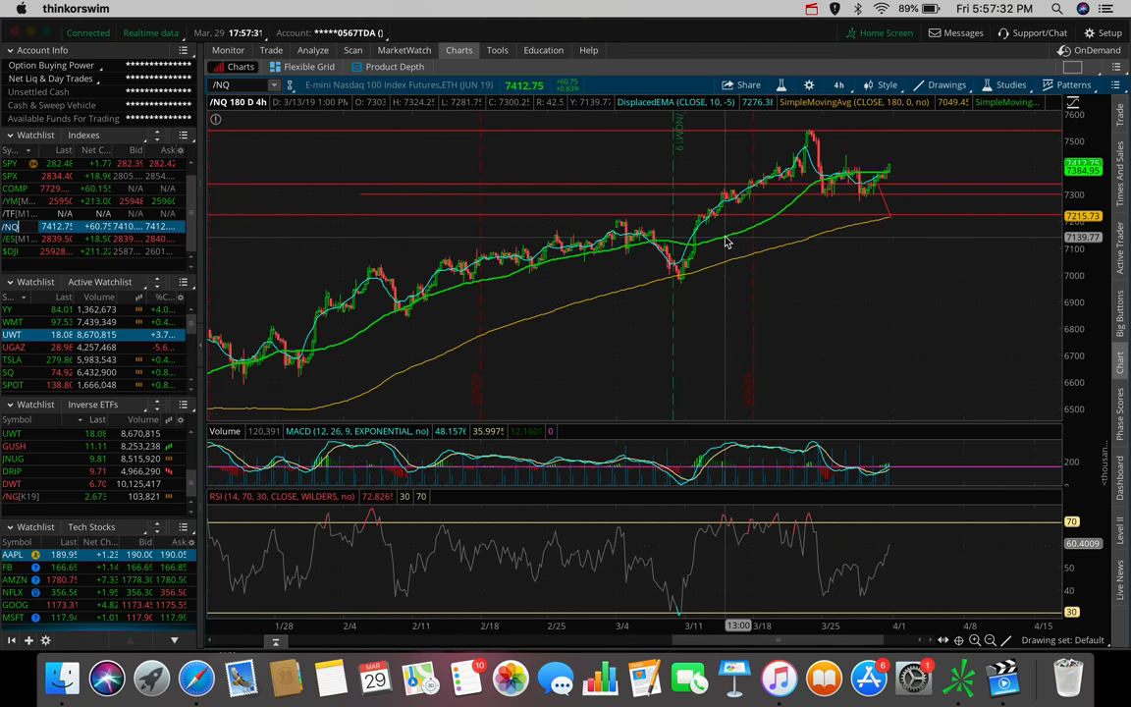
mouse_move(835, 129)
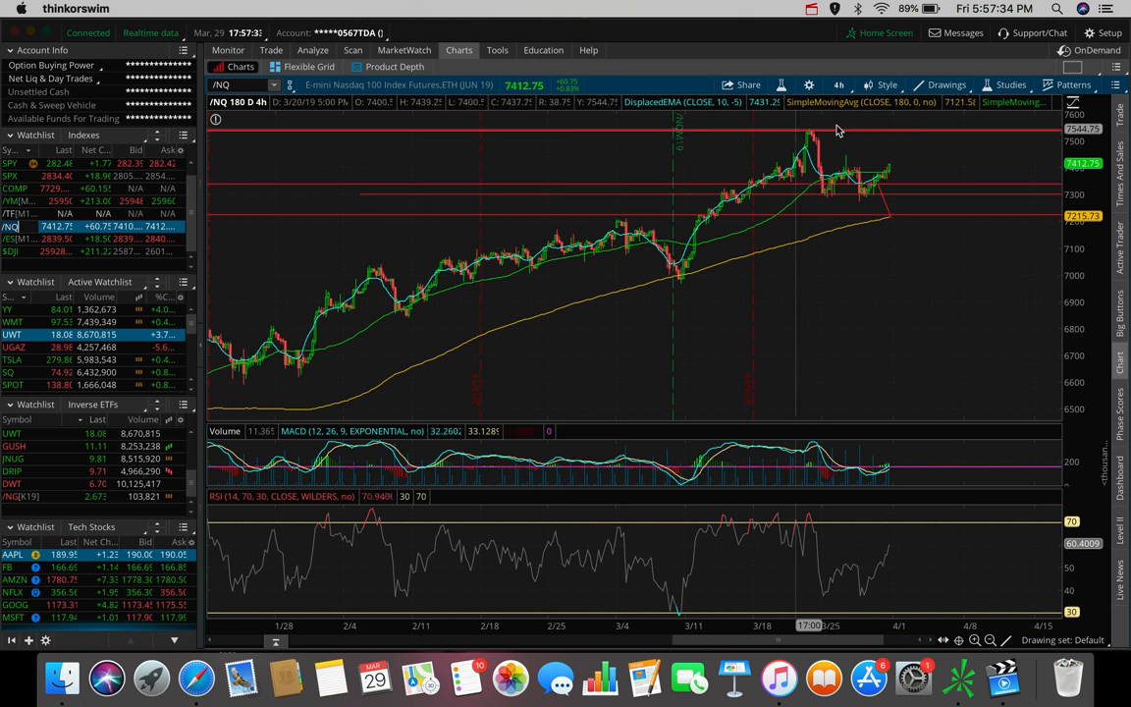
mouse_move(829, 194)
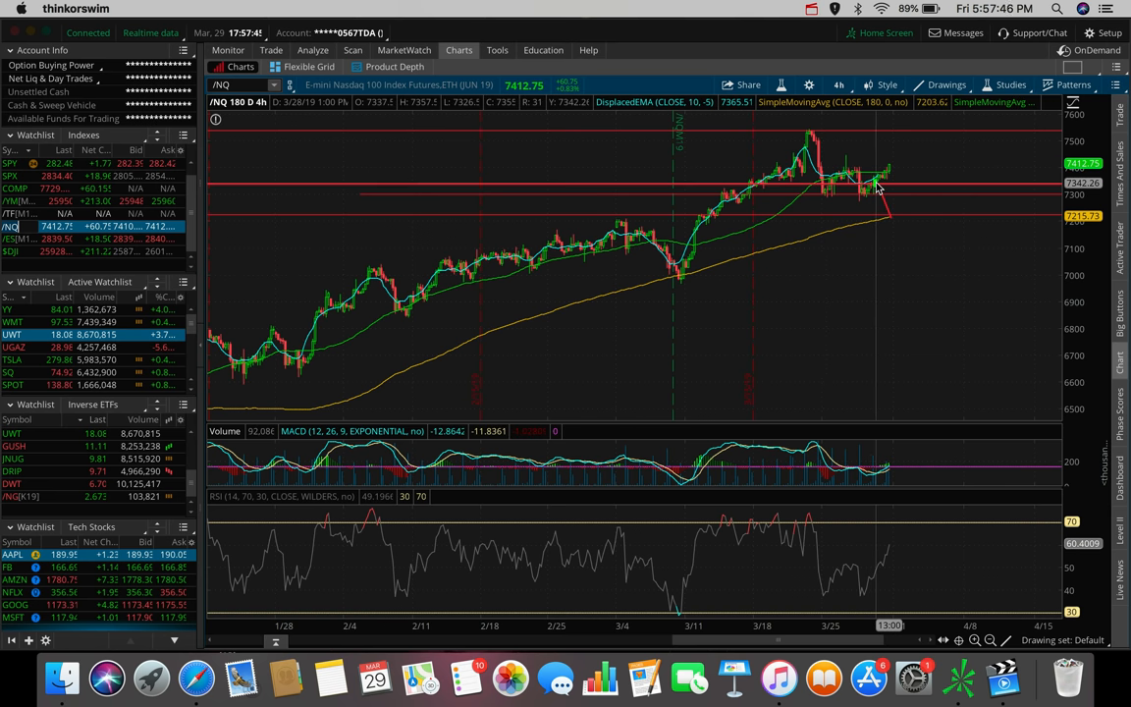
mouse_move(875, 177)
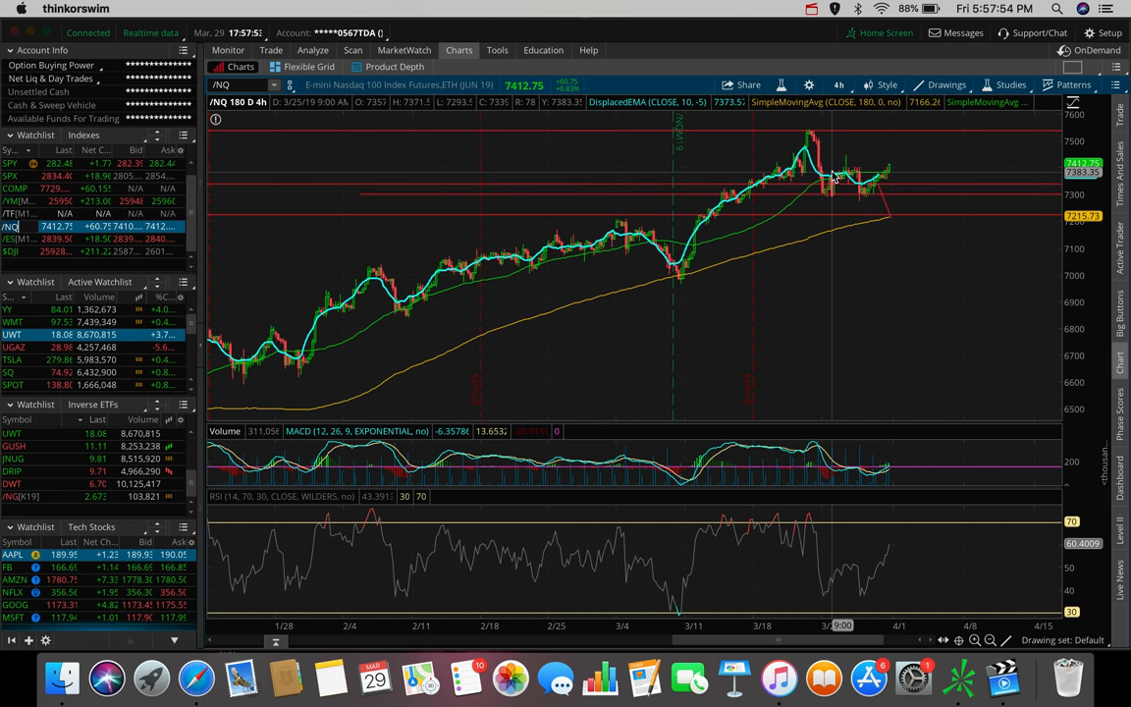
mouse_move(833, 180)
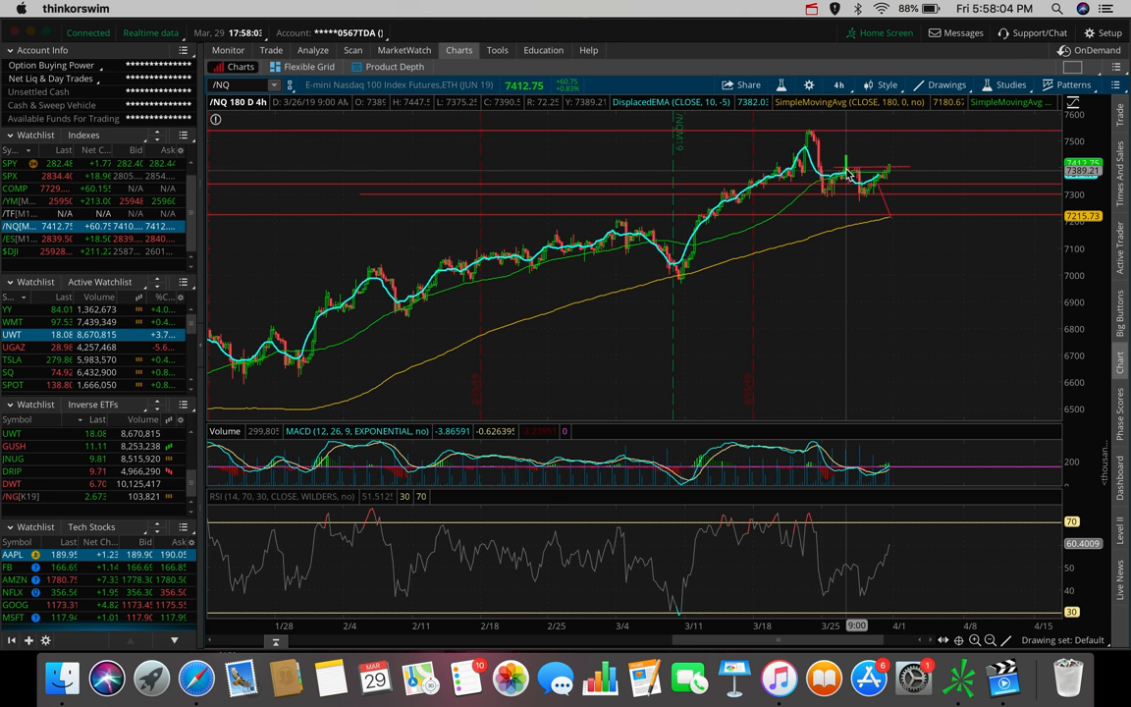
mouse_move(849, 177)
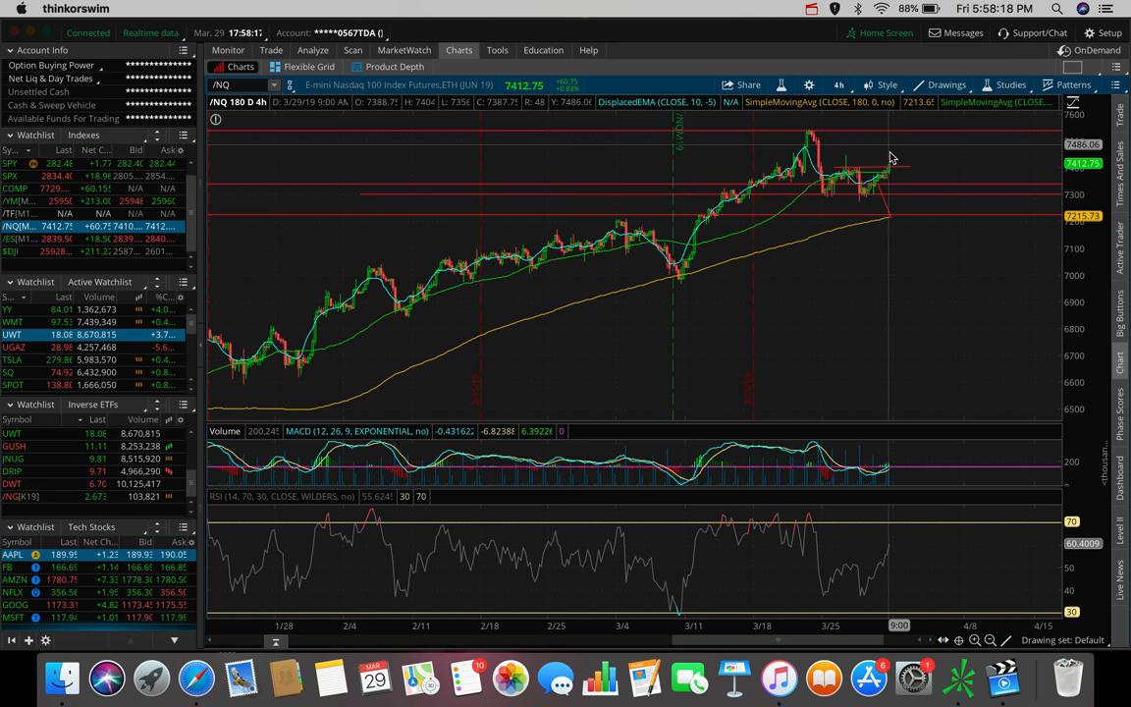
mouse_move(902, 165)
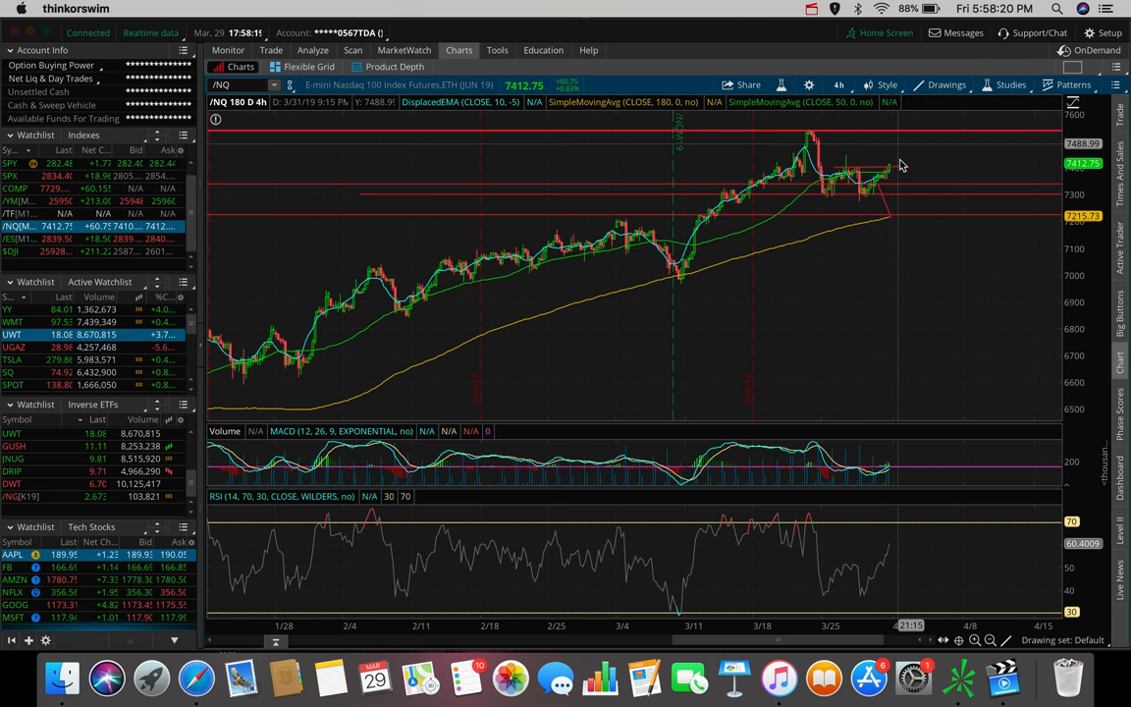
mouse_move(902, 169)
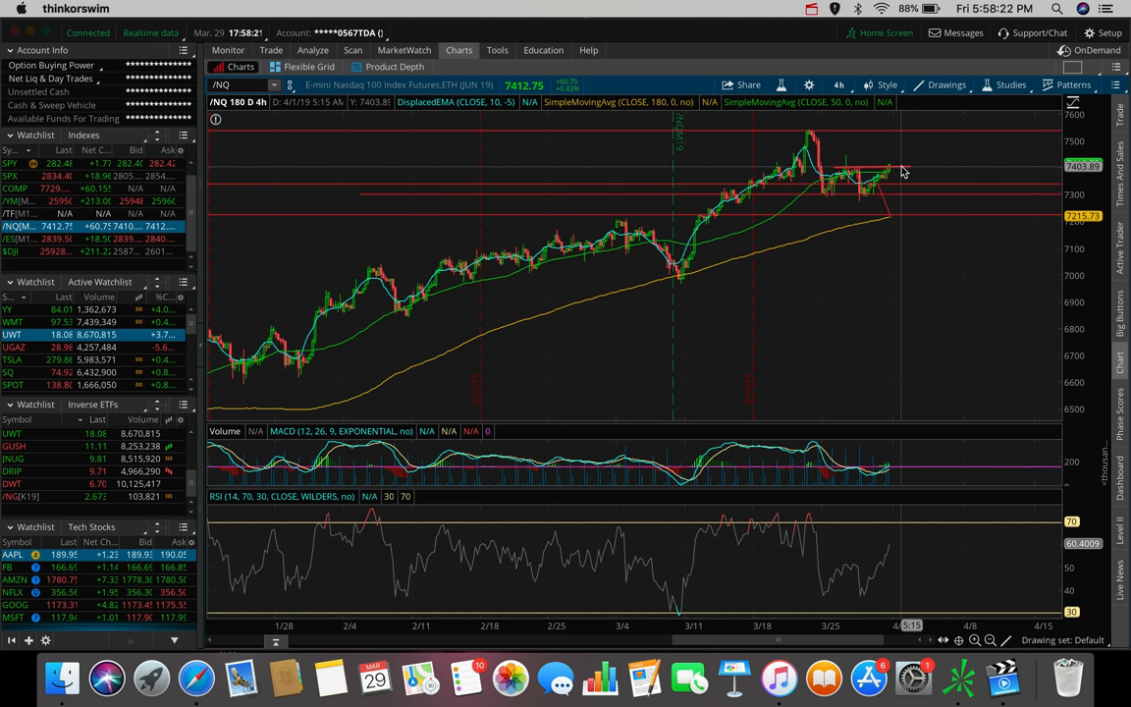
mouse_move(906, 134)
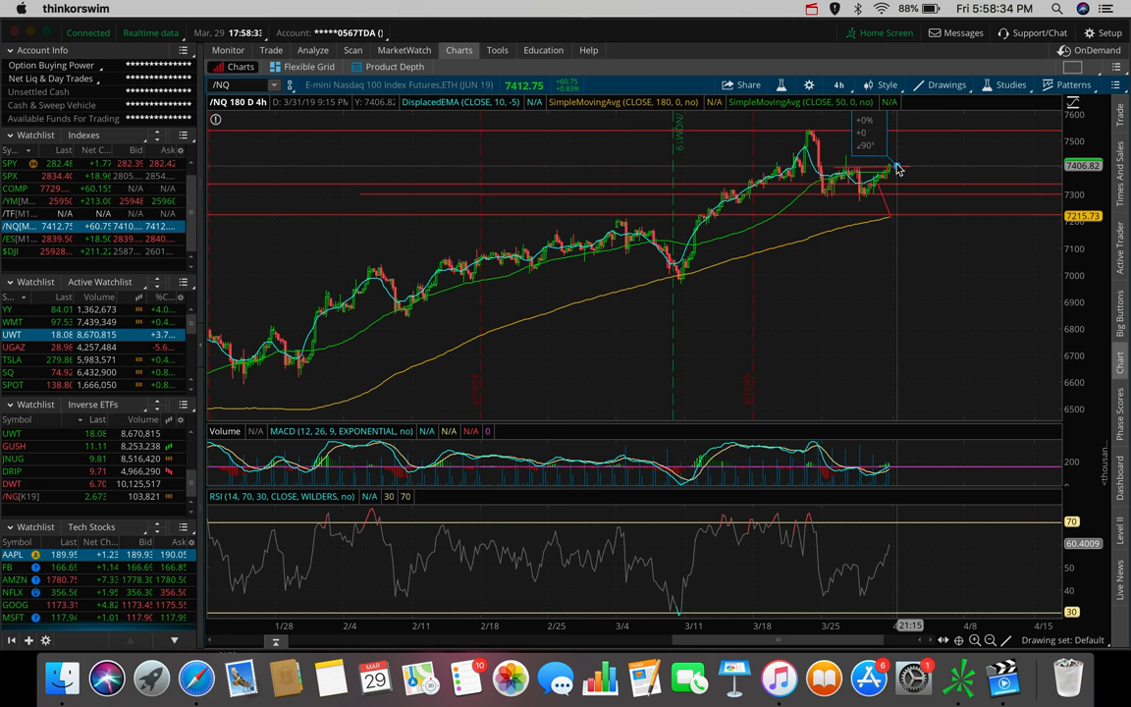
left_click_drag(900, 165, 884, 138)
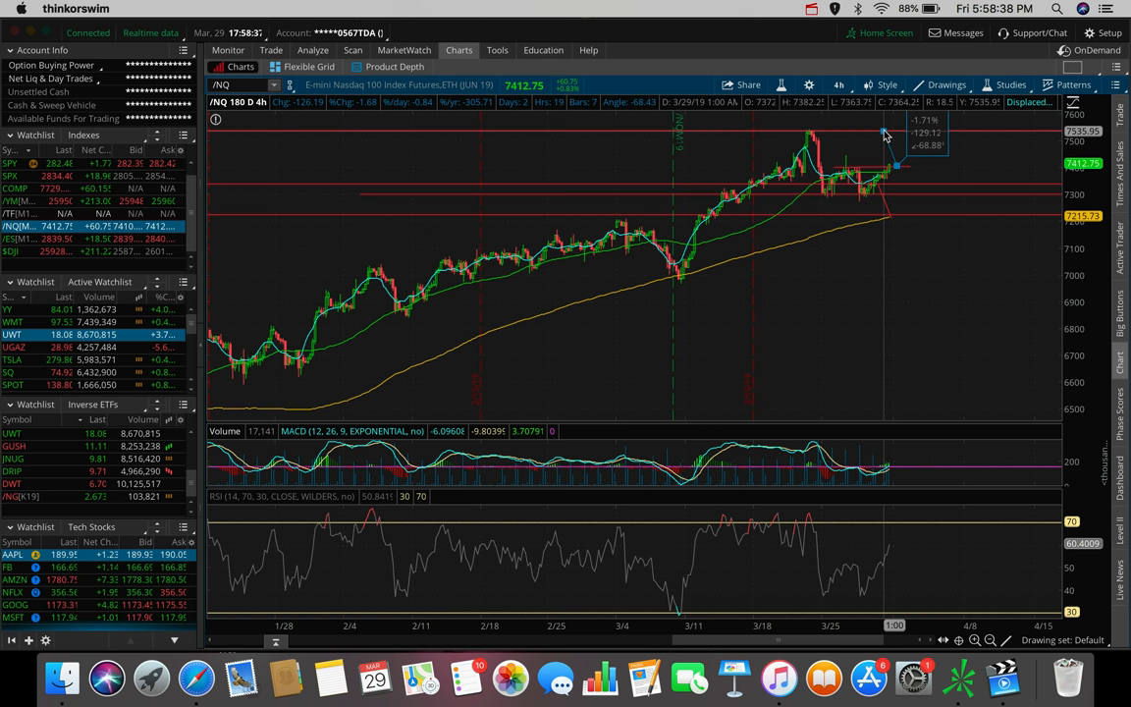
mouse_move(896, 167)
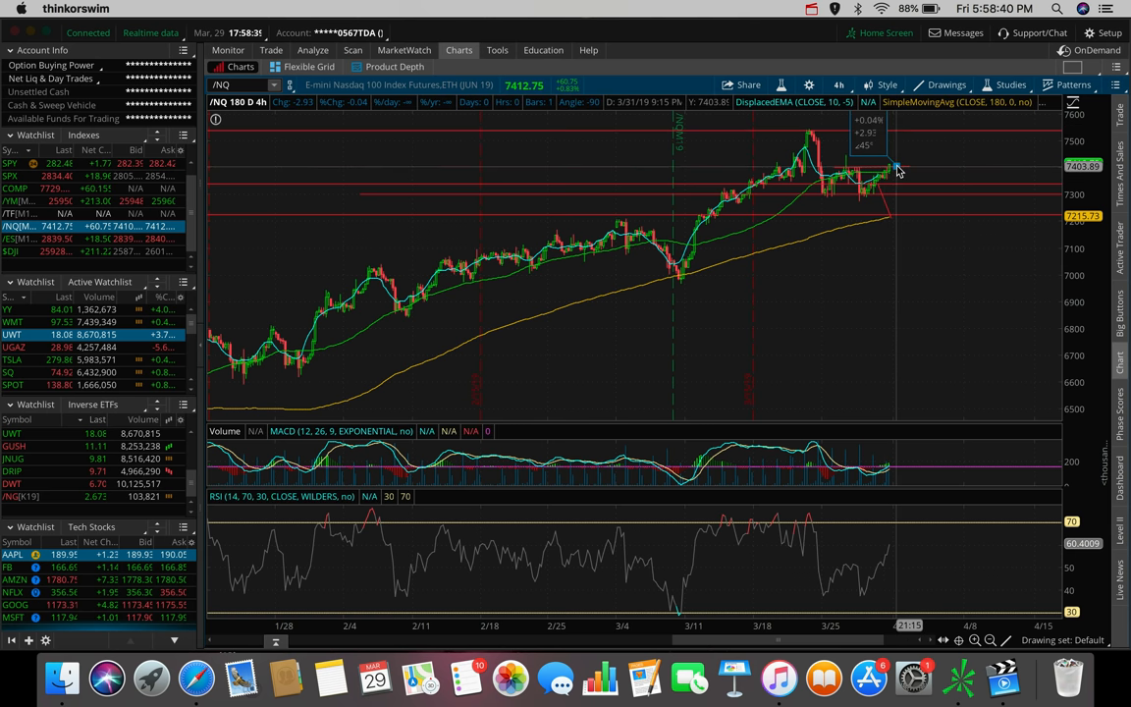
mouse_move(884, 133)
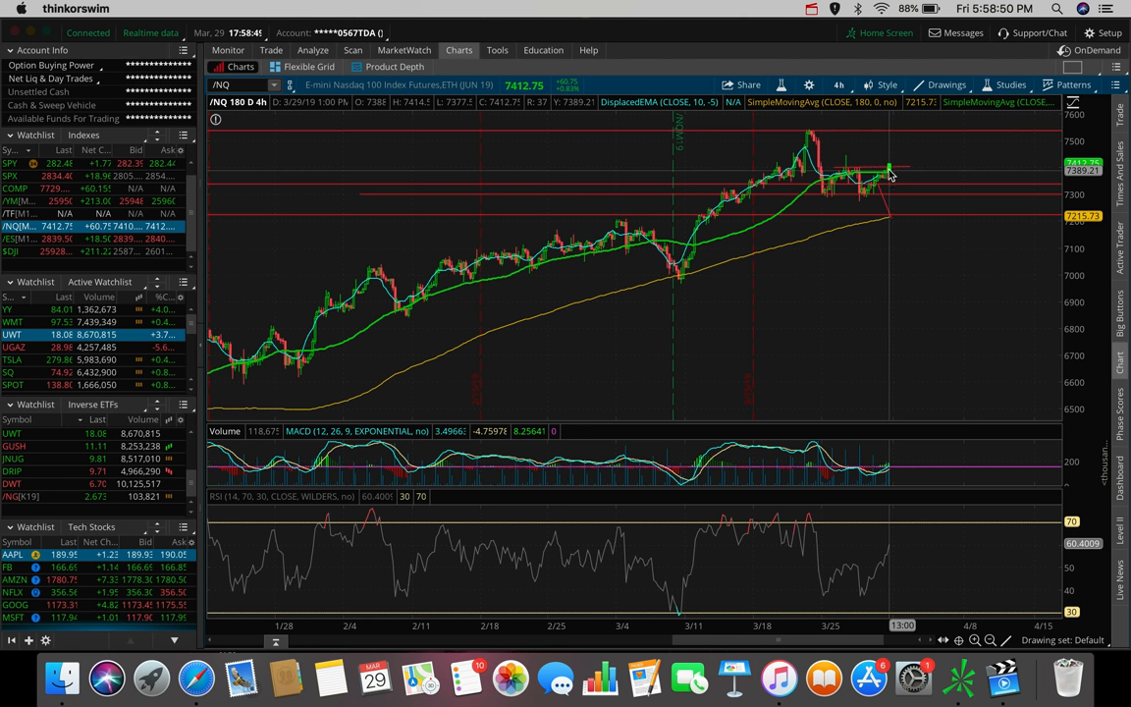
mouse_move(882, 138)
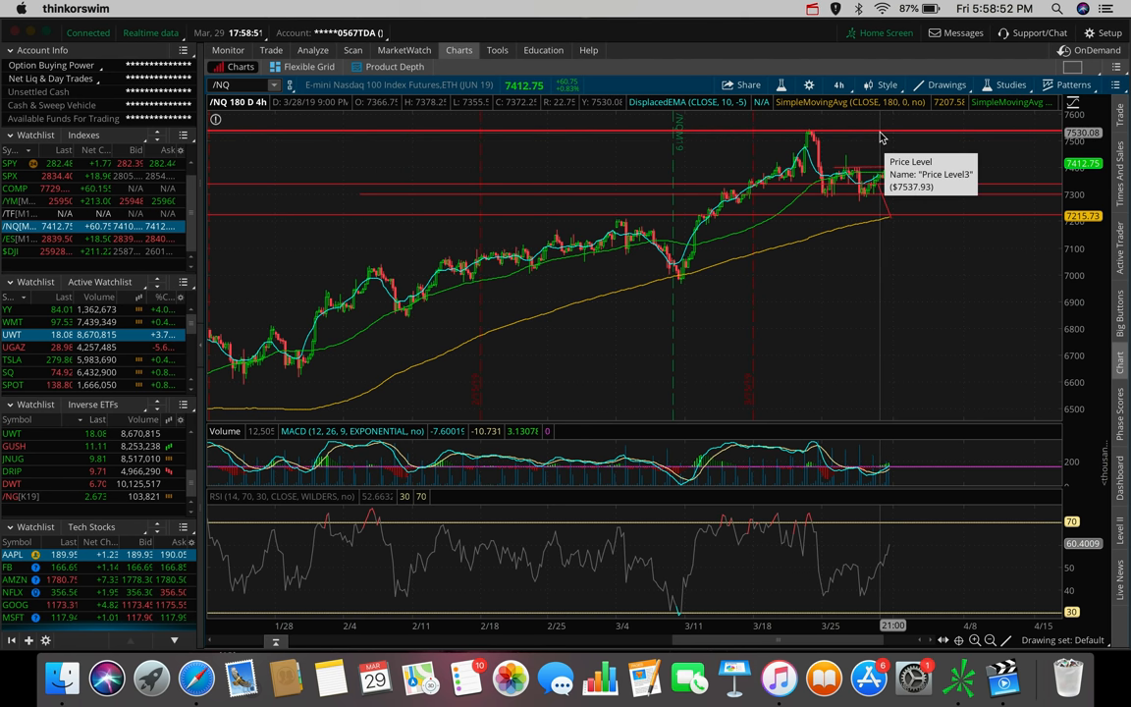
Step: Show the Nasdaq 100 futures as one year of daily bars, marking the 7728.75 high and 5820.5 low
left_click(839, 85)
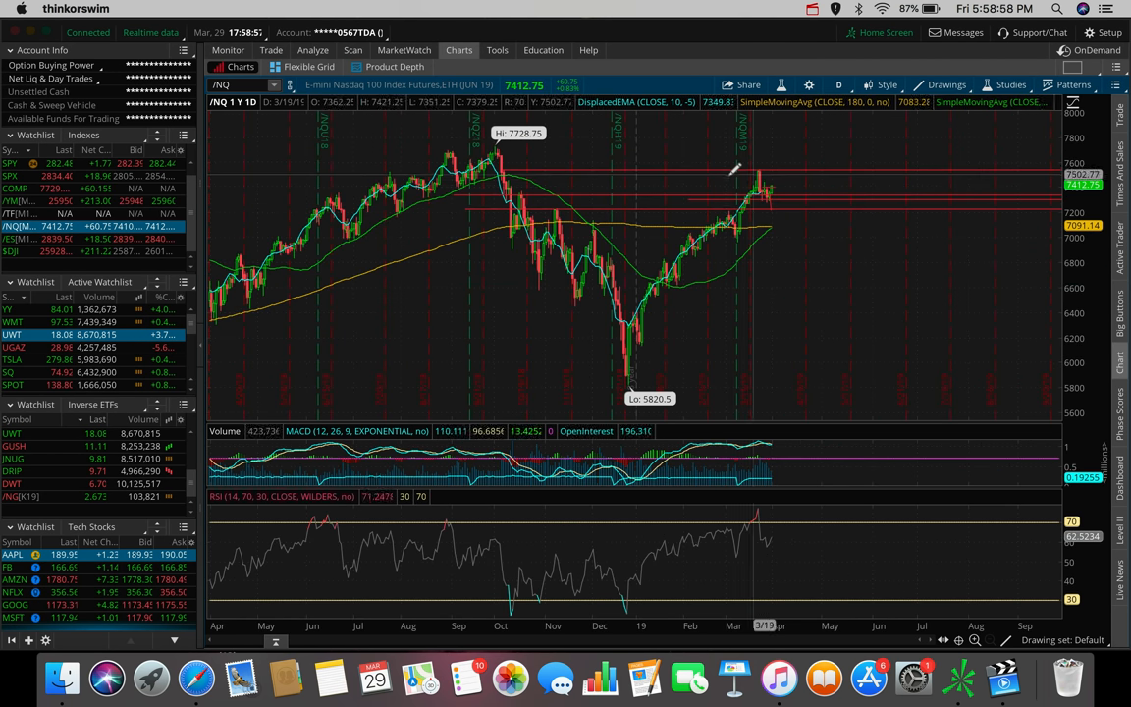
mouse_move(796, 181)
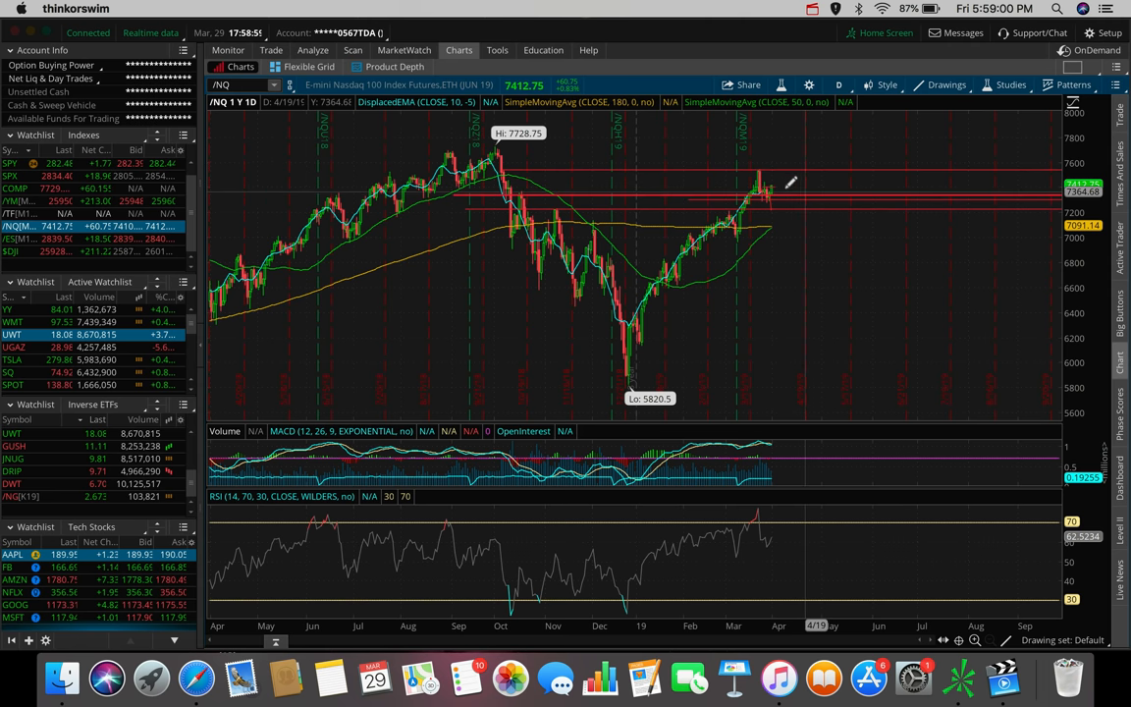
mouse_move(786, 185)
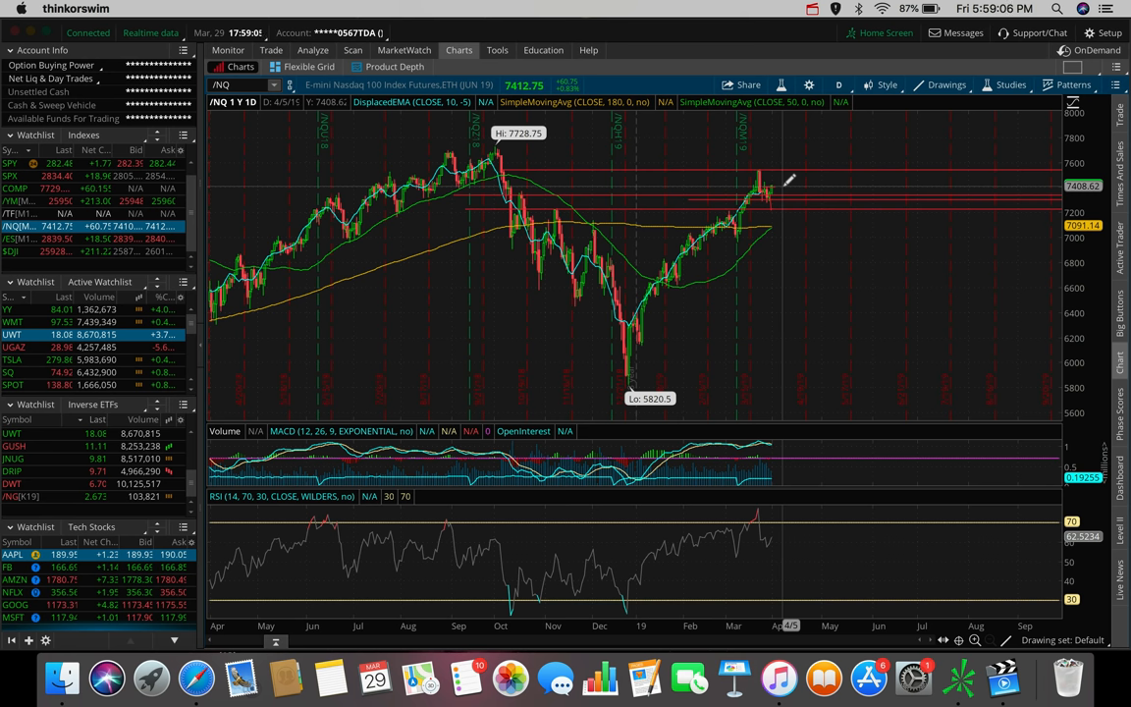
left_click_drag(757, 142, 782, 186)
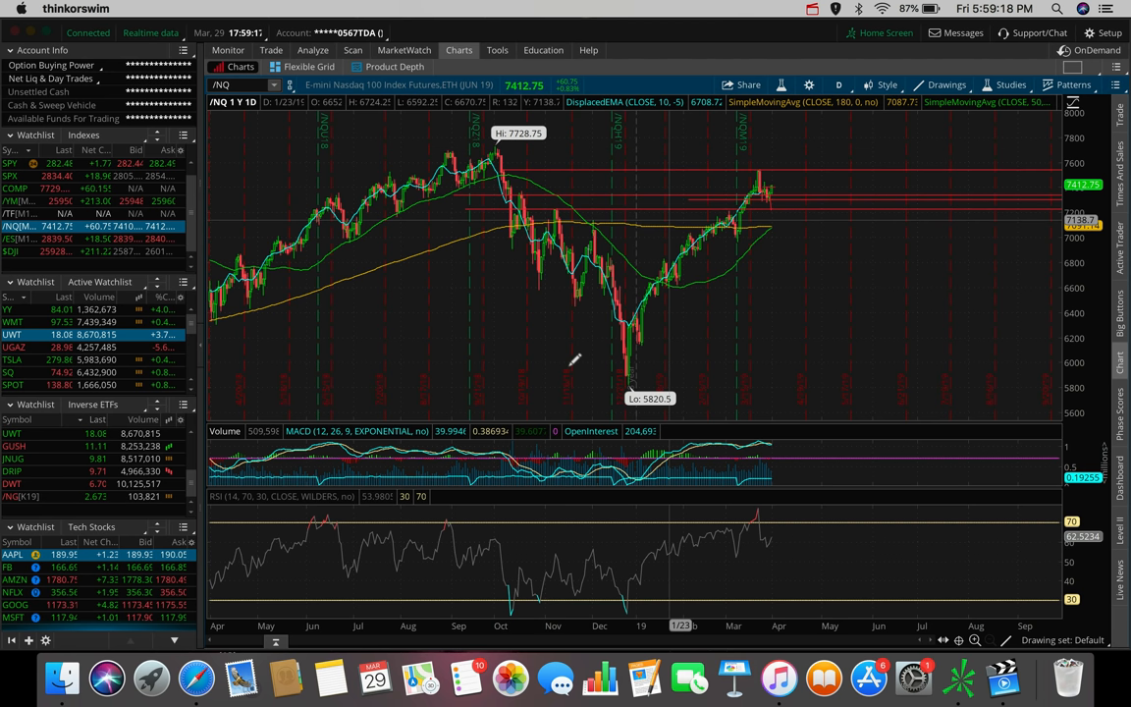
mouse_move(491, 157)
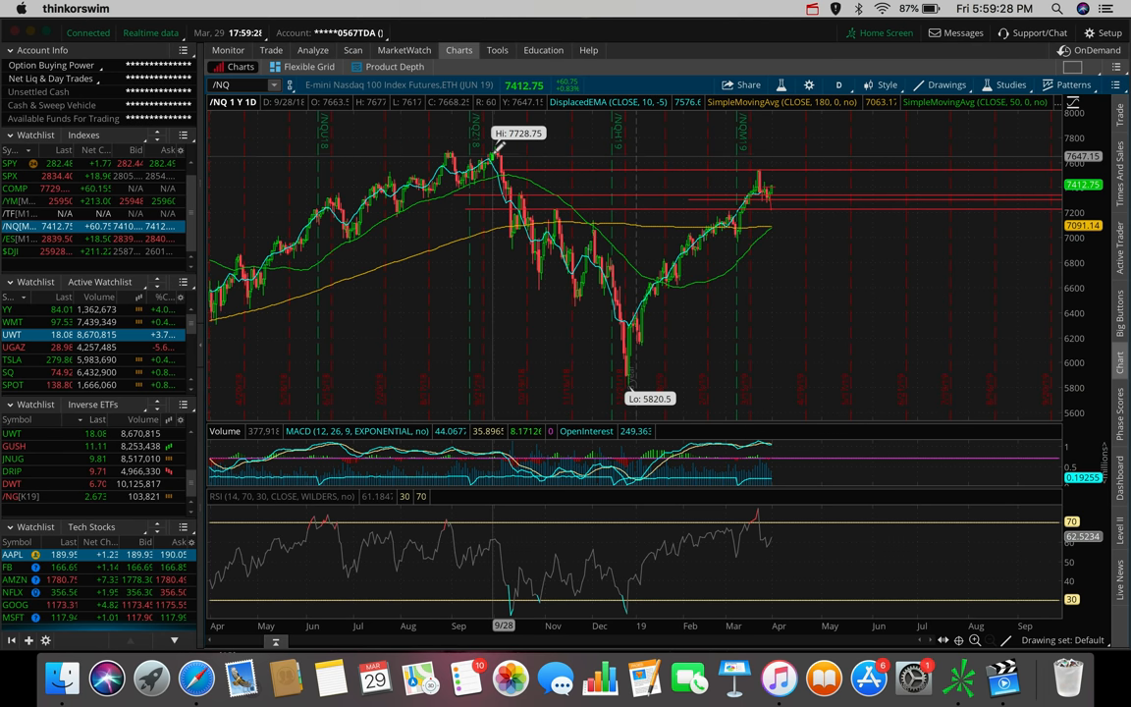
mouse_move(646, 378)
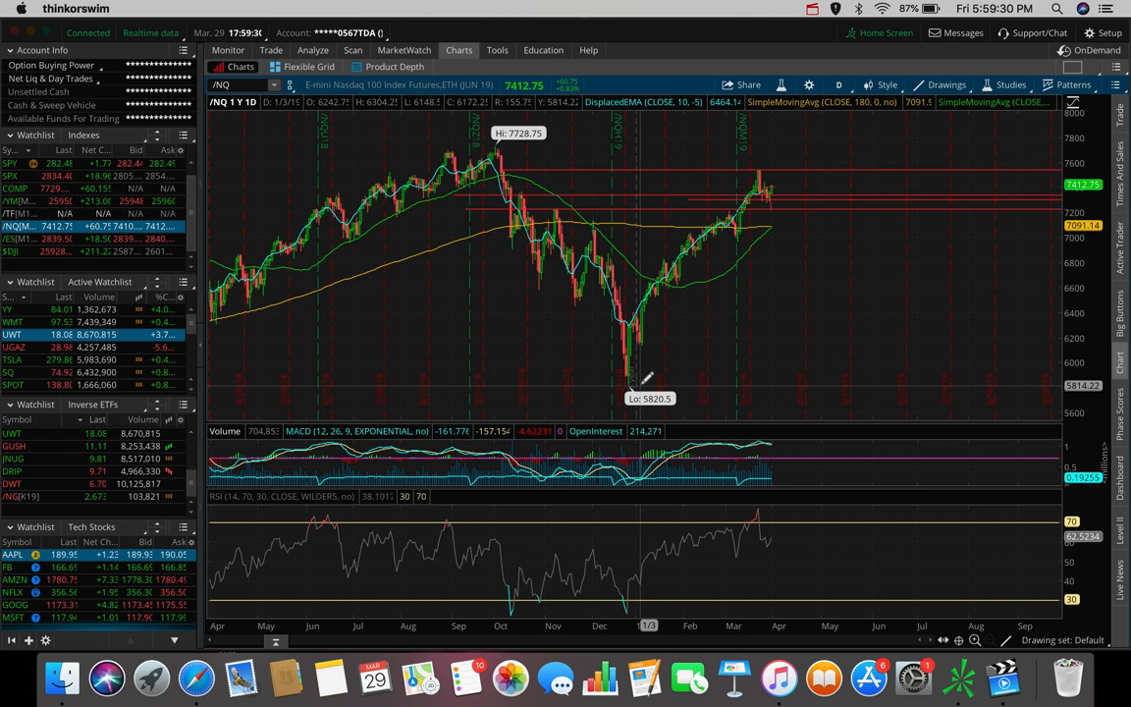
mouse_move(777, 162)
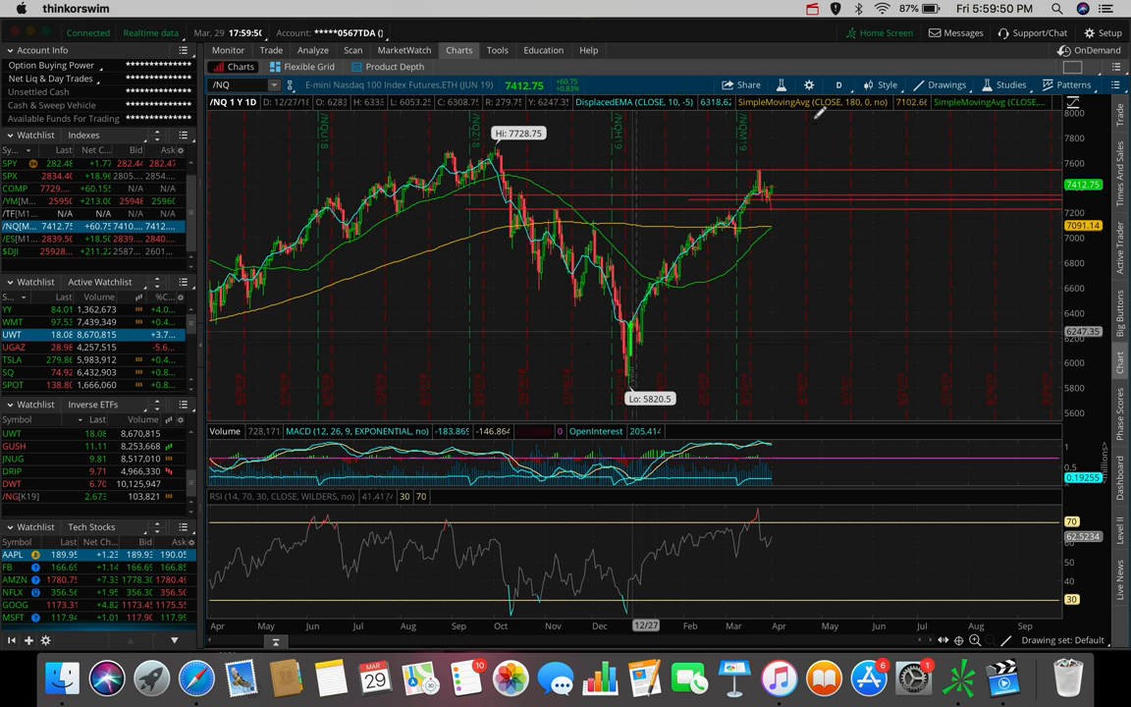
mouse_move(766, 240)
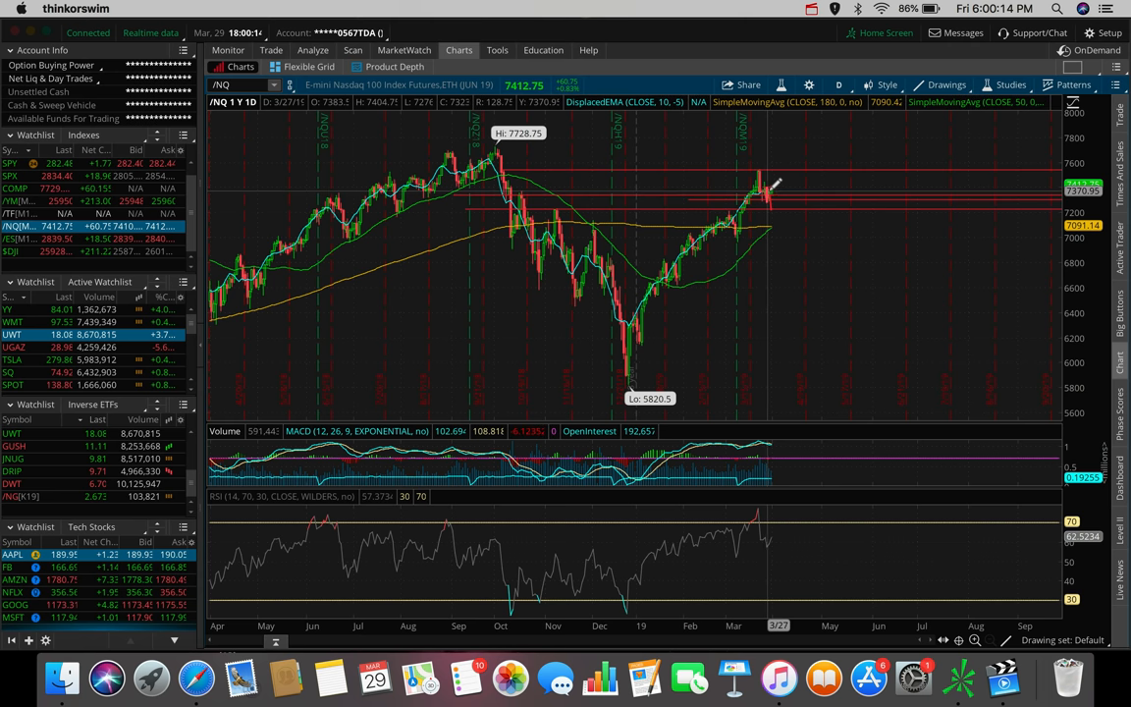
mouse_move(770, 187)
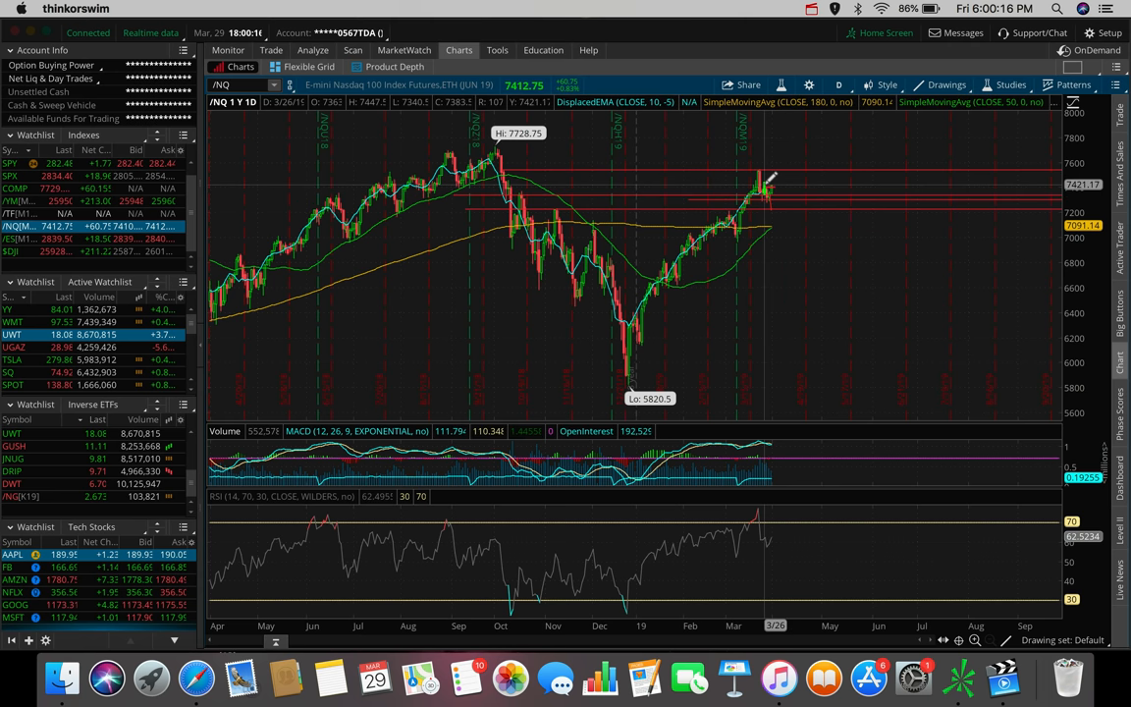
mouse_move(770, 180)
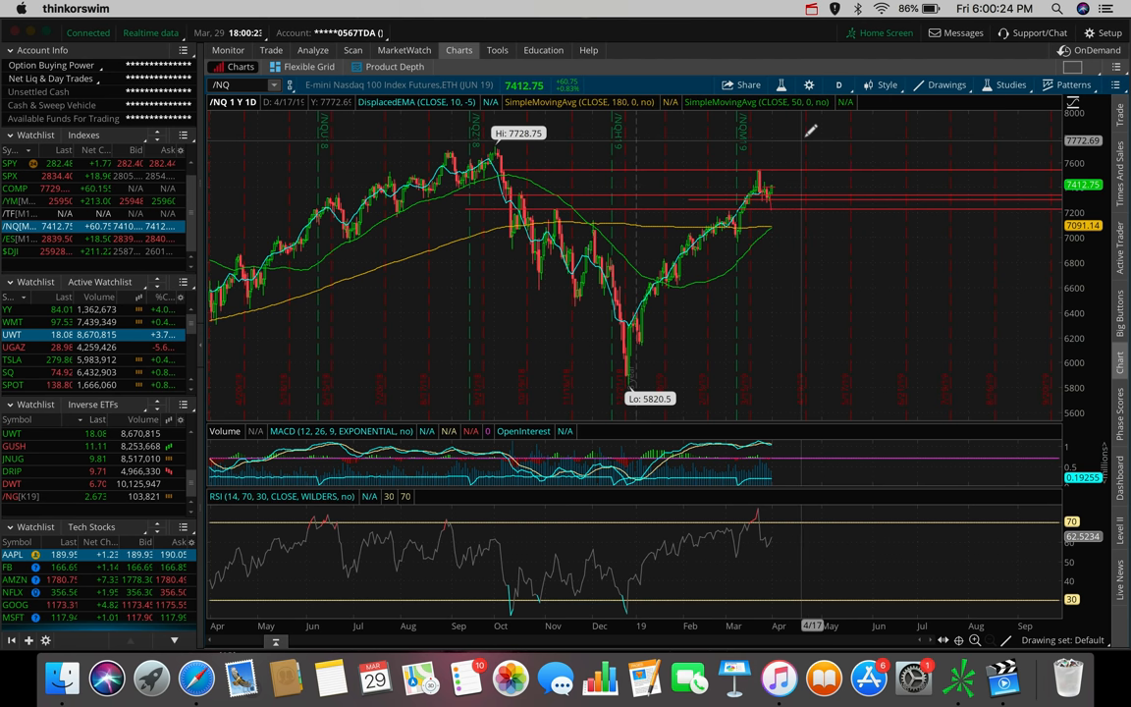
mouse_move(829, 299)
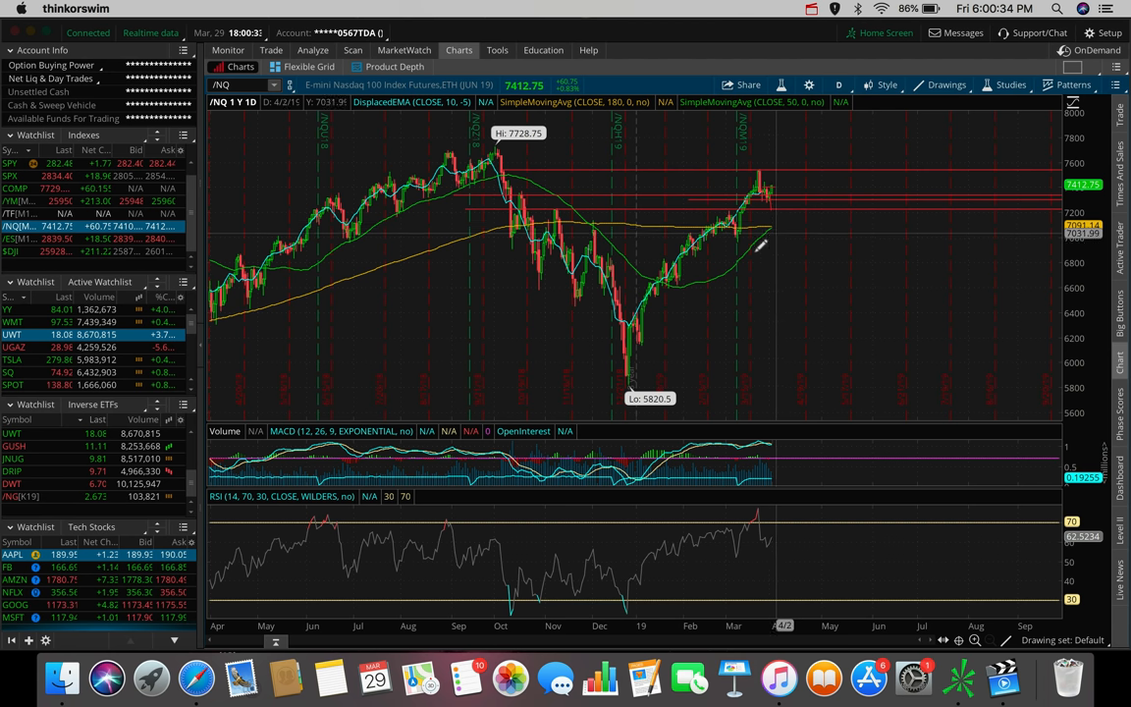
mouse_move(776, 136)
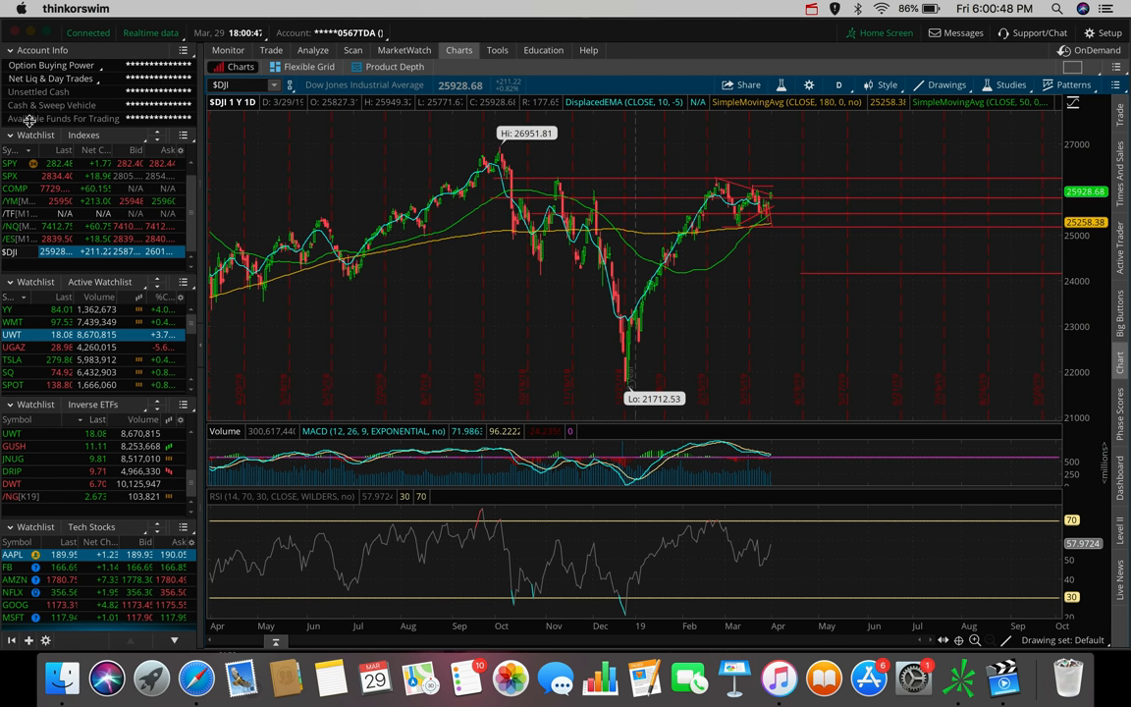
Step: Load SPX from the watchlist onto the one-year daily chart, showing its 2940.91 high and 2346.58 low
left_click(10, 176)
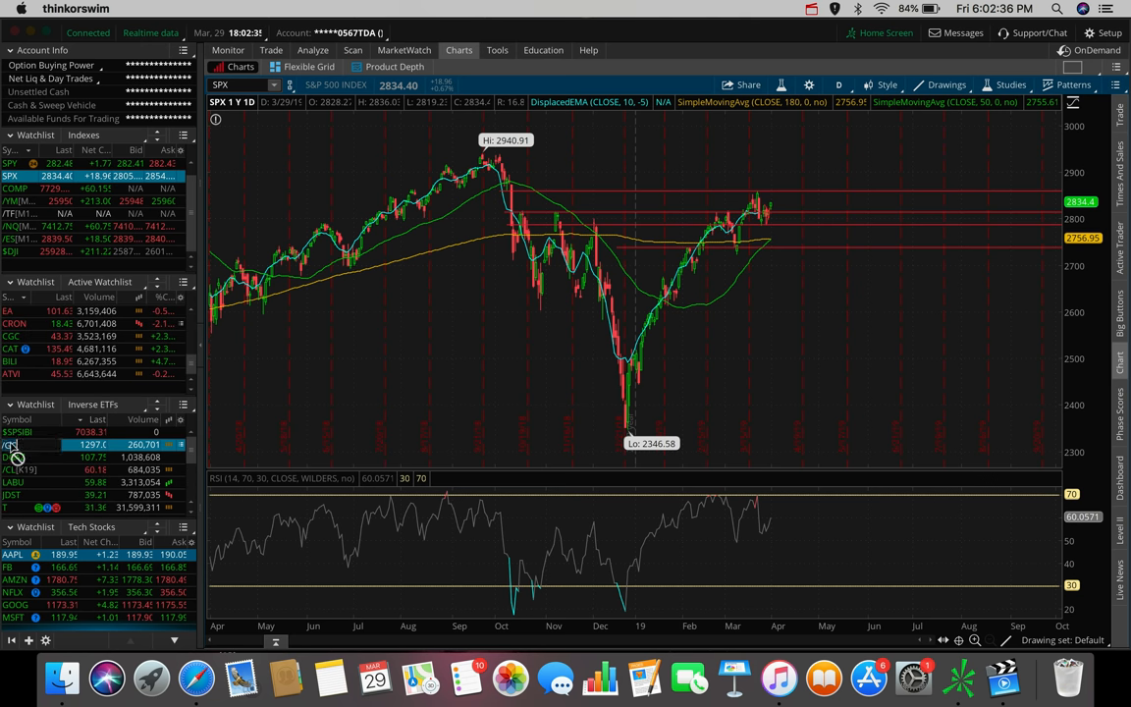
Step: Switch the /GC gold futures chart to a 20D:1H hourly time frame
left_click(10, 444)
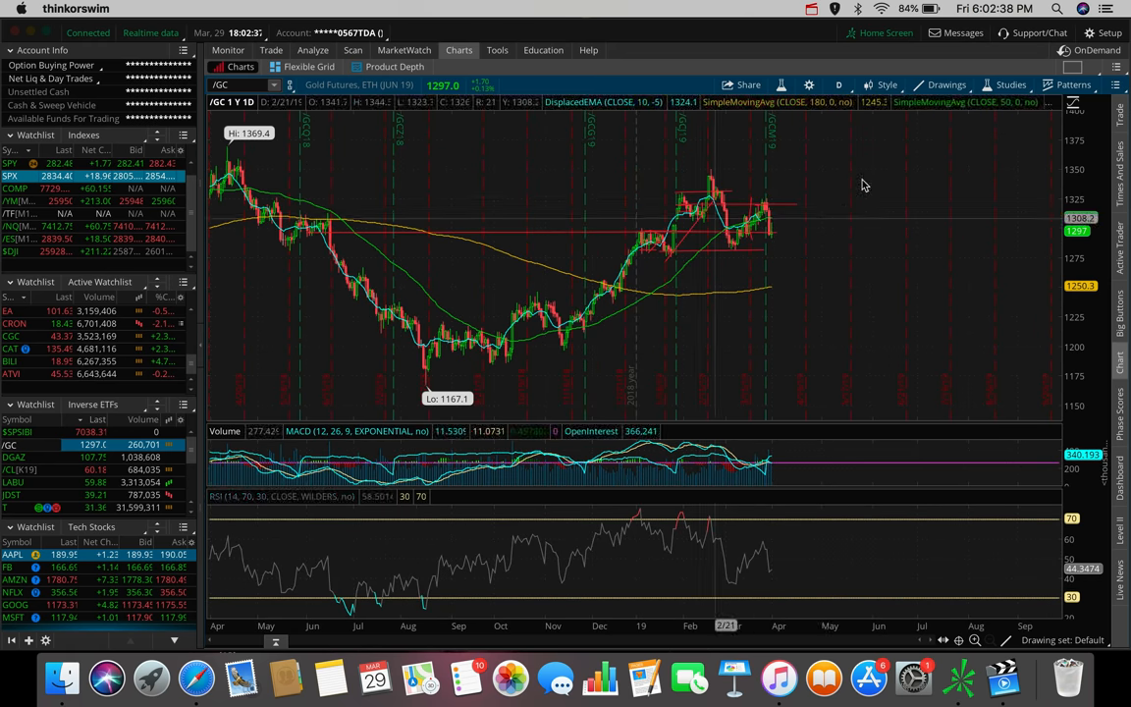
left_click(839, 84)
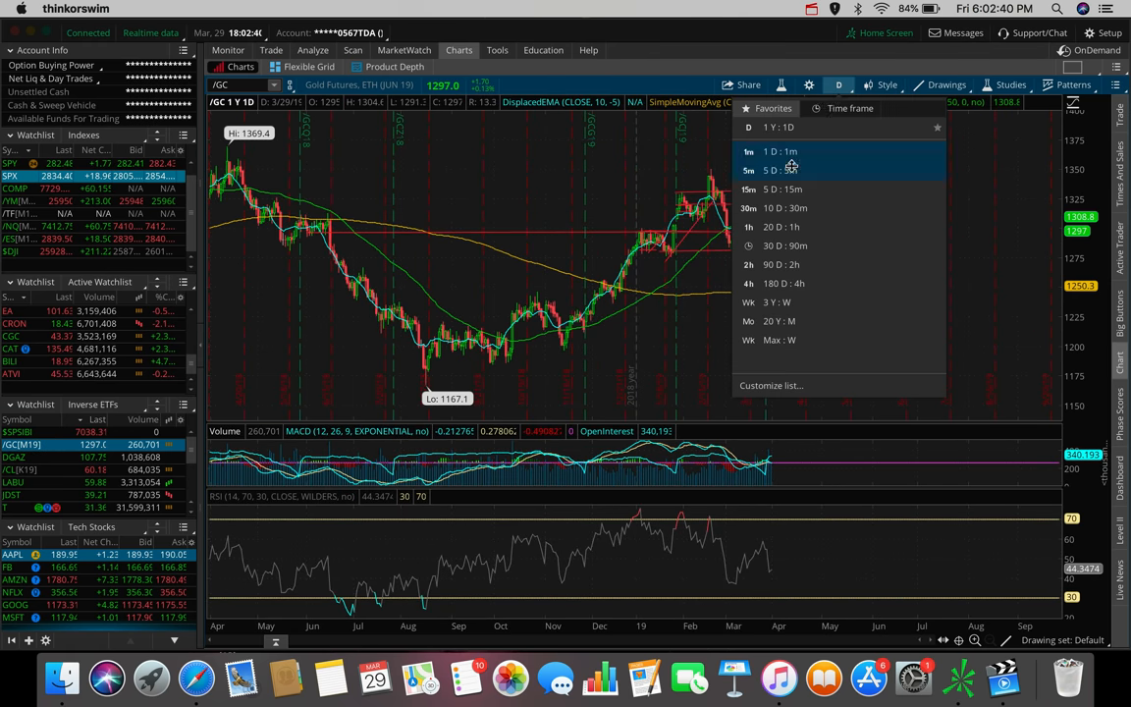
mouse_move(821, 243)
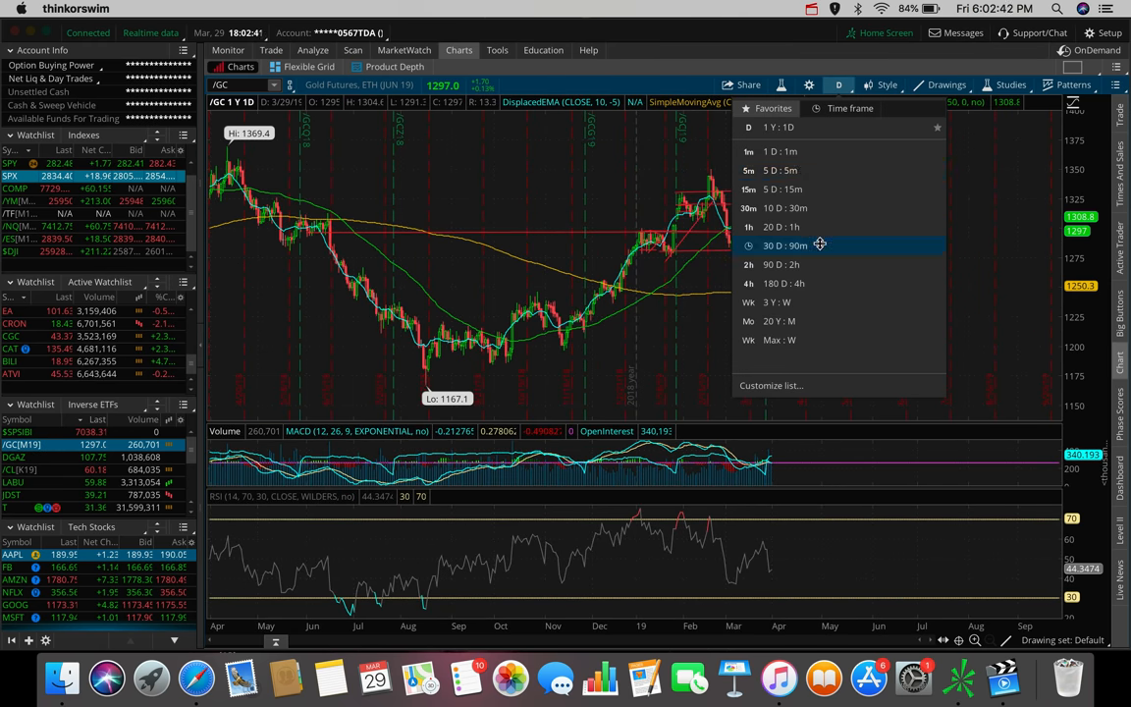
left_click(778, 228)
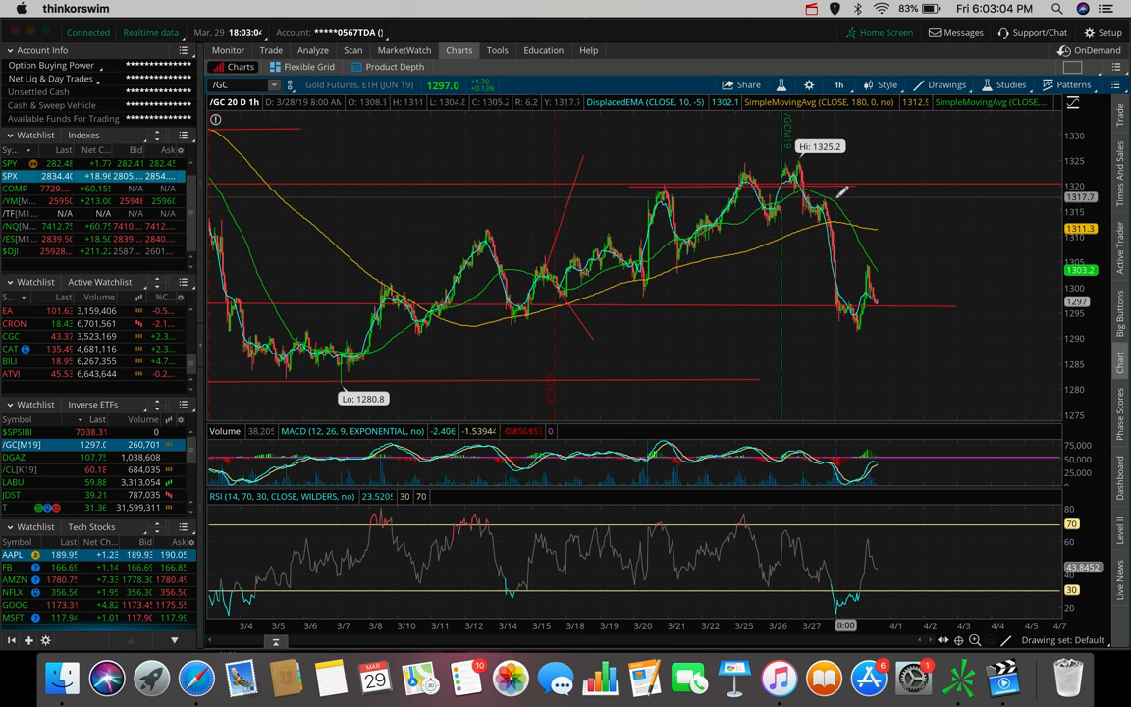
mouse_move(864, 245)
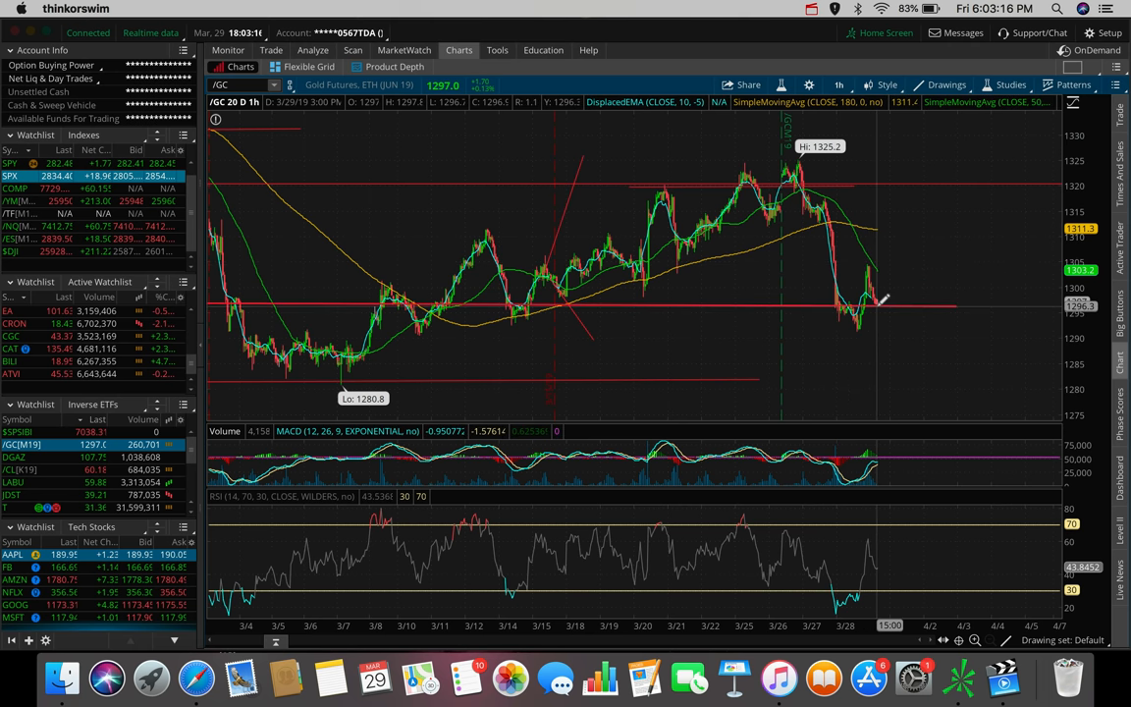
mouse_move(880, 298)
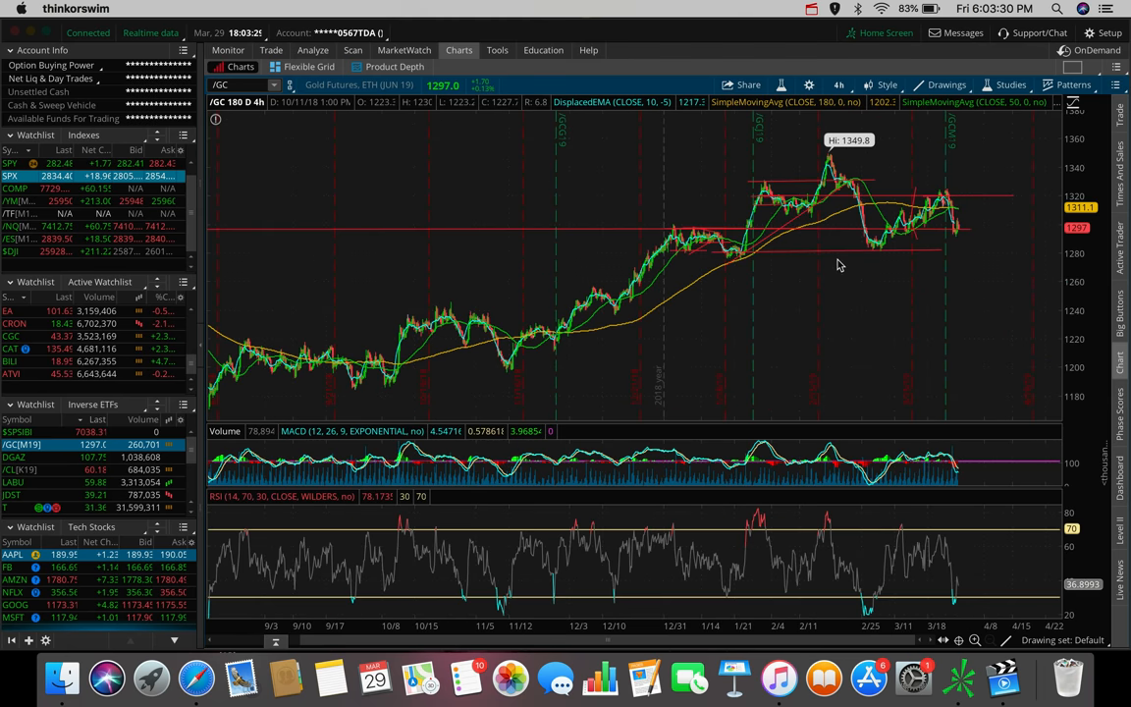
mouse_move(966, 224)
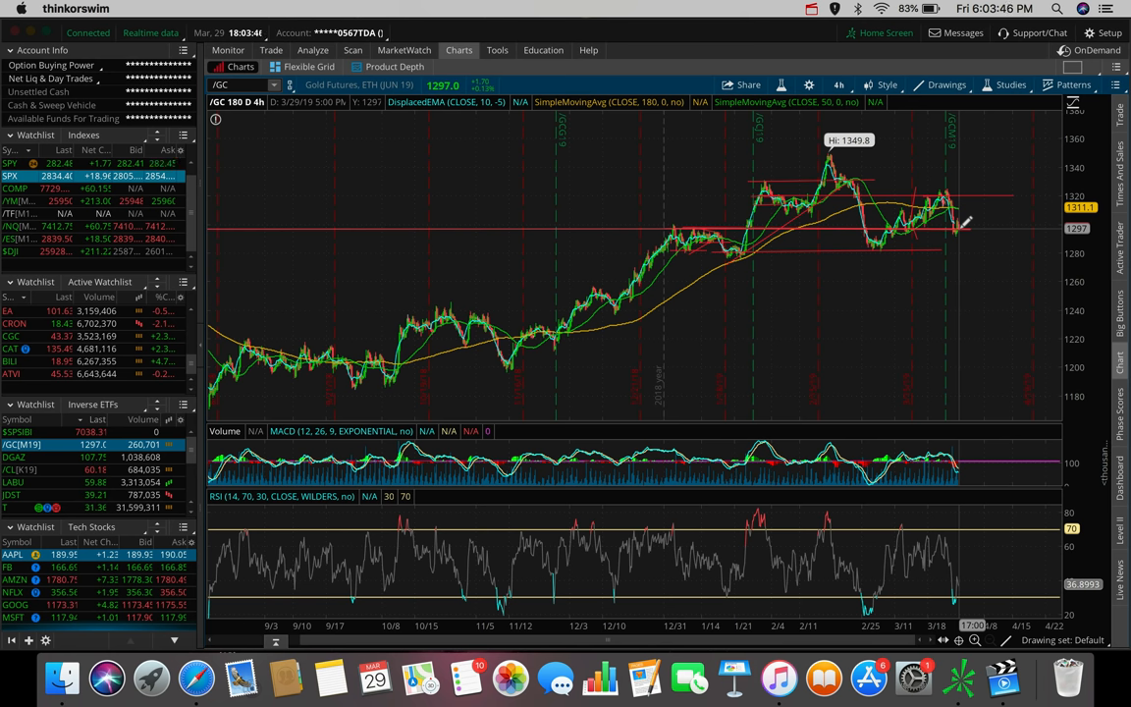
mouse_move(953, 145)
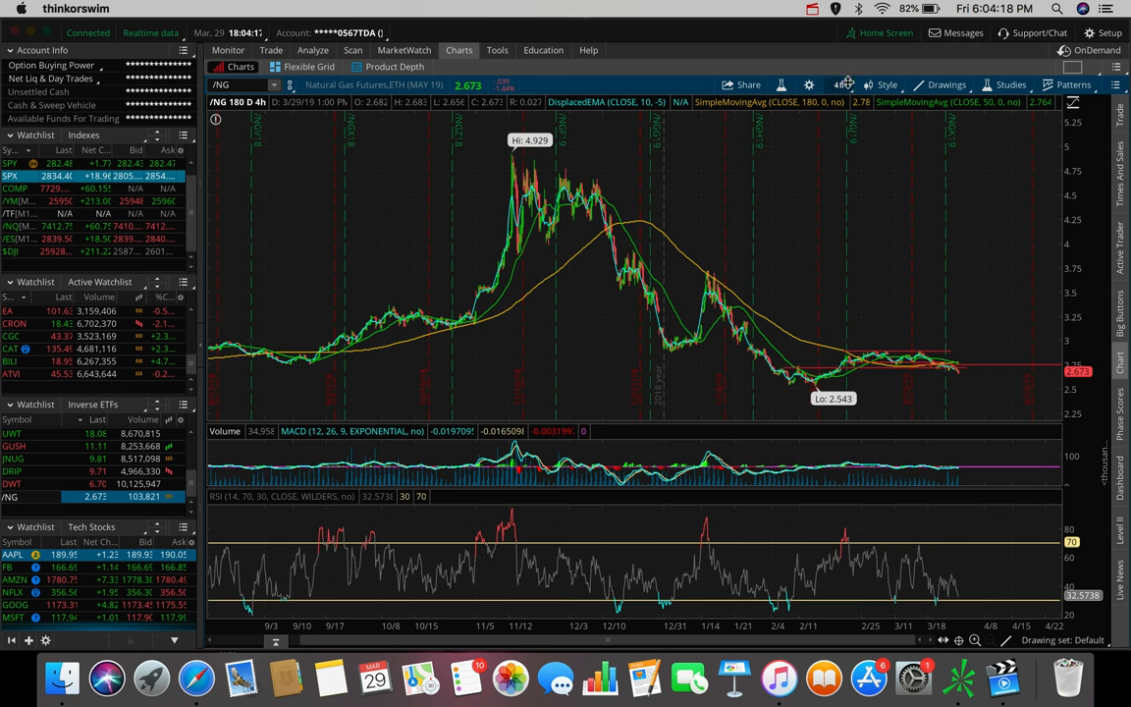
Step: Set natural gas futures to 20D:1H, then load the DGAZ symbol
left_click(841, 84)
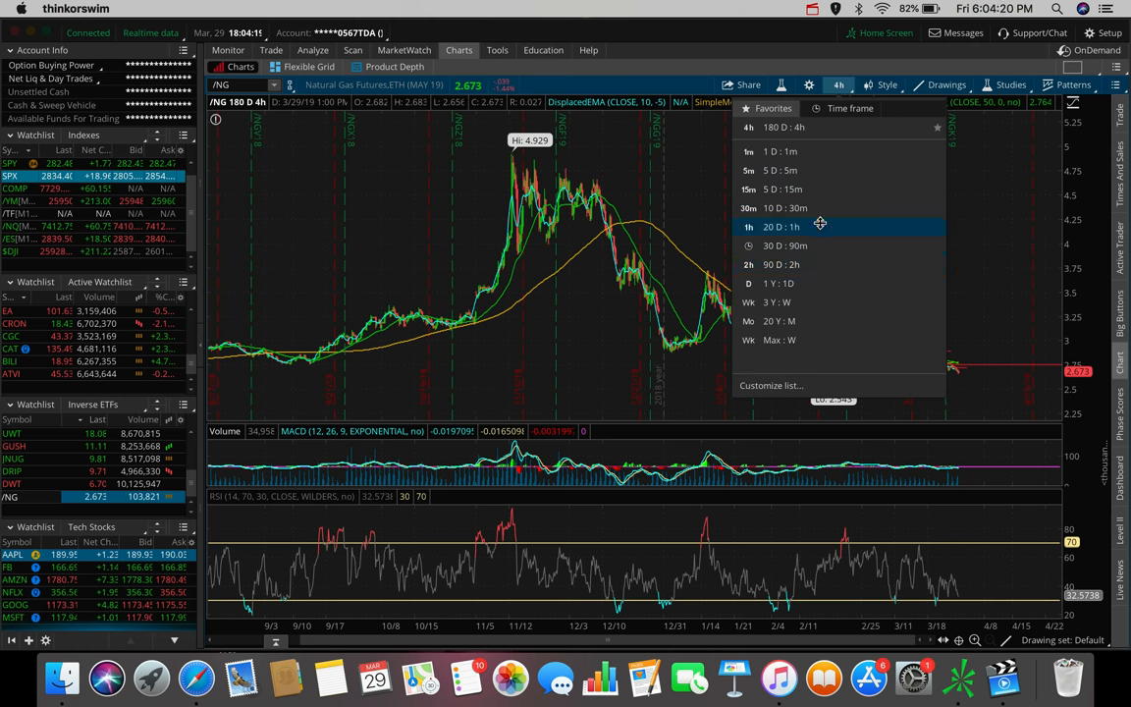
left_click(782, 228)
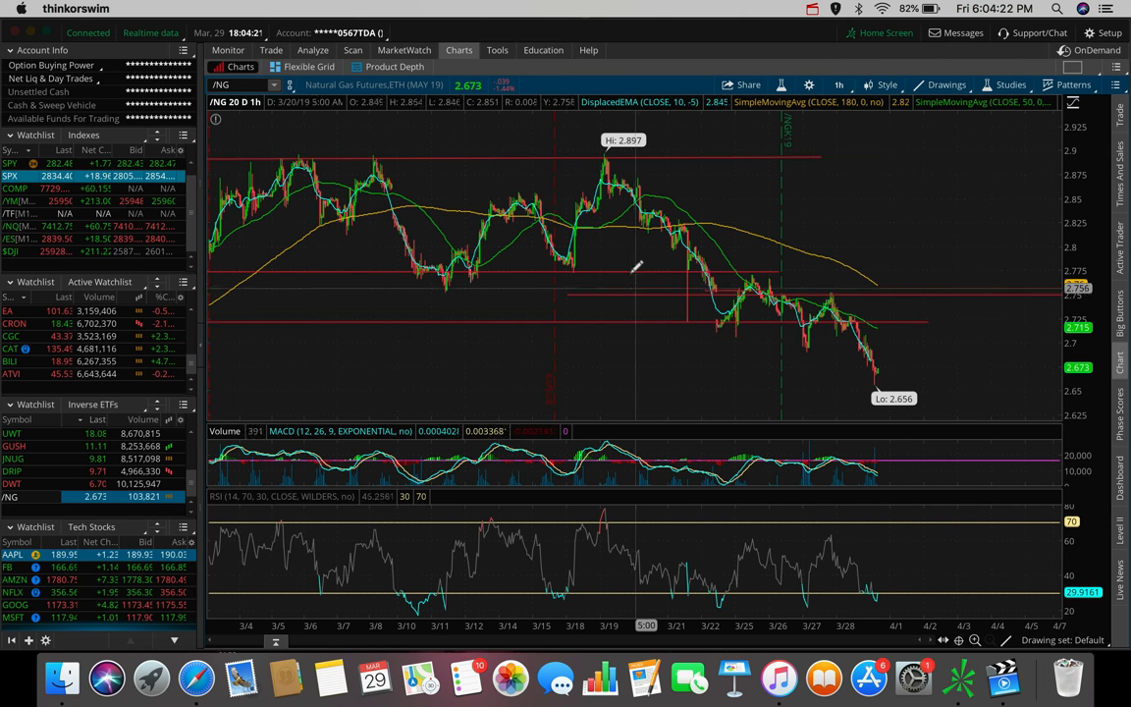
mouse_move(633, 266)
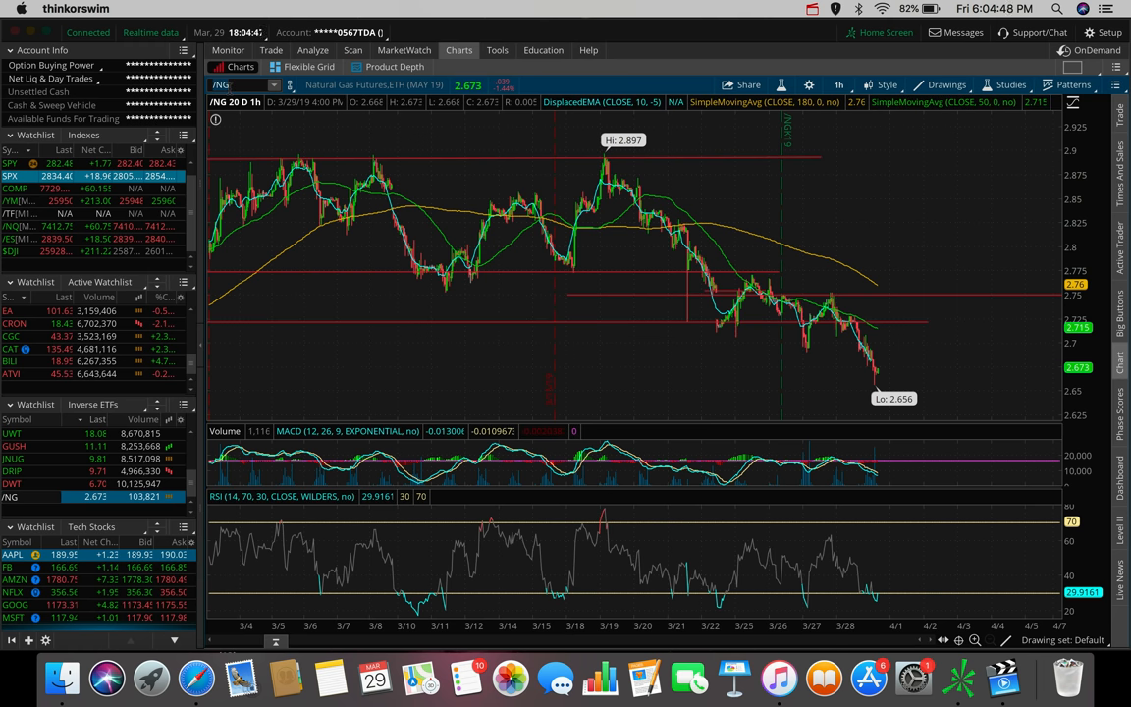
type("DGAZ")
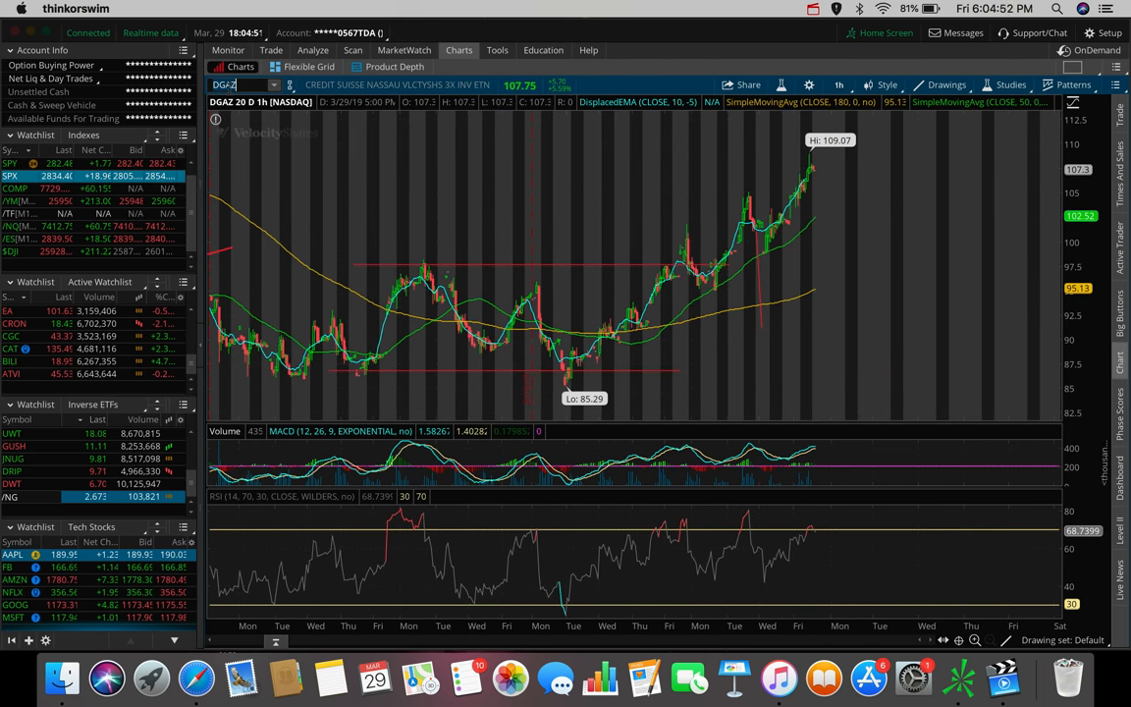
mouse_move(774, 240)
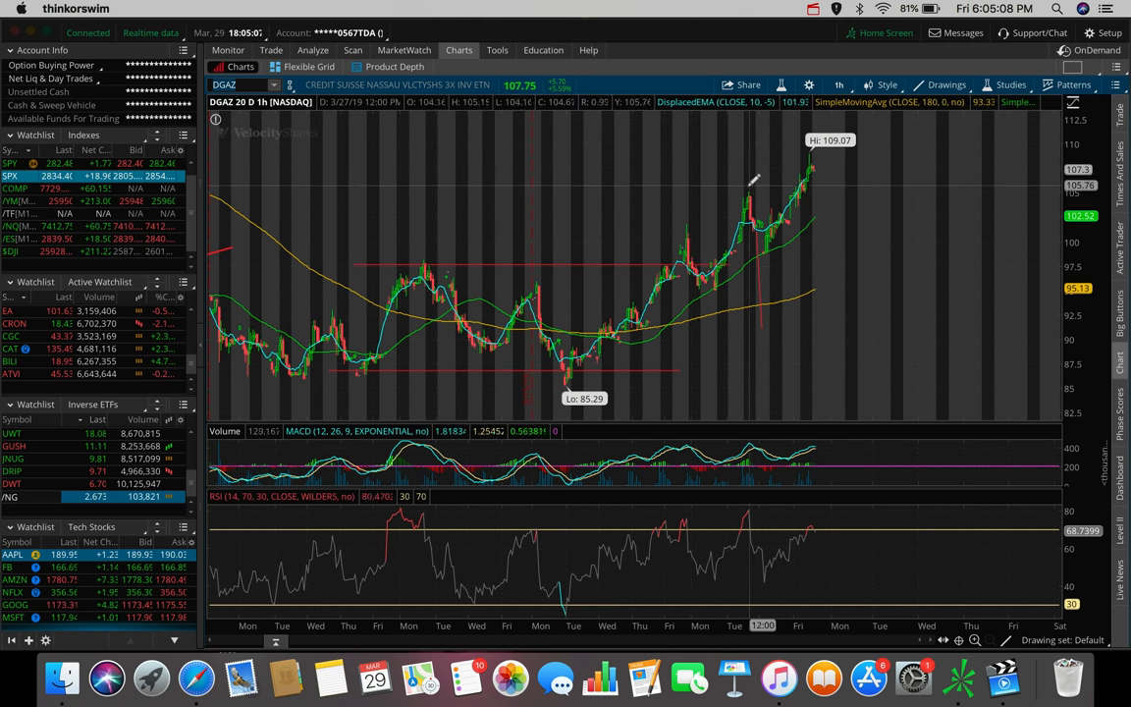
mouse_move(817, 163)
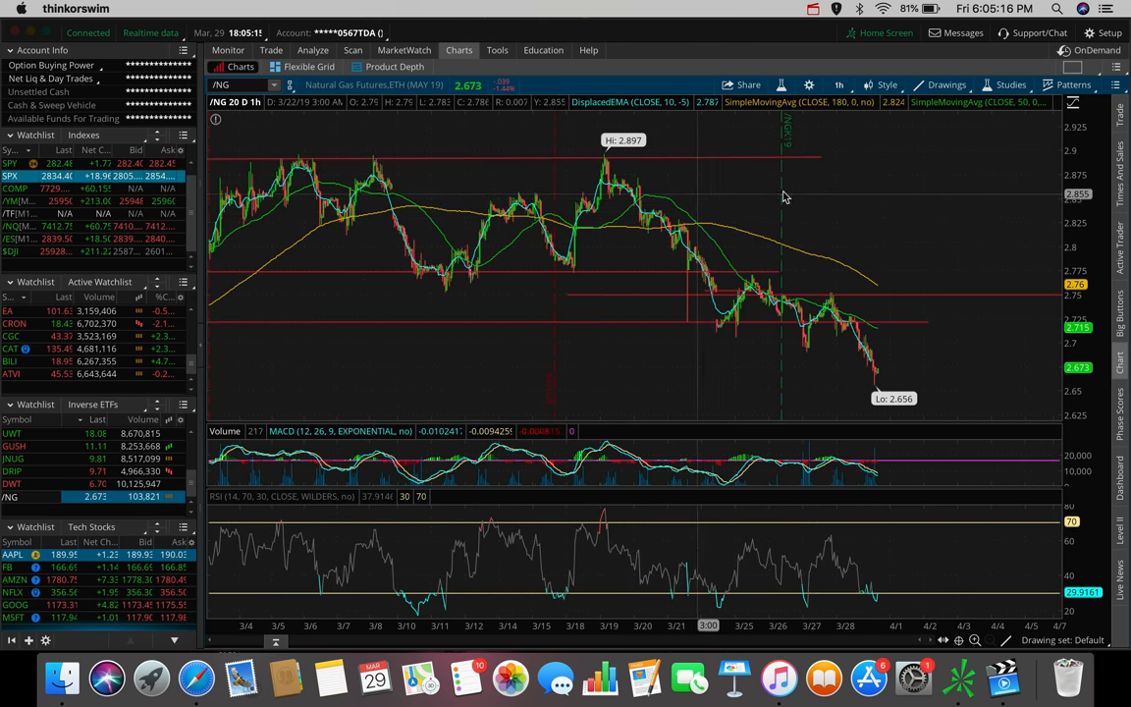
mouse_move(892, 377)
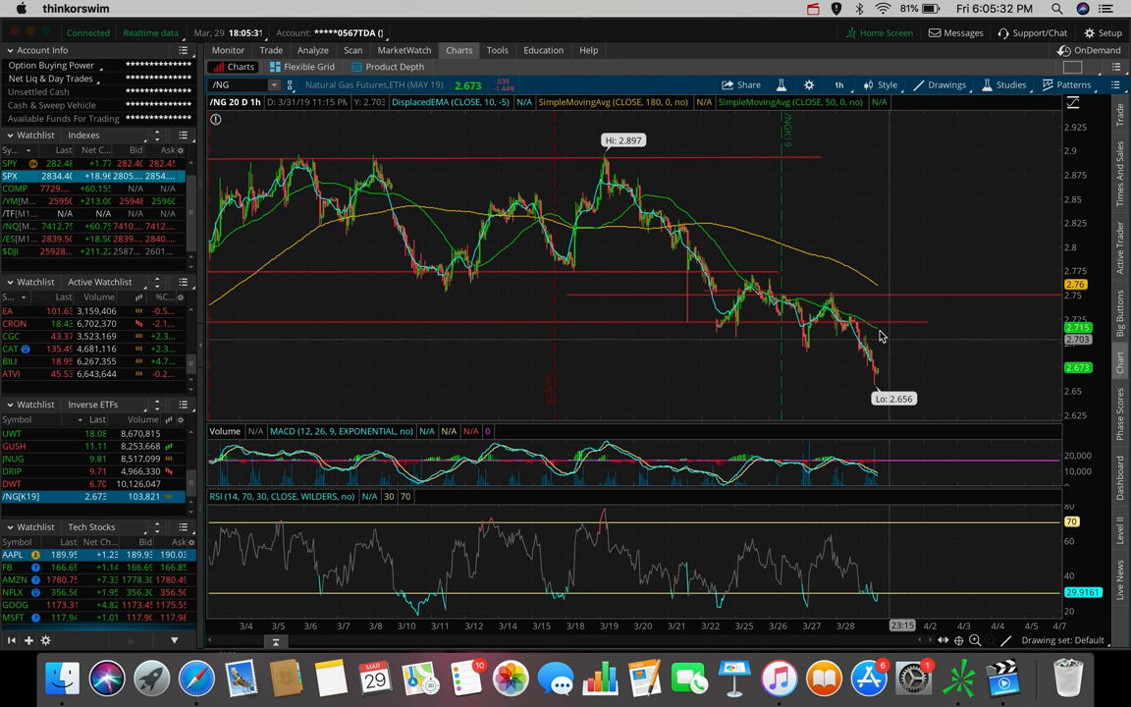
mouse_move(896, 344)
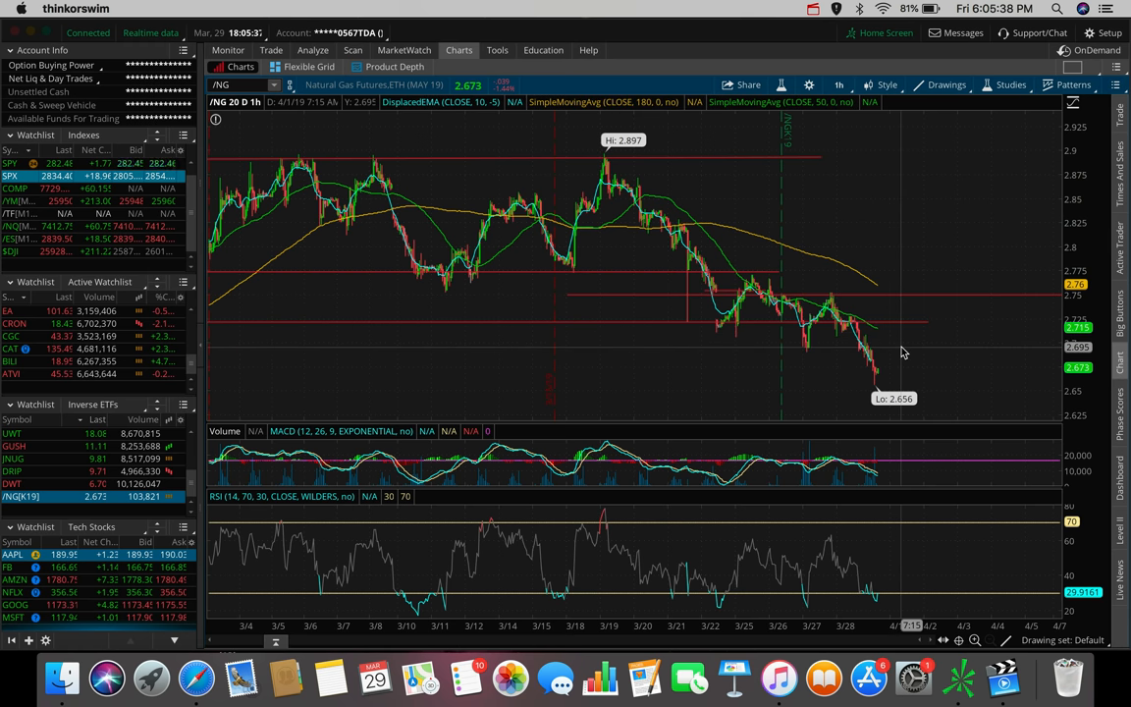
mouse_move(876, 332)
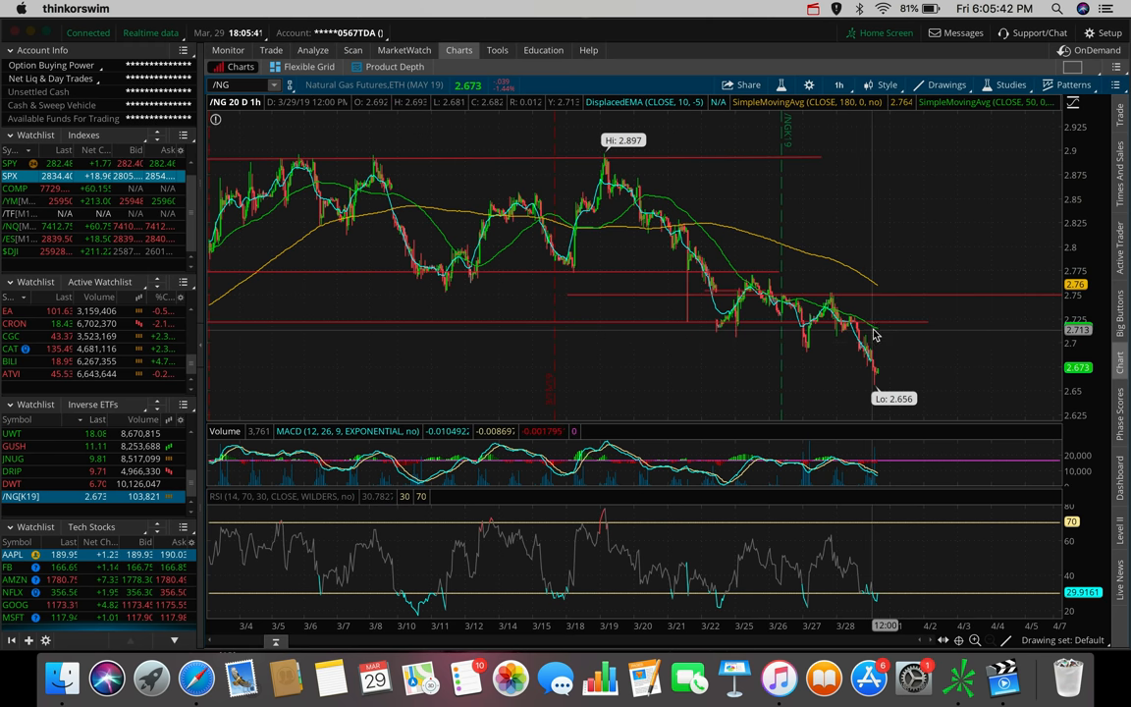
mouse_move(868, 342)
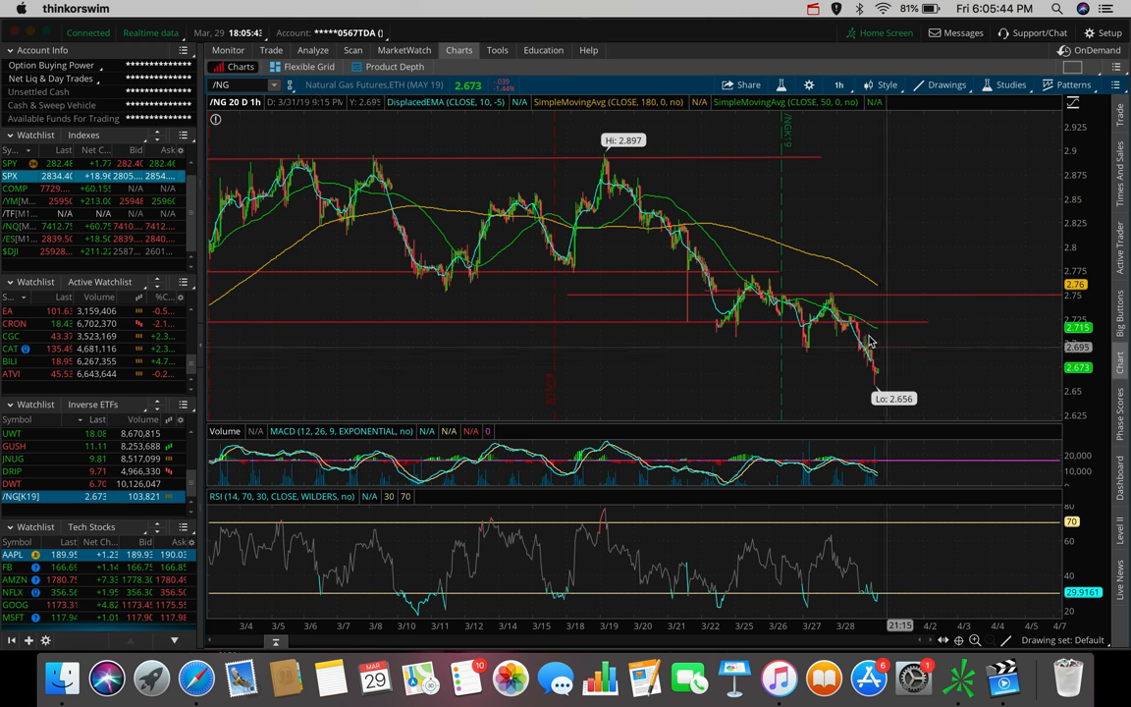
mouse_move(912, 368)
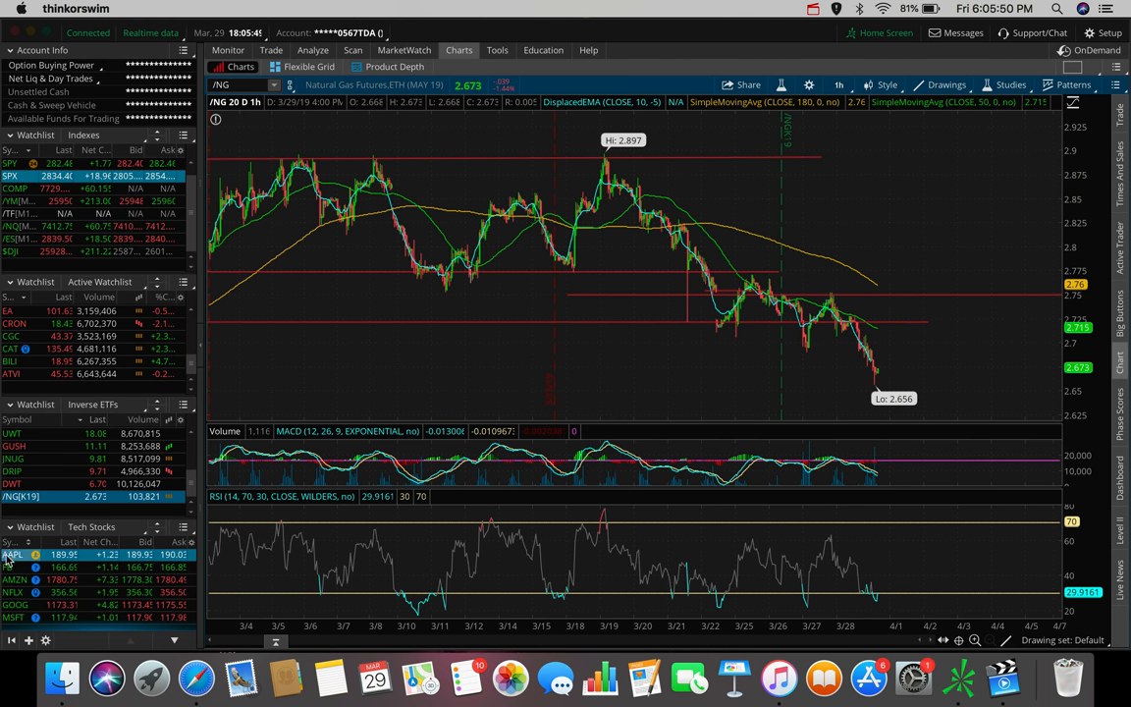
left_click(12, 553)
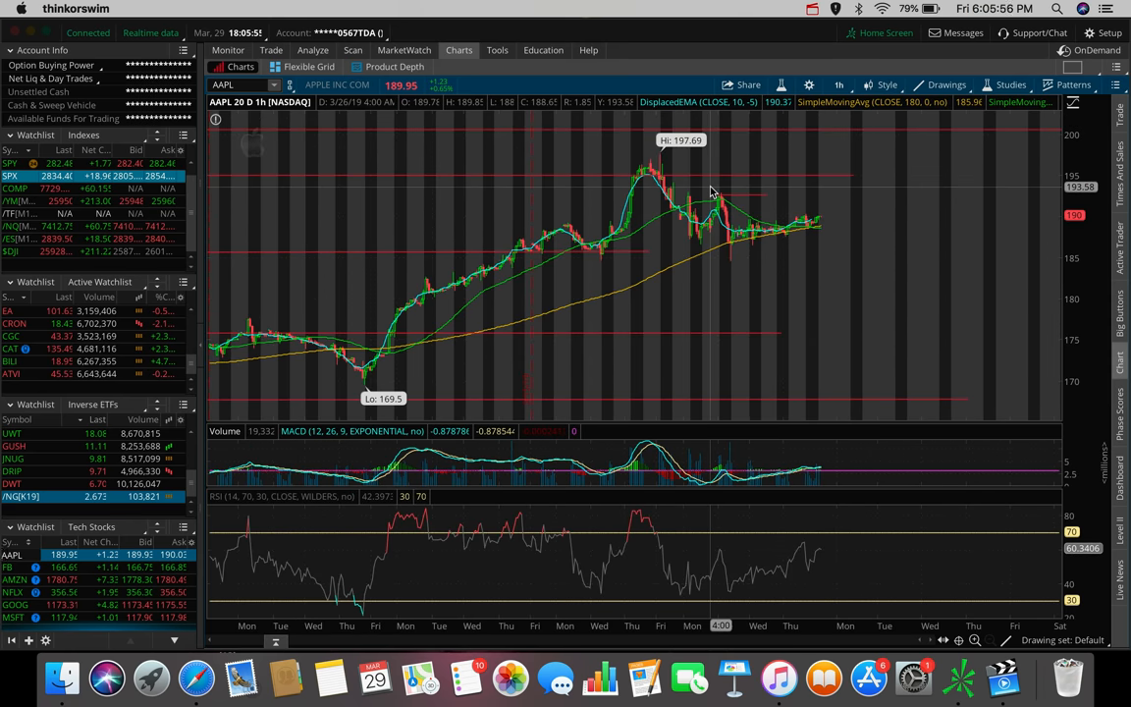
Step: Load AAPL from the Tech Stocks watchlist into the chart
left_click(839, 84)
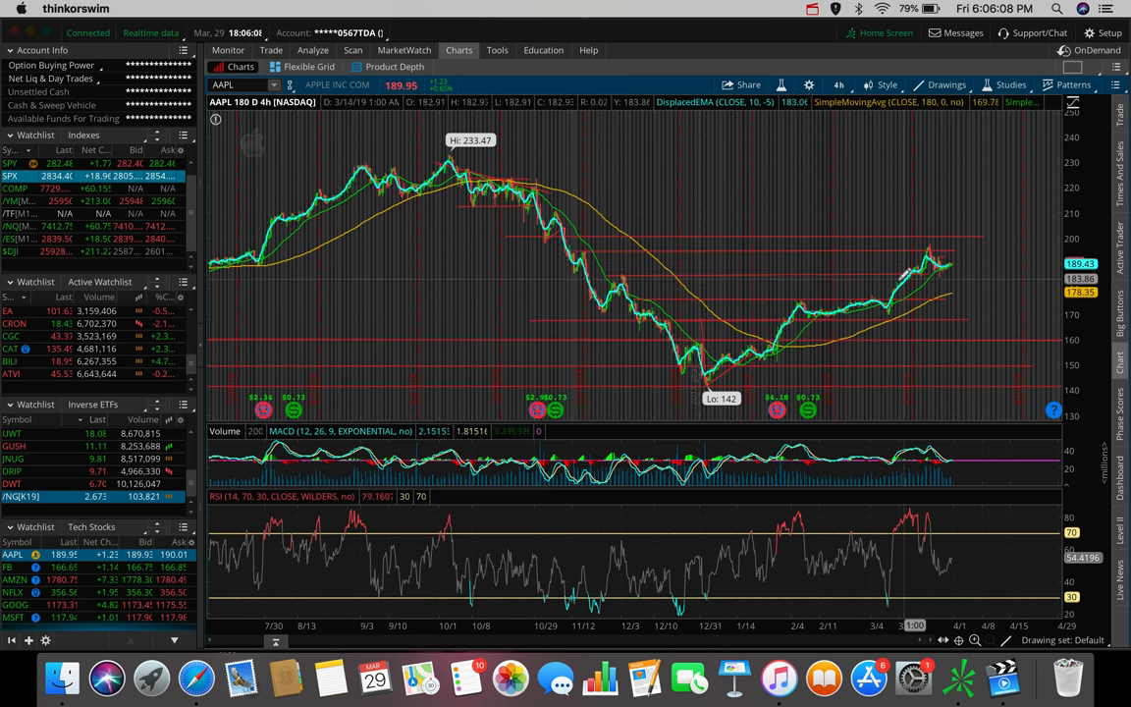
mouse_move(914, 271)
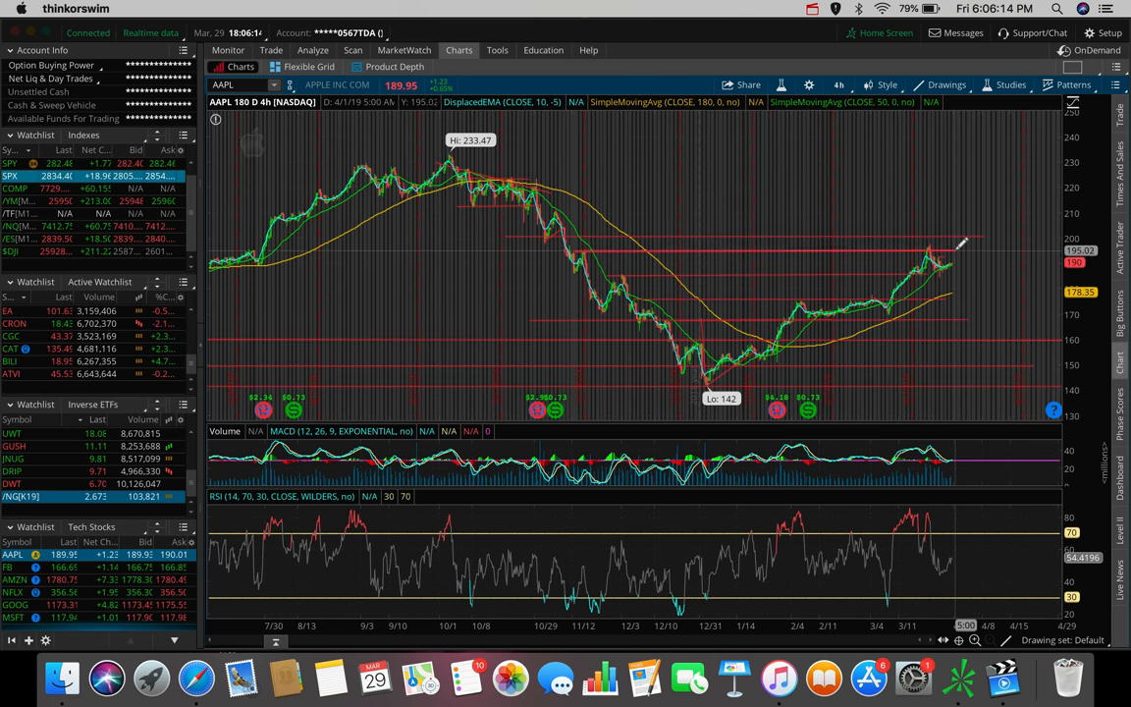
mouse_move(963, 244)
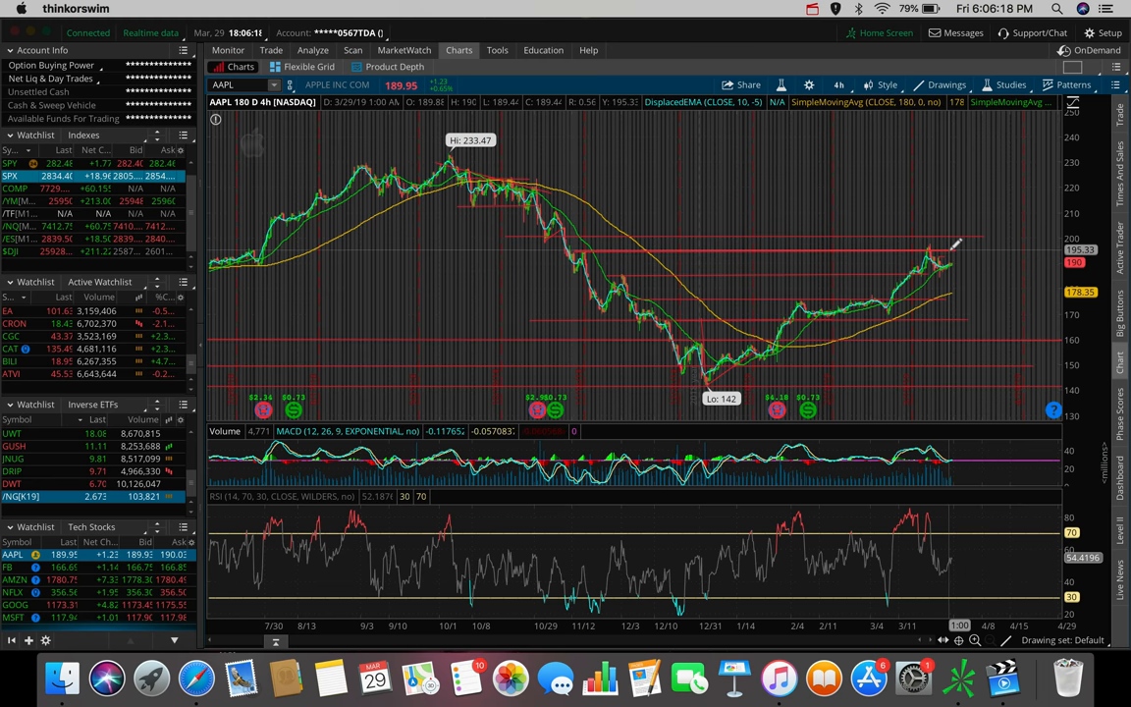
mouse_move(955, 243)
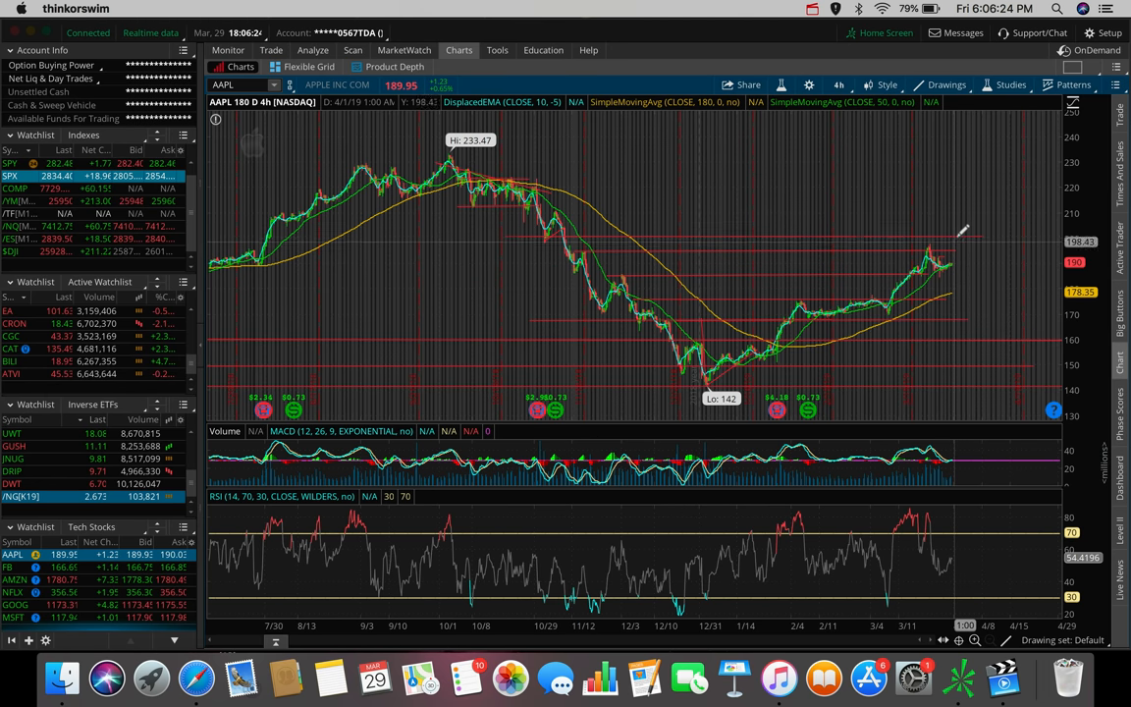
mouse_move(962, 232)
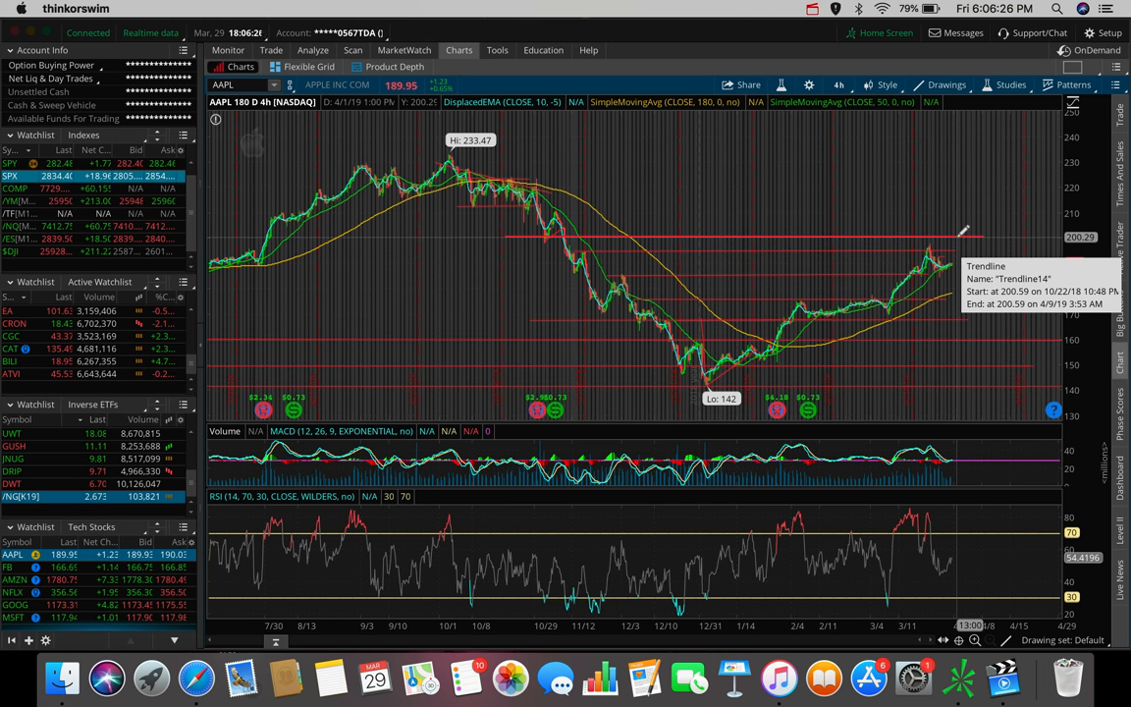